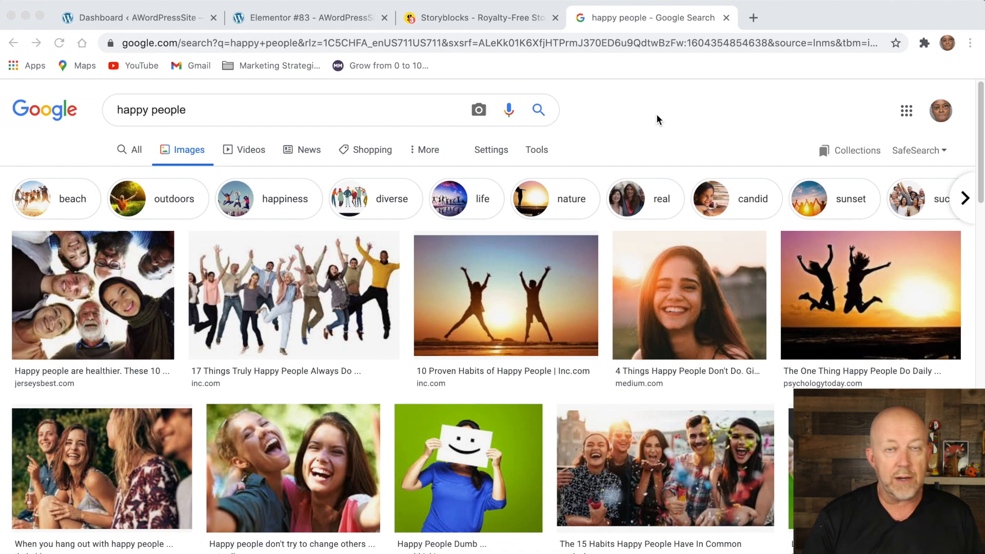
pyautogui.moveTo(618, 350)
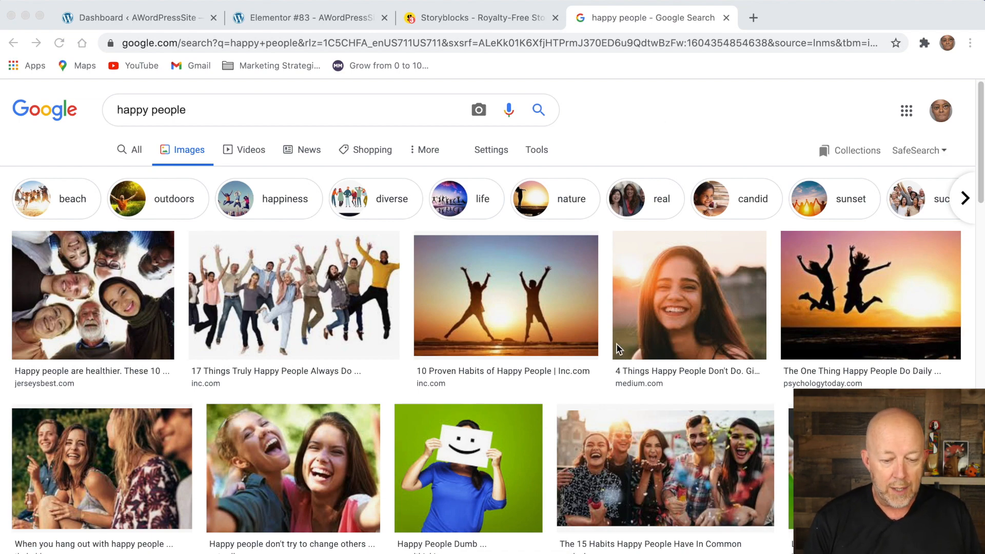
# Switch to the Storyblocks tab and download the smiling home-office couple stock photo.
pyautogui.scroll(-3)
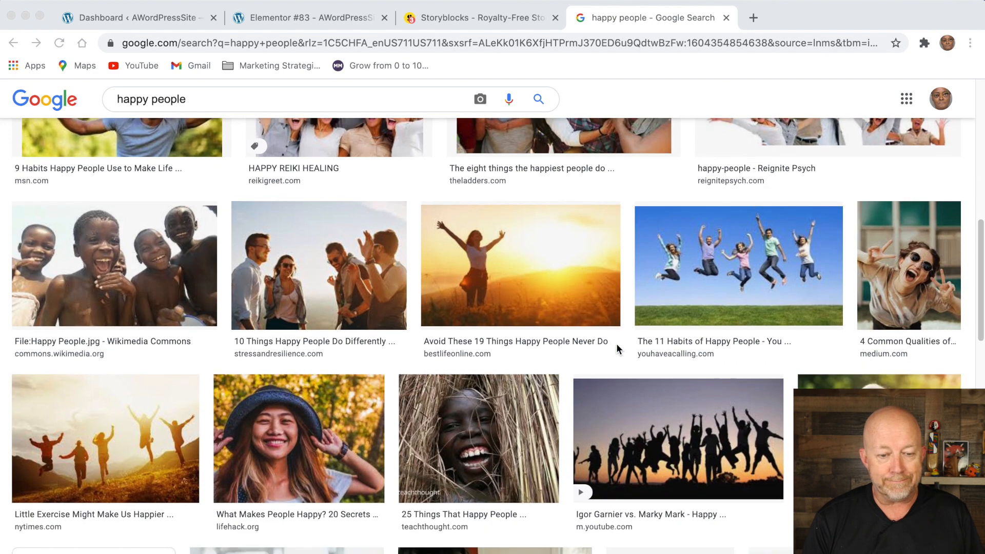
pyautogui.scroll(3)
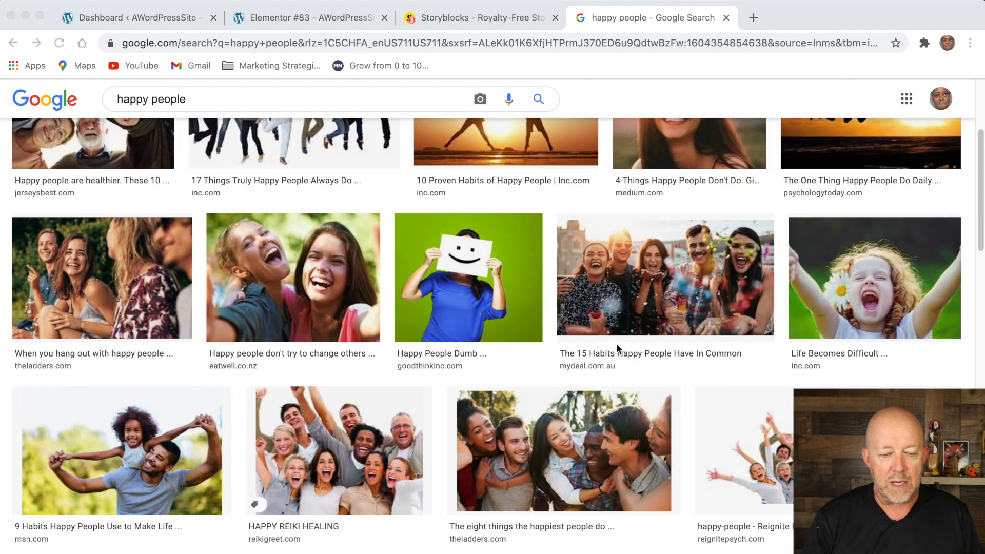
pyautogui.scroll(3)
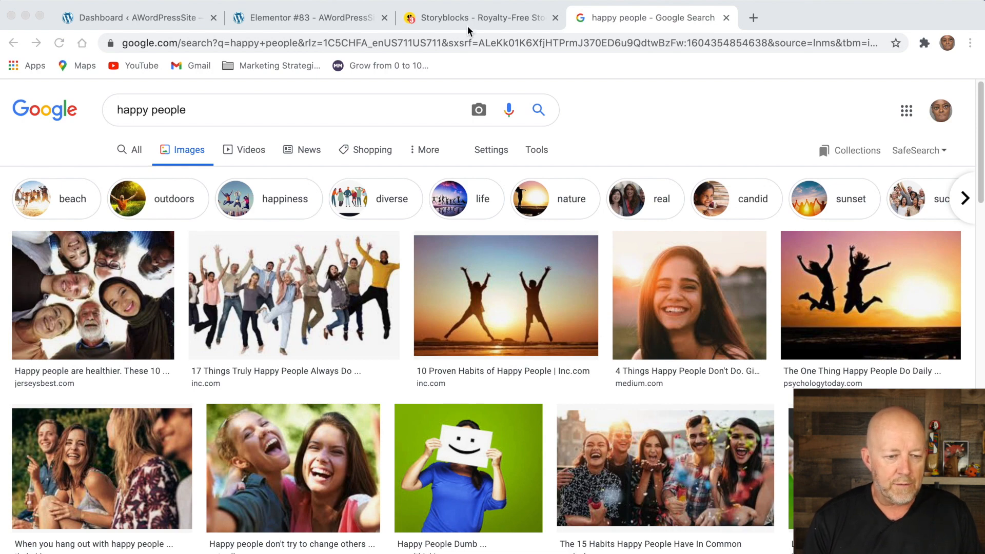
pyautogui.click(481, 17)
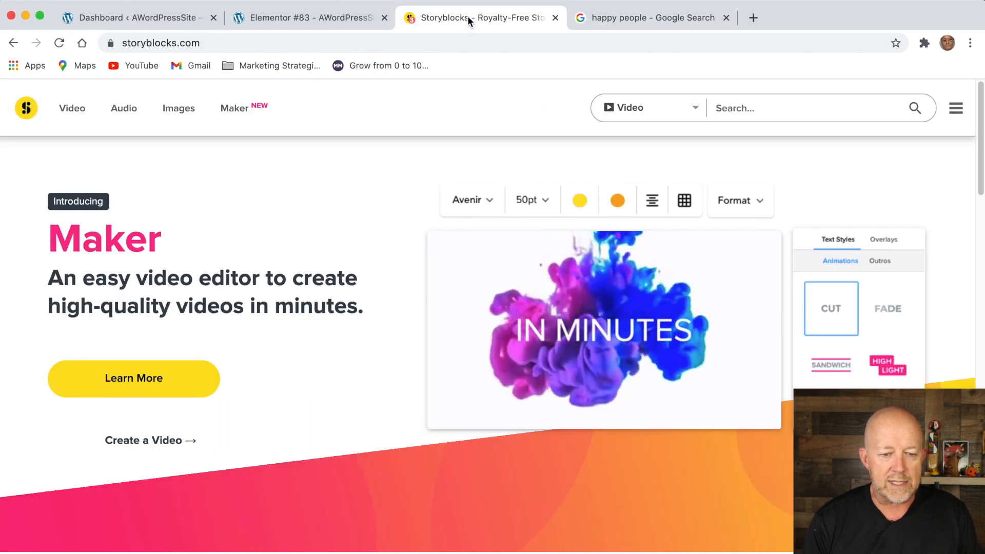
pyautogui.moveTo(468, 18)
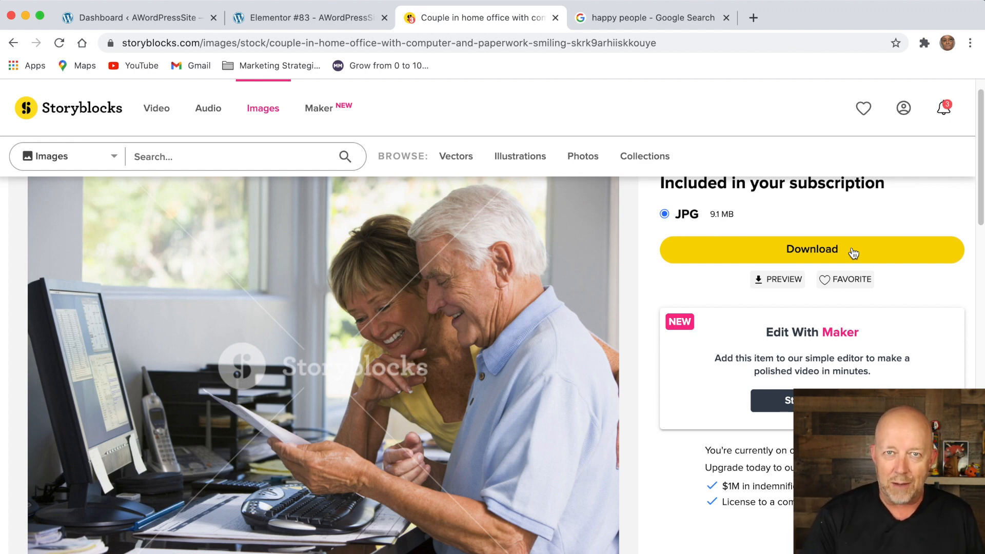
pyautogui.click(133, 17)
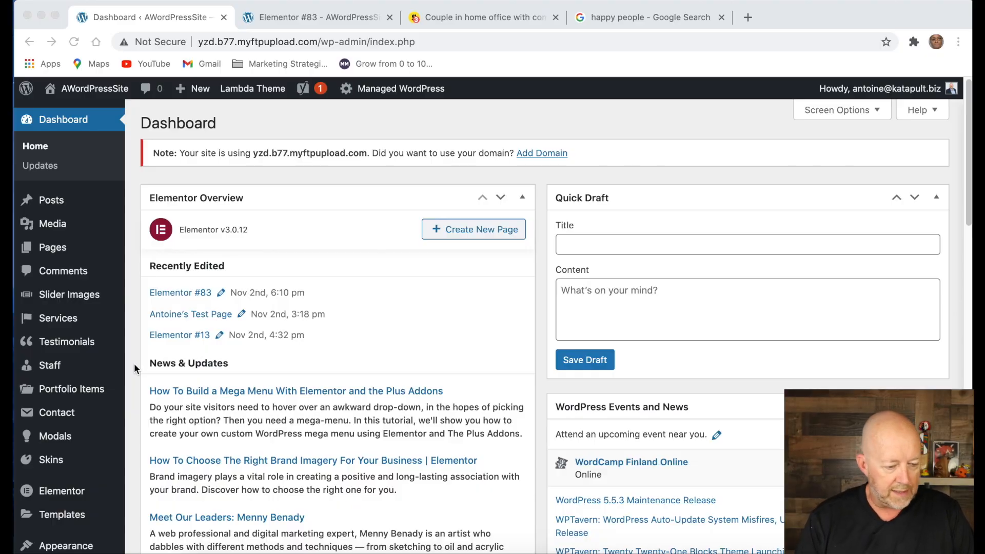
pyautogui.moveTo(75, 497)
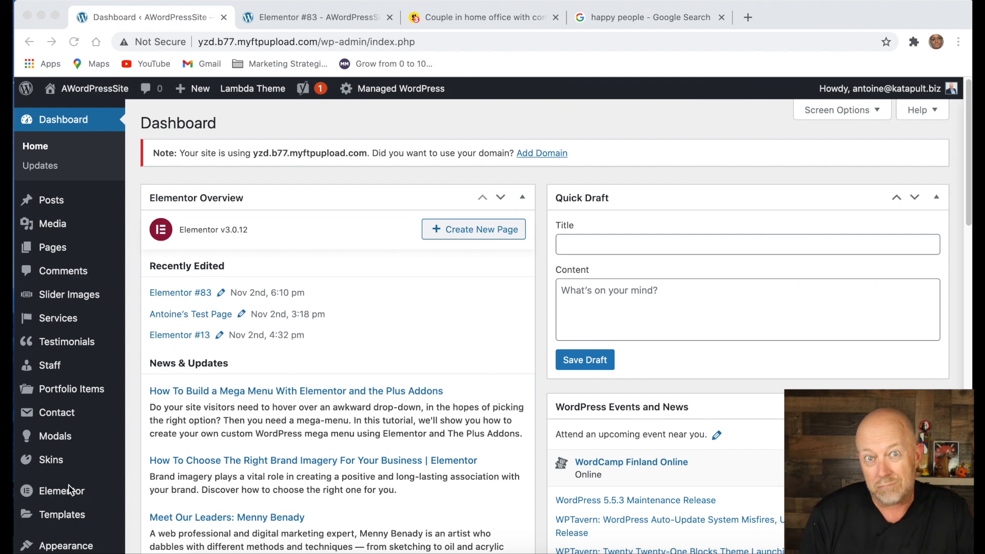
# From WordPress Pages, add a new page and open it with Edit with Elementor.
pyautogui.click(52, 247)
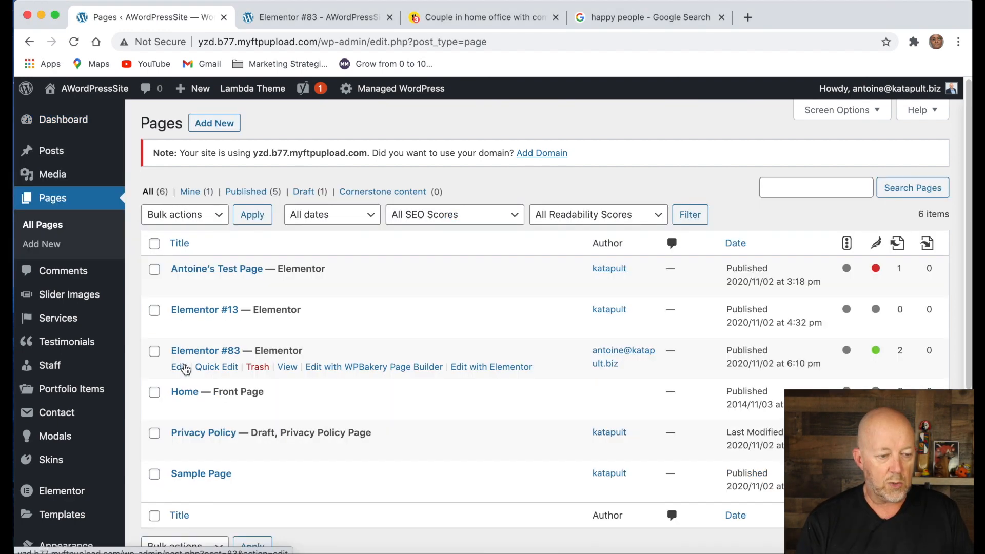
pyautogui.moveTo(214, 122)
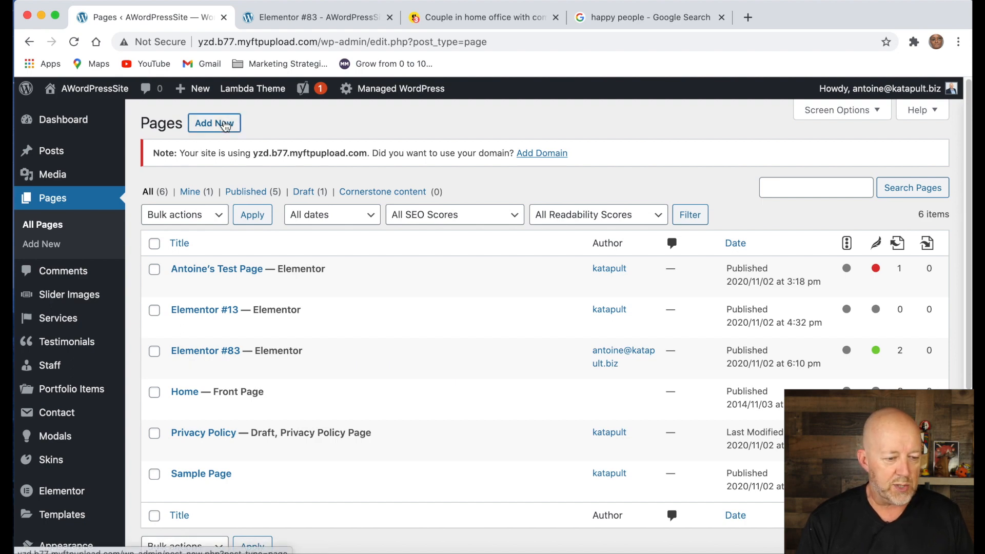
pyautogui.click(214, 122)
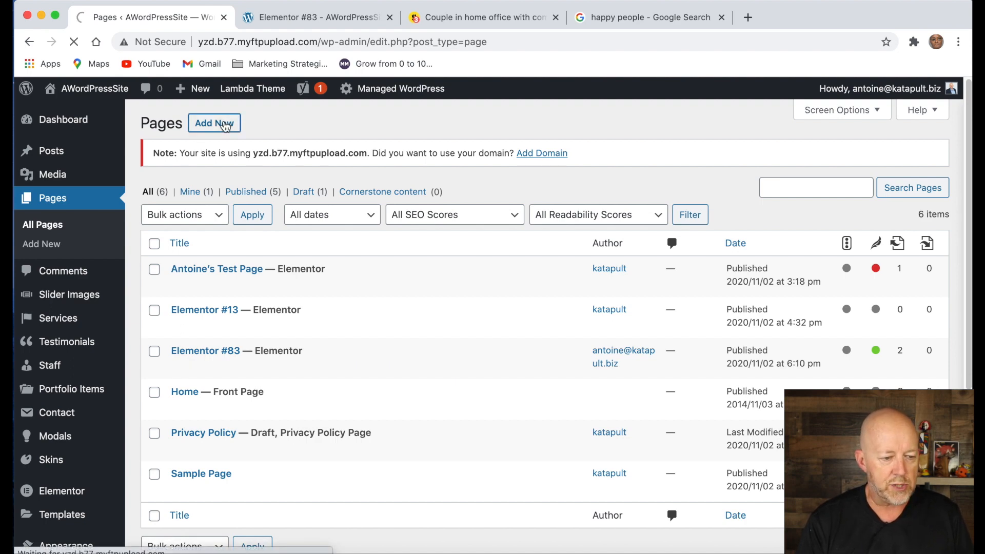
pyautogui.click(214, 123)
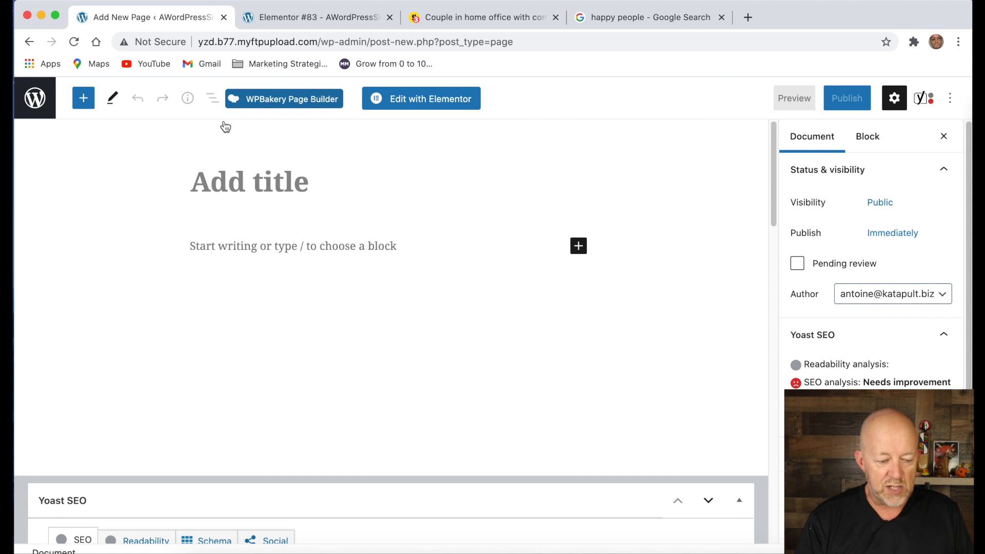
pyautogui.moveTo(421, 99)
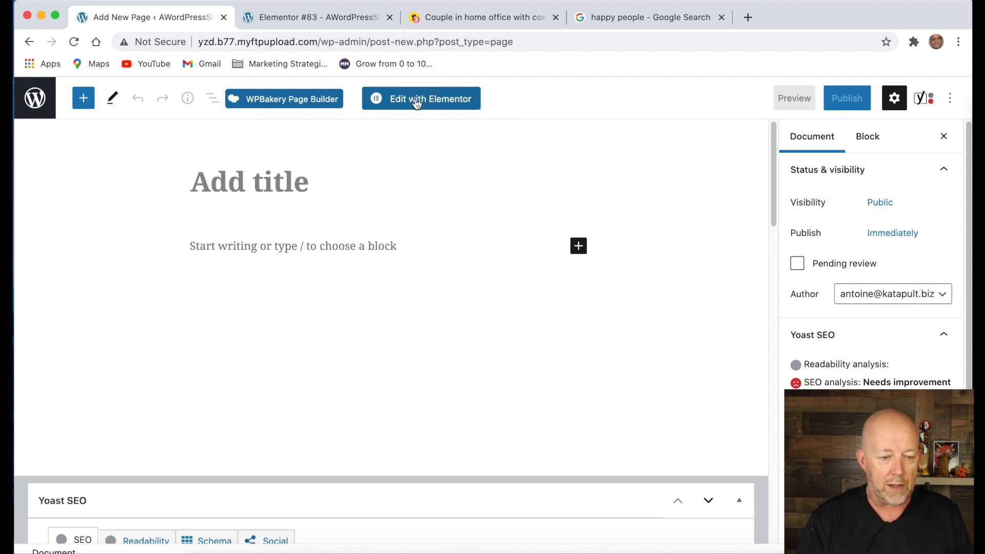
pyautogui.click(420, 98)
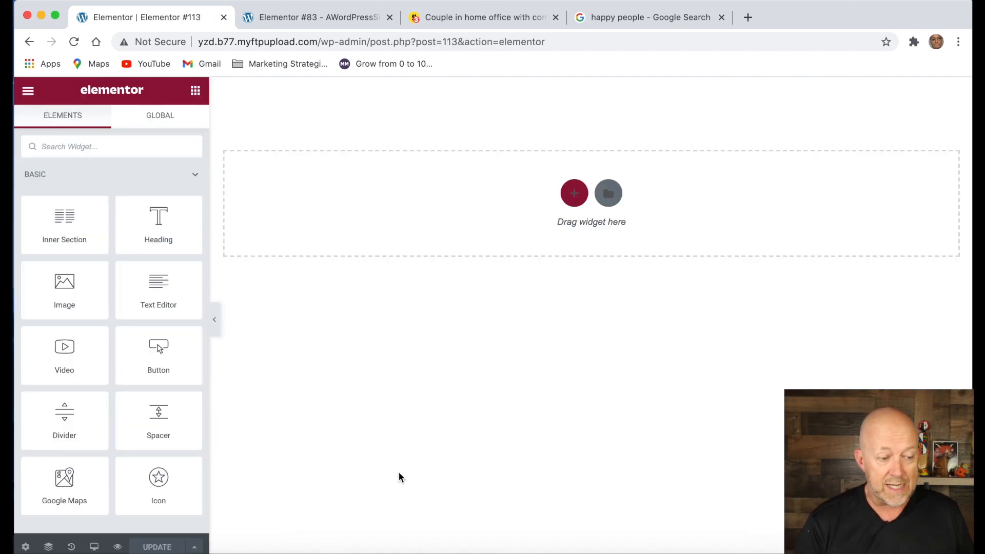
pyautogui.moveTo(183, 299)
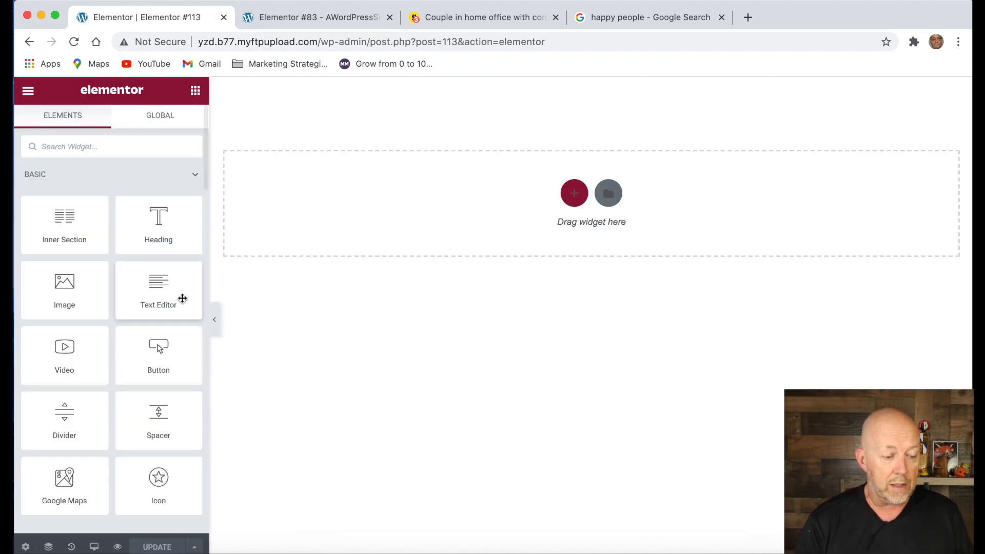
pyautogui.moveTo(158, 225)
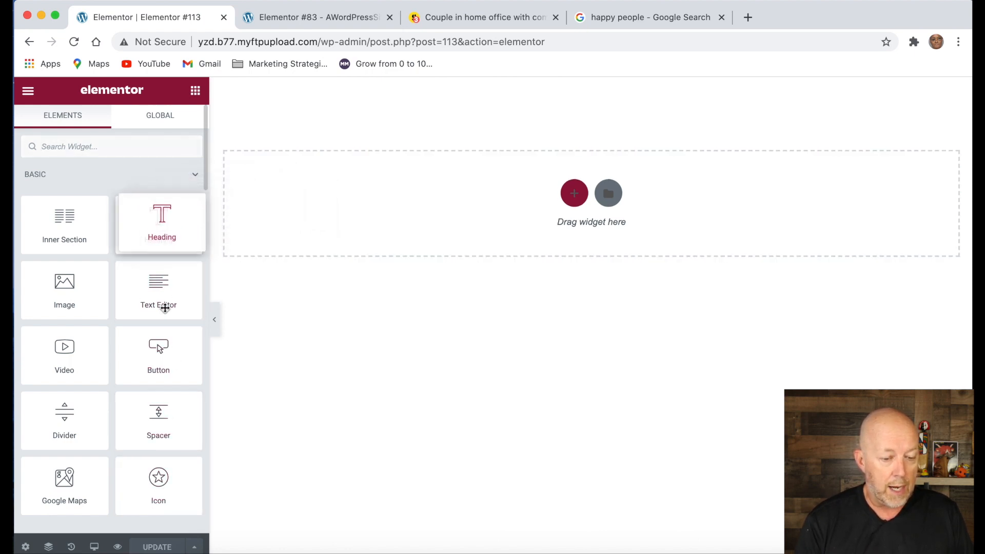
pyautogui.moveTo(414, 450)
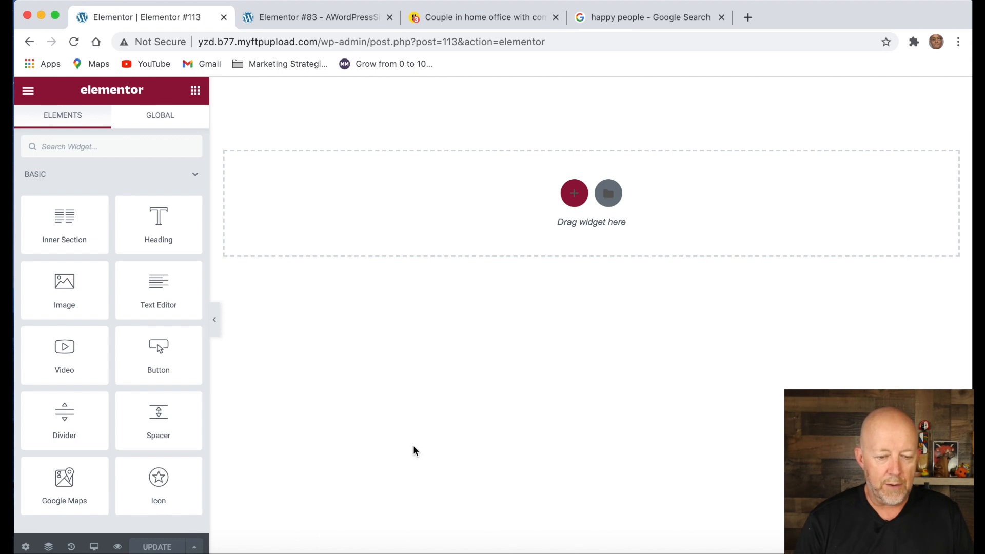
pyautogui.moveTo(573, 193)
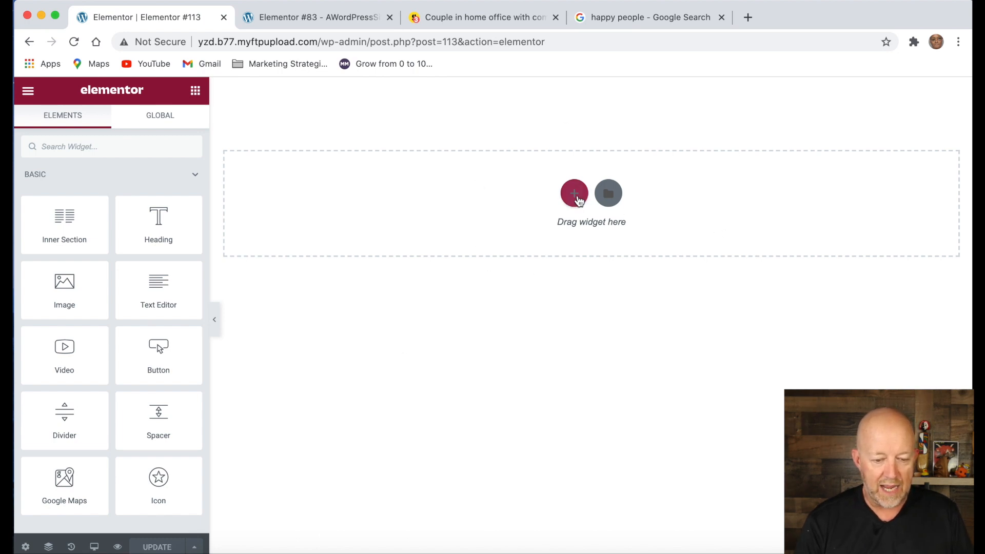
pyautogui.click(573, 193)
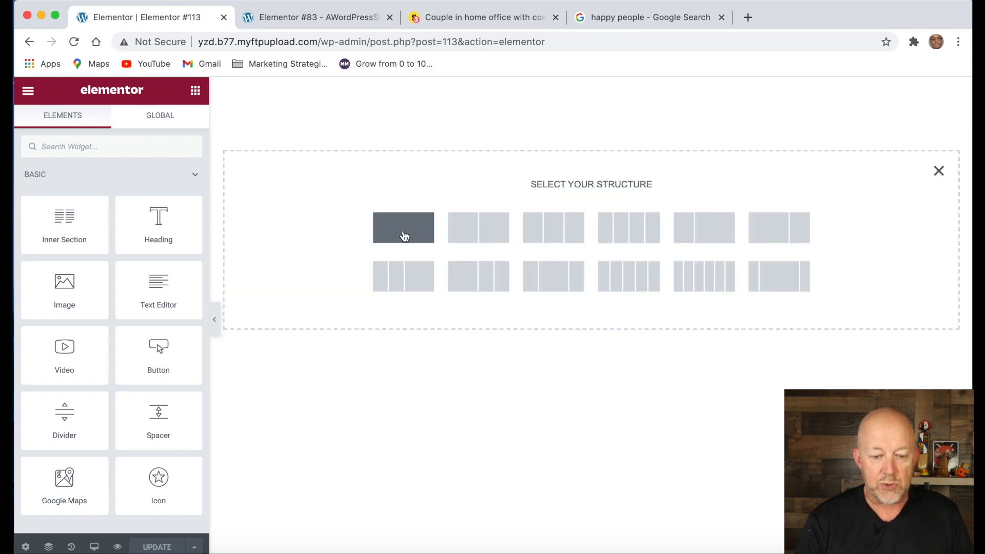
pyautogui.moveTo(779, 228)
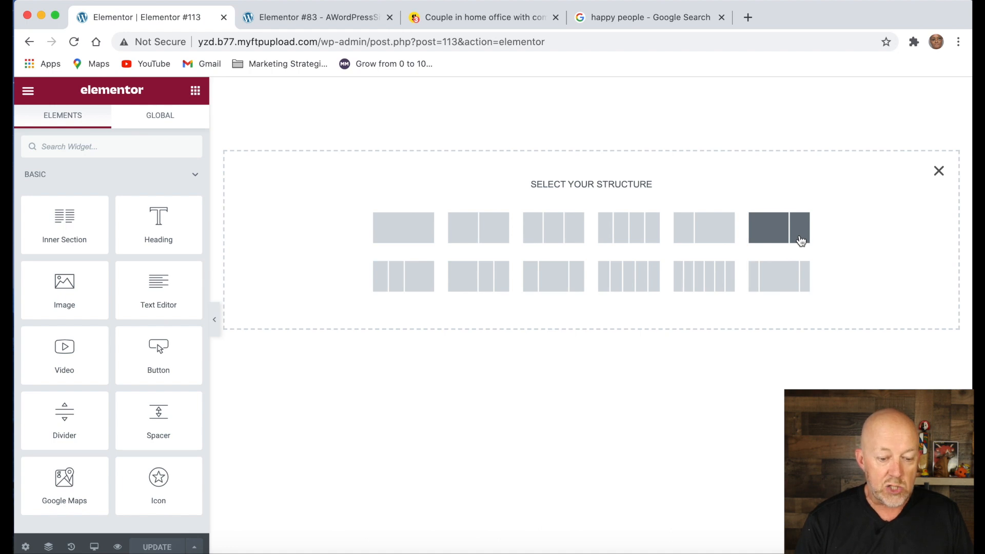
pyautogui.moveTo(478, 228)
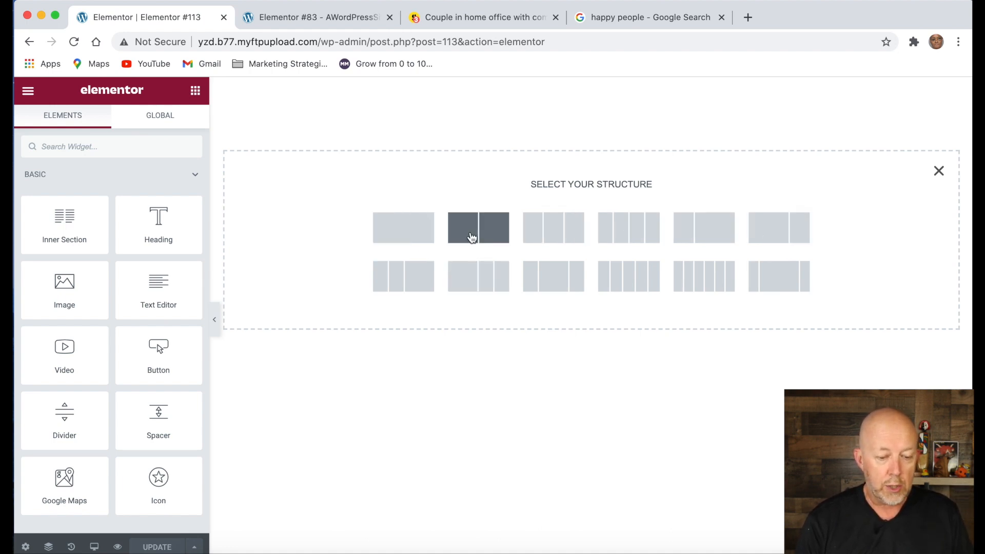
pyautogui.moveTo(628, 228)
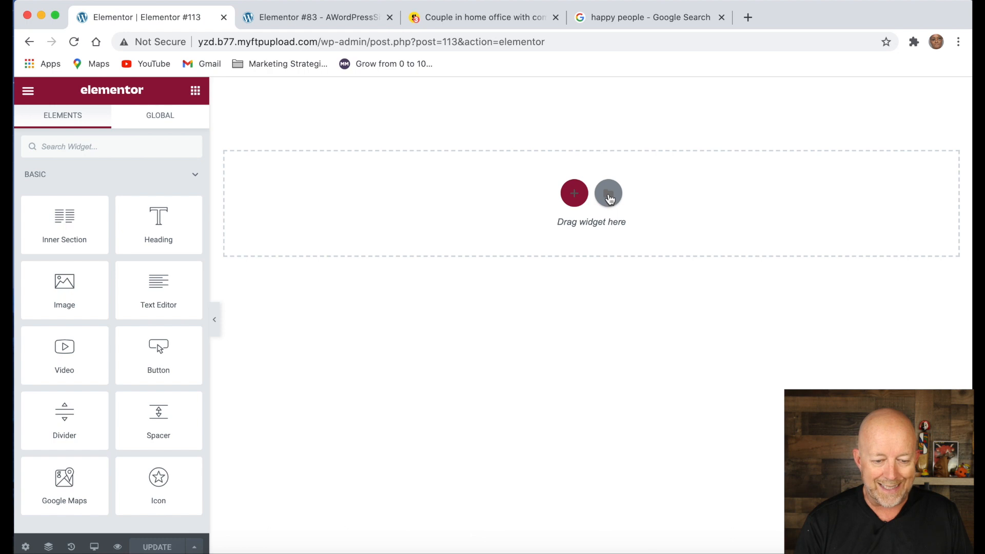
pyautogui.moveTo(608, 193)
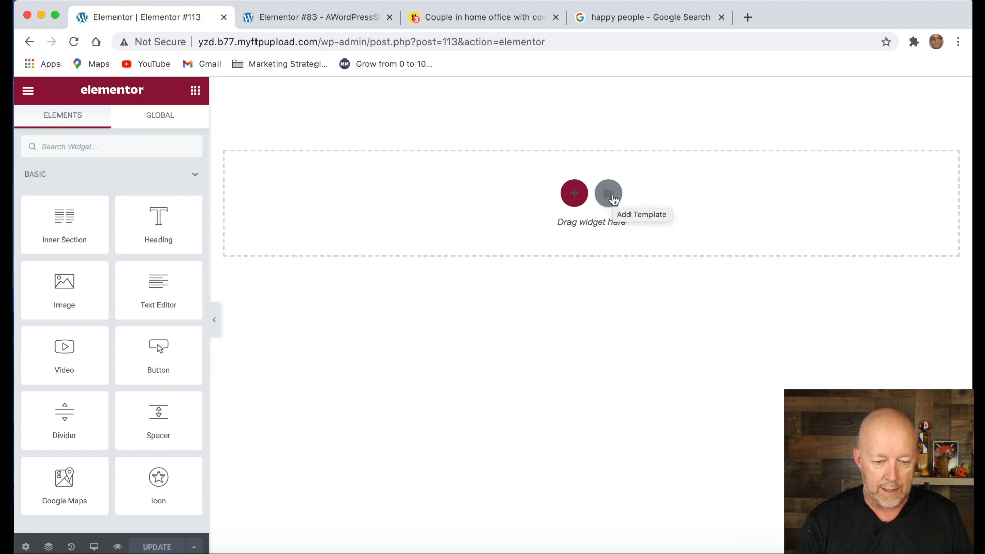
pyautogui.click(608, 193)
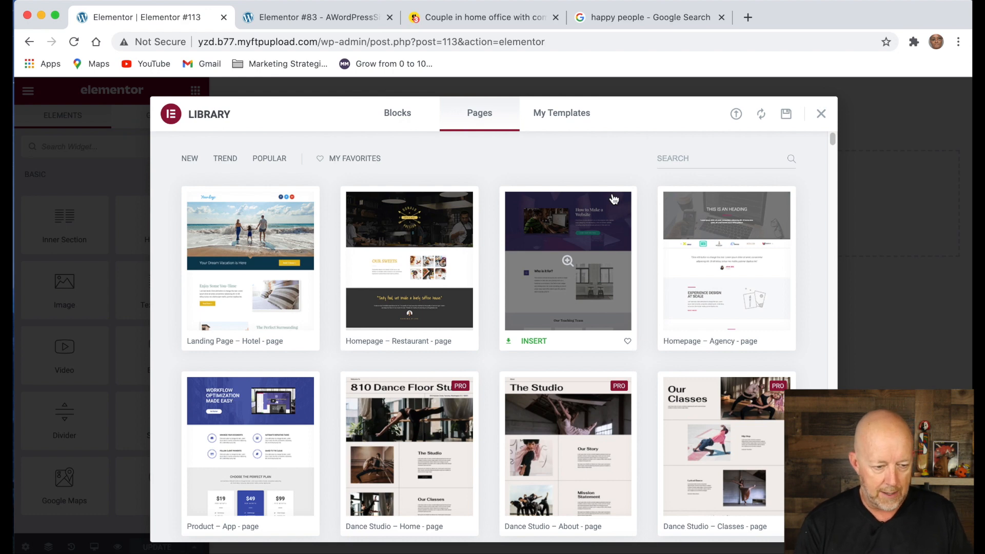
pyautogui.moveTo(651, 395)
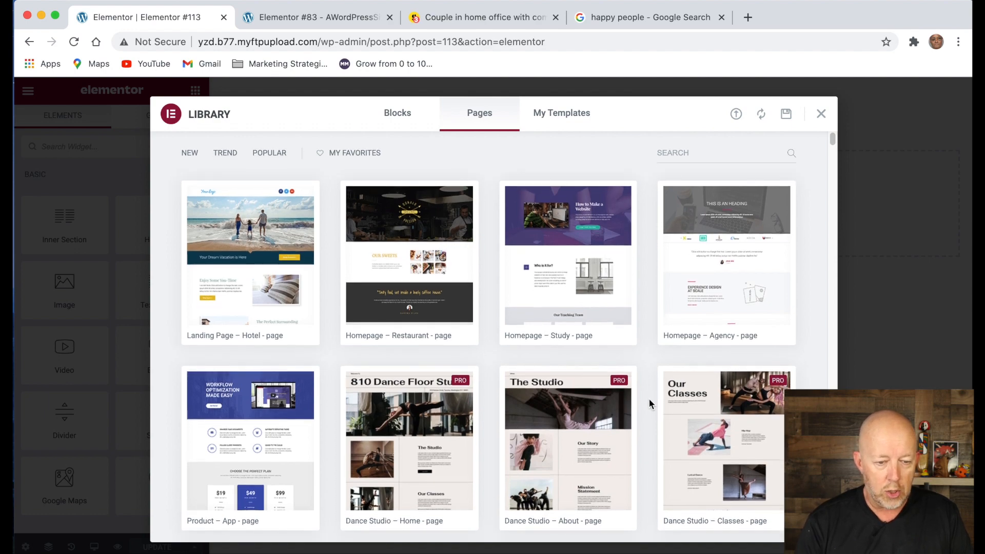
pyautogui.scroll(-3)
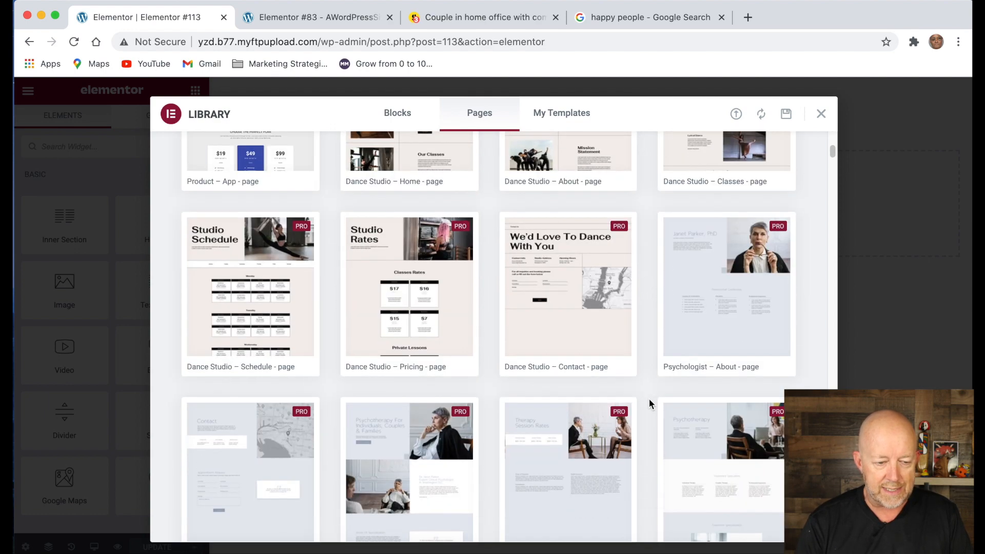
pyautogui.scroll(-3)
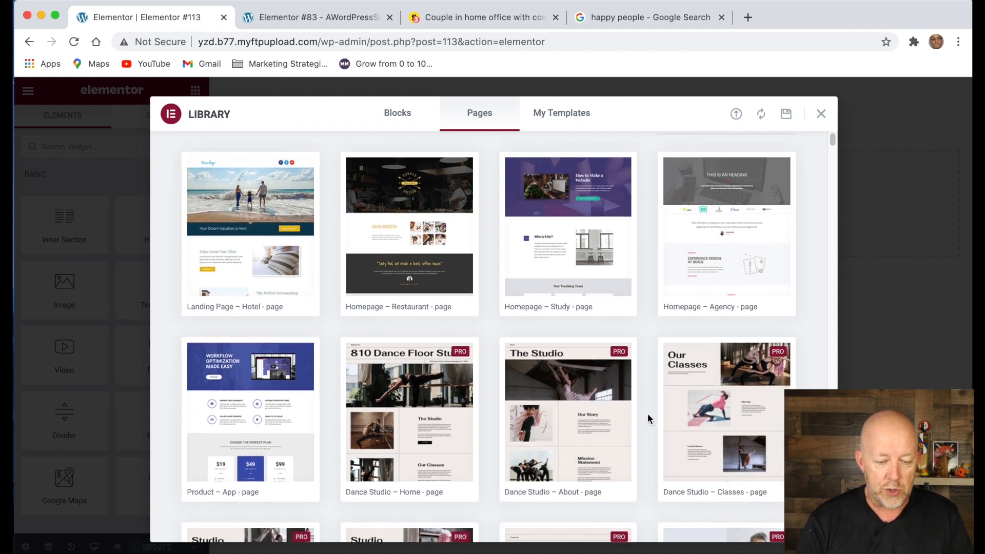
pyautogui.scroll(-3)
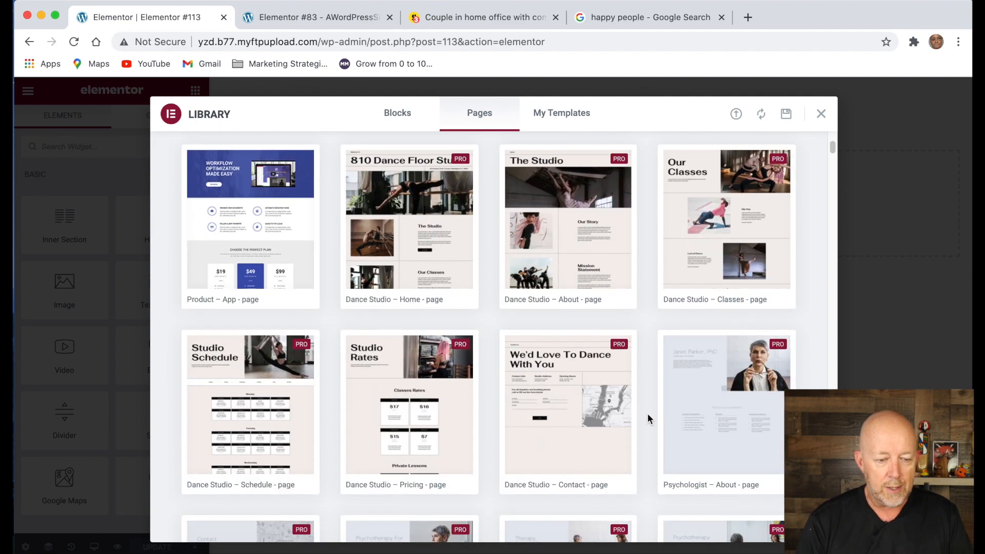
pyautogui.scroll(-3)
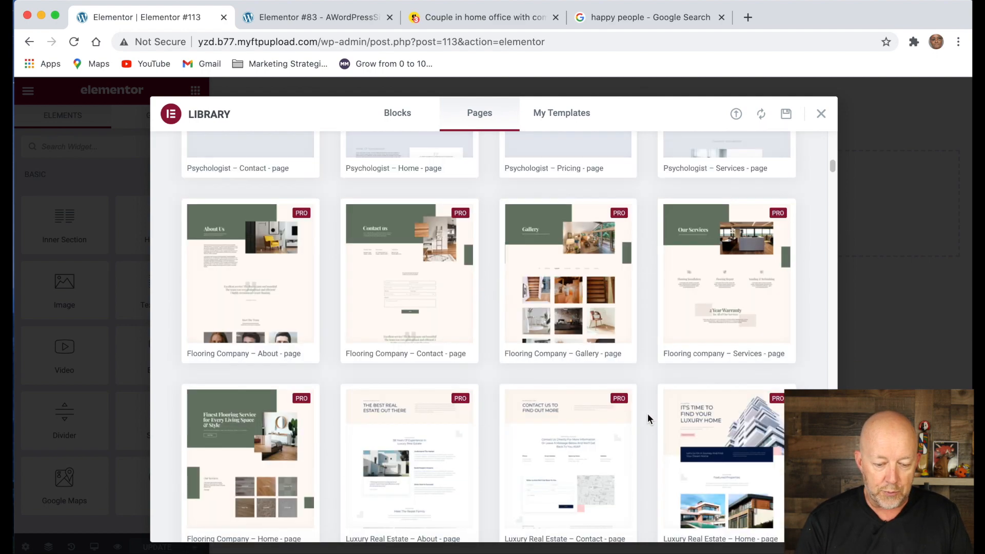
pyautogui.scroll(-3)
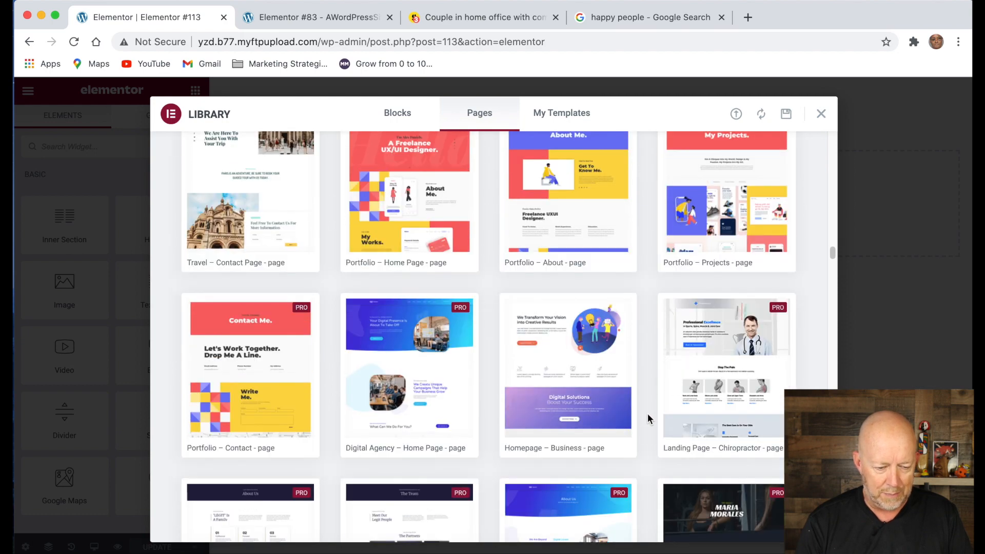
pyautogui.scroll(-3)
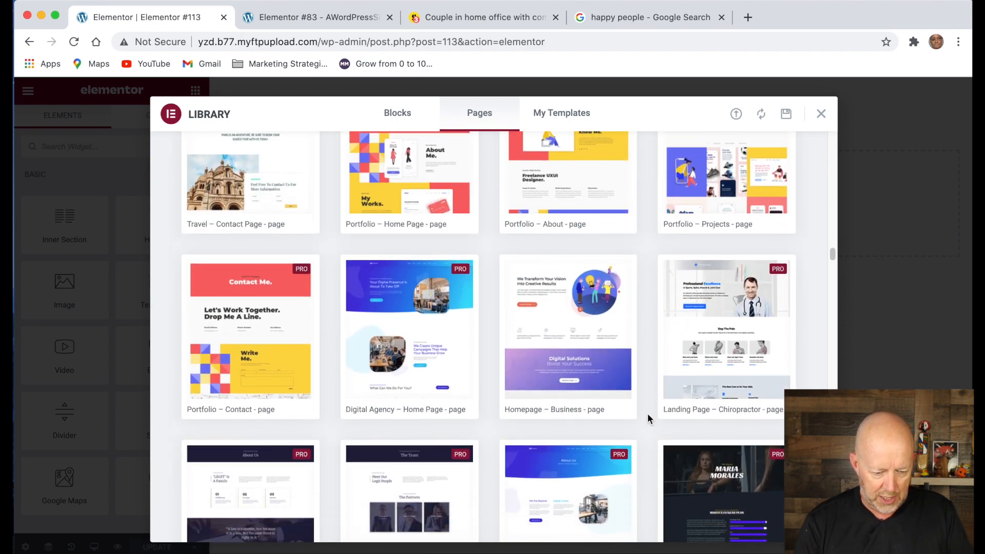
pyautogui.scroll(-3)
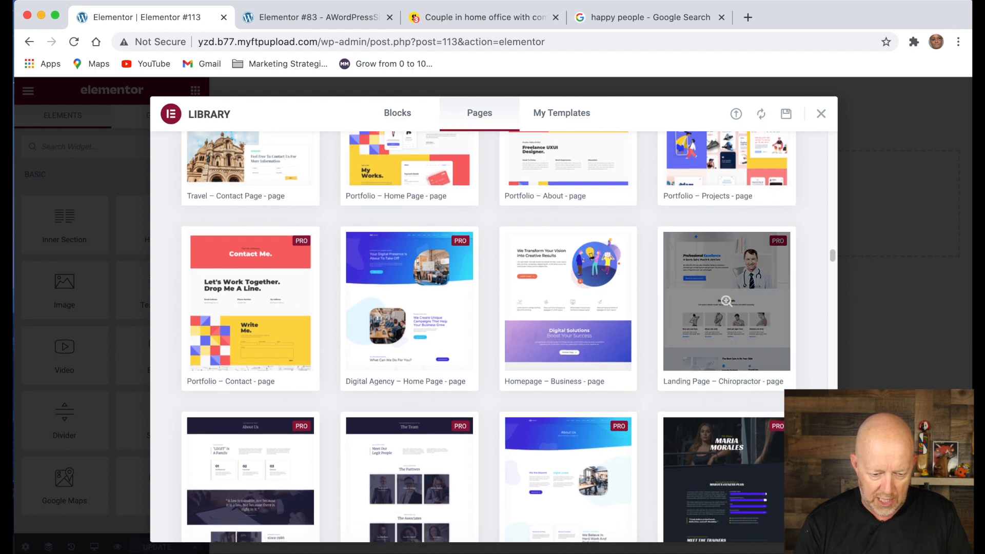
pyautogui.scroll(-3)
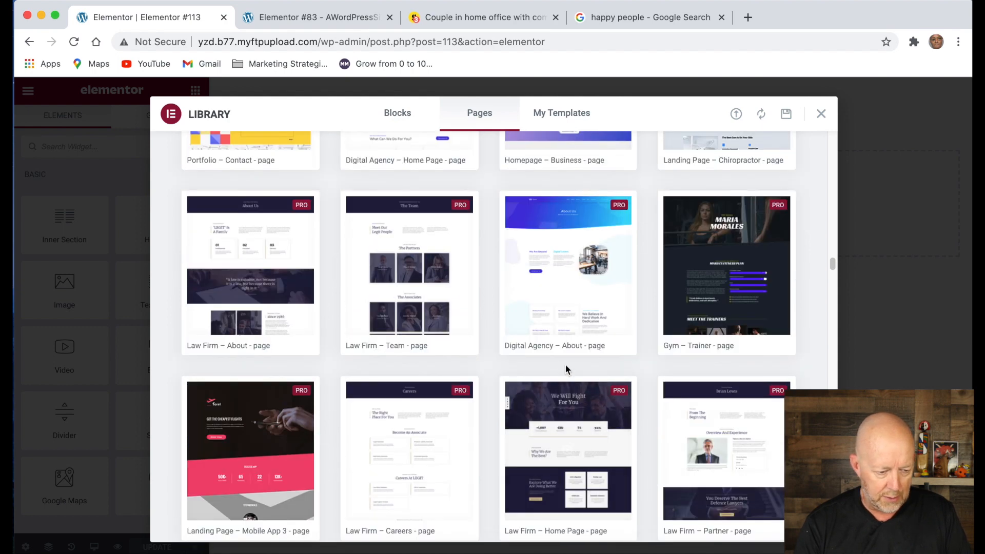
pyautogui.scroll(-3)
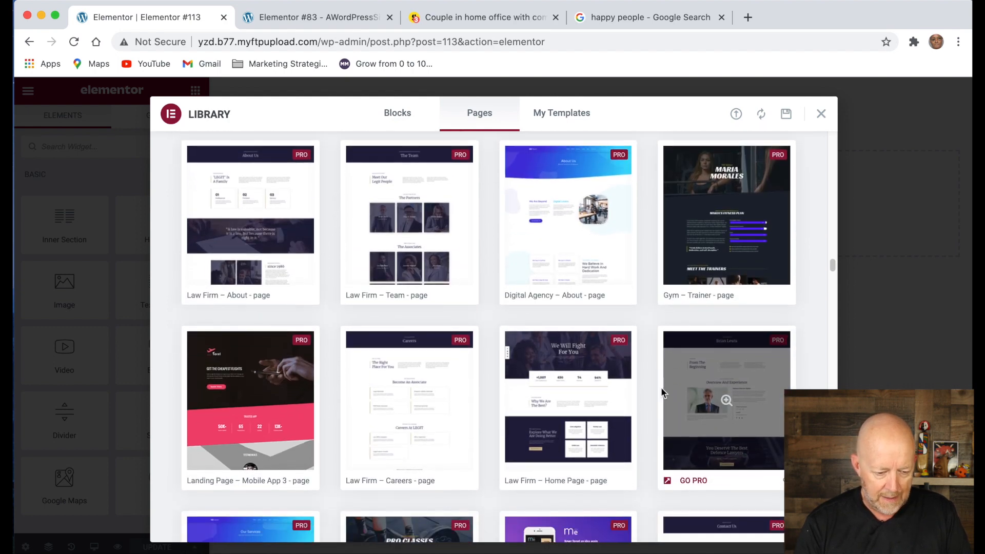
pyautogui.scroll(-3)
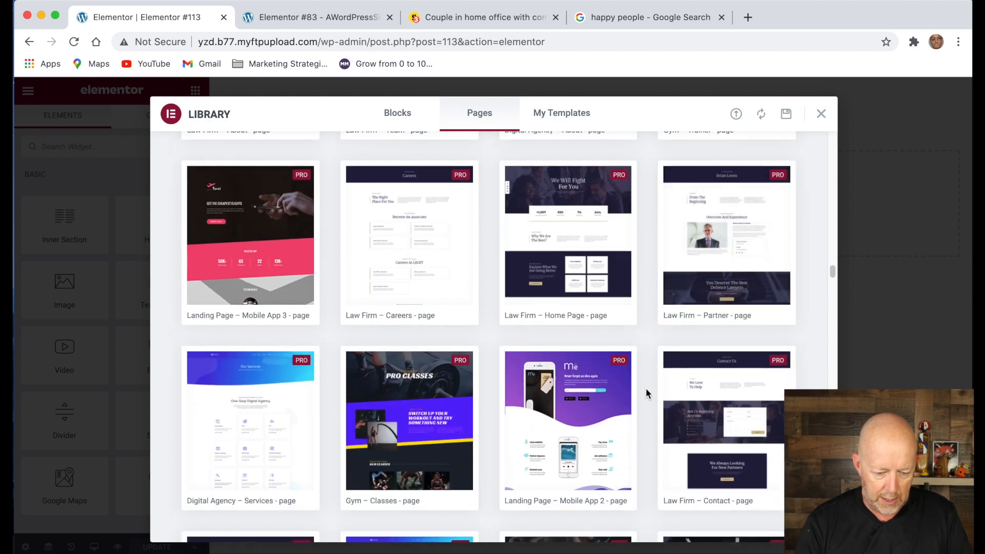
pyautogui.scroll(-3)
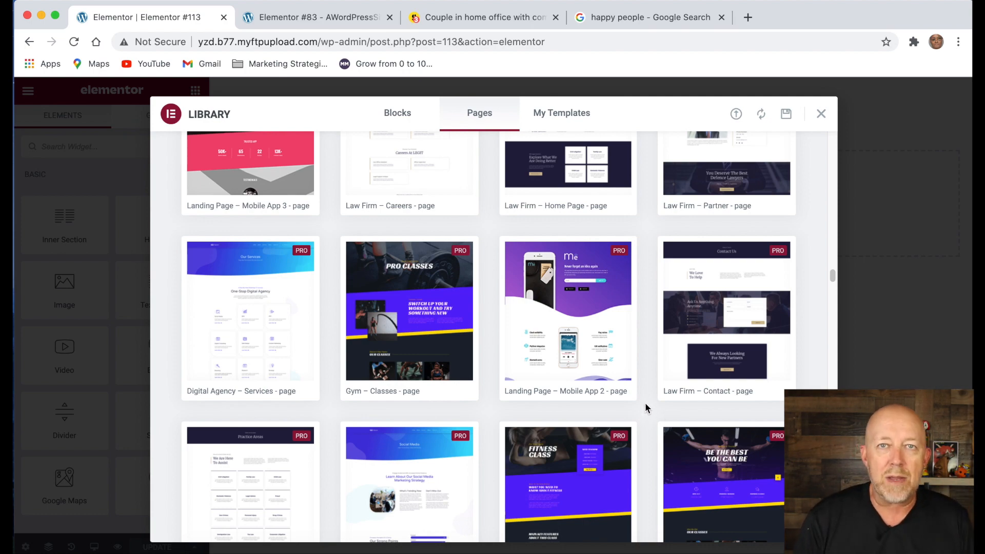
pyautogui.scroll(-3)
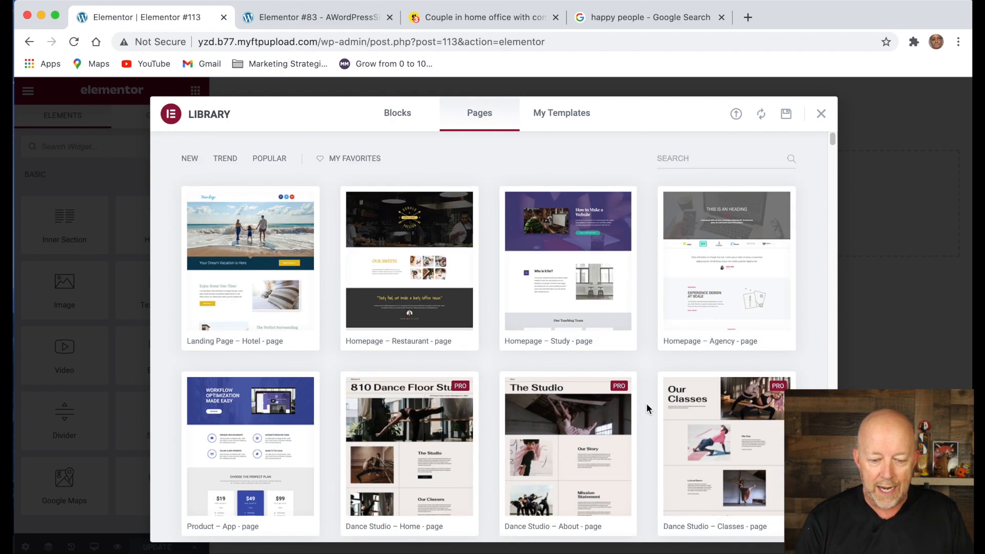
pyautogui.moveTo(726, 289)
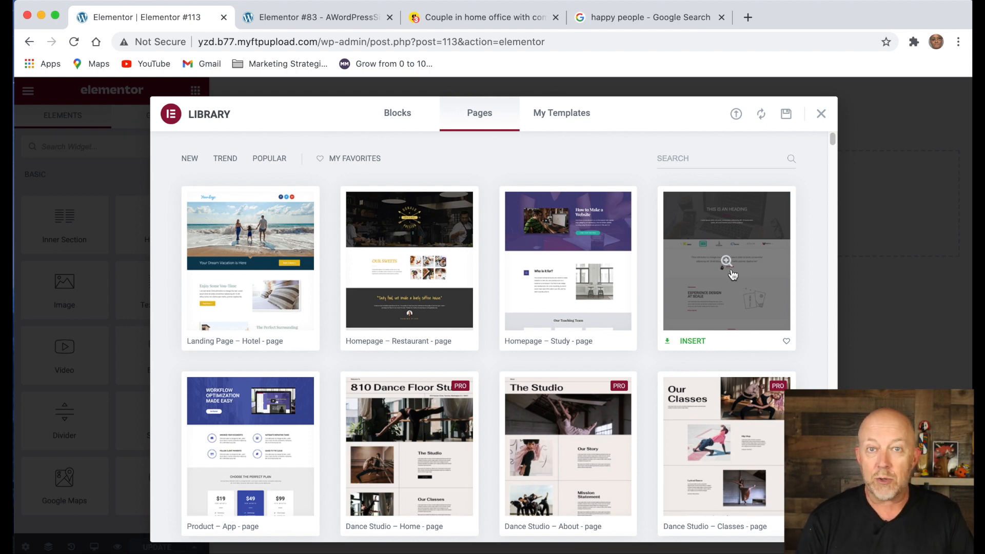
# Insert the Homepage – Agency template, confirming the import, and look through its sections.
pyautogui.click(724, 259)
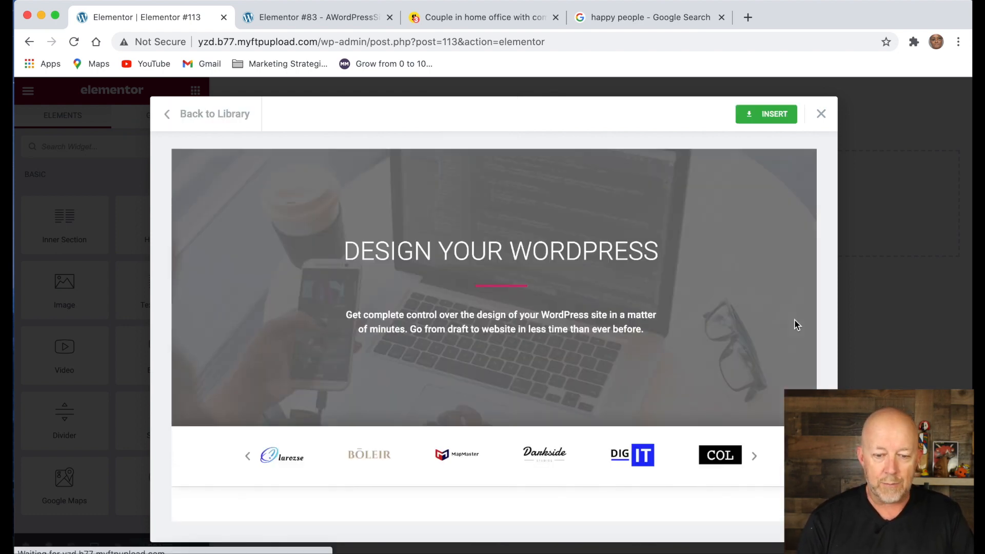
pyautogui.click(766, 114)
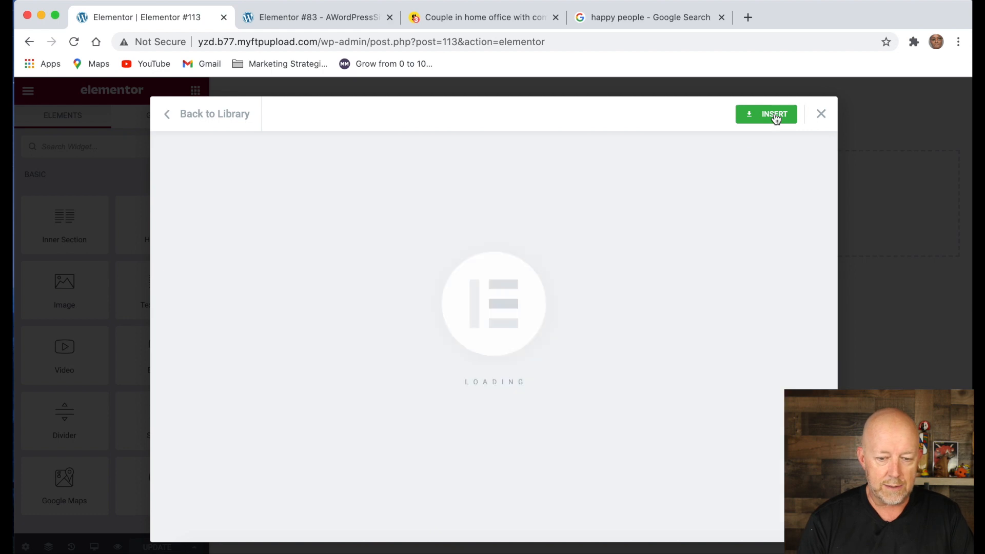
pyautogui.click(766, 114)
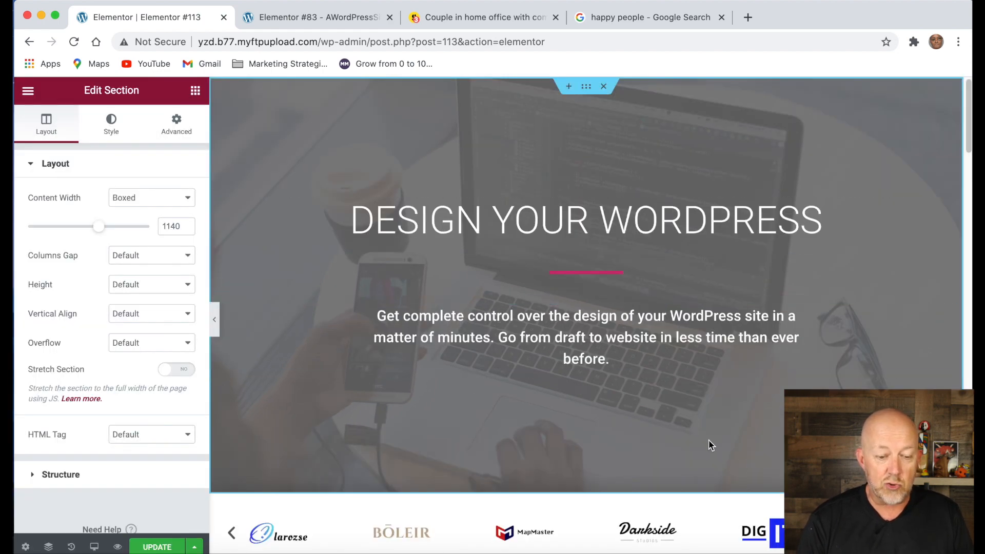
pyautogui.scroll(-3)
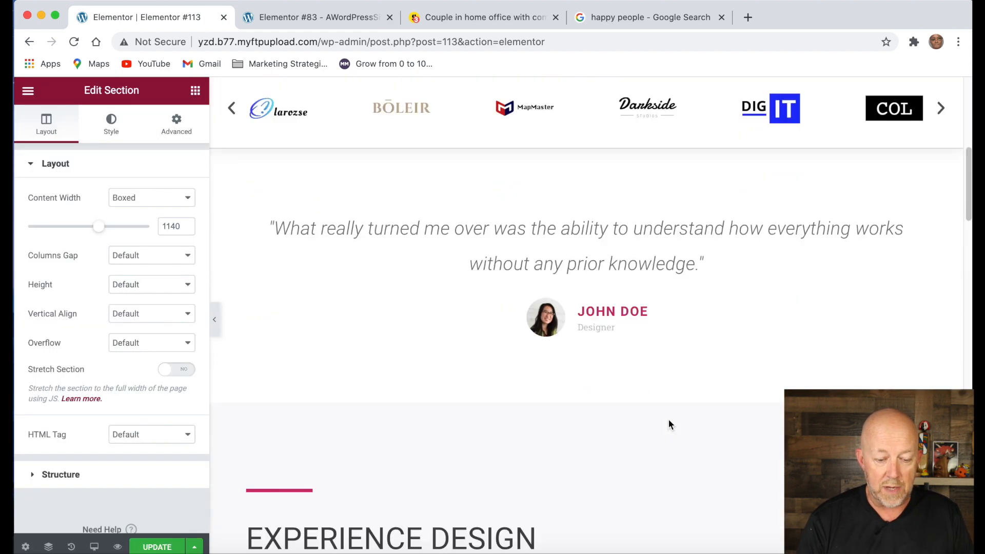
pyautogui.scroll(-3)
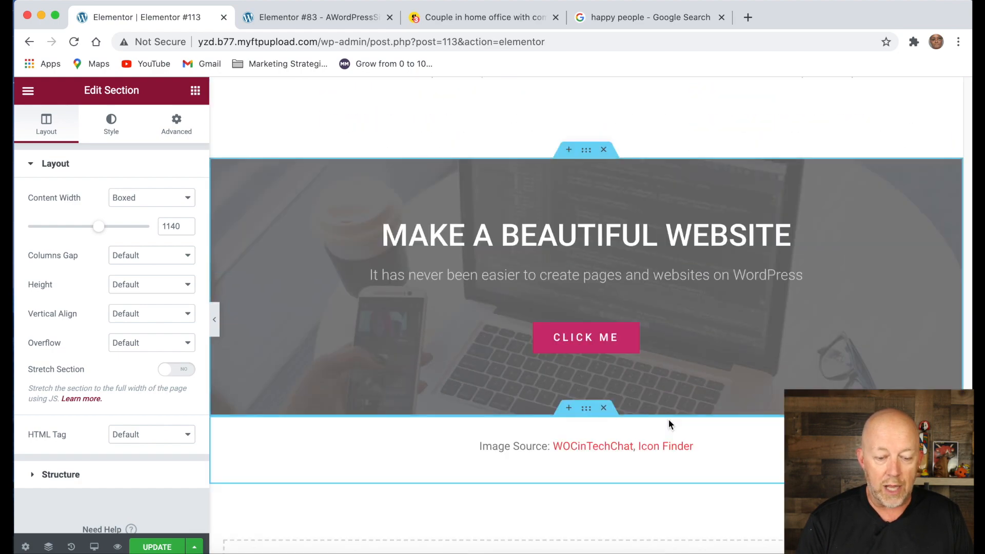
pyautogui.scroll(-3)
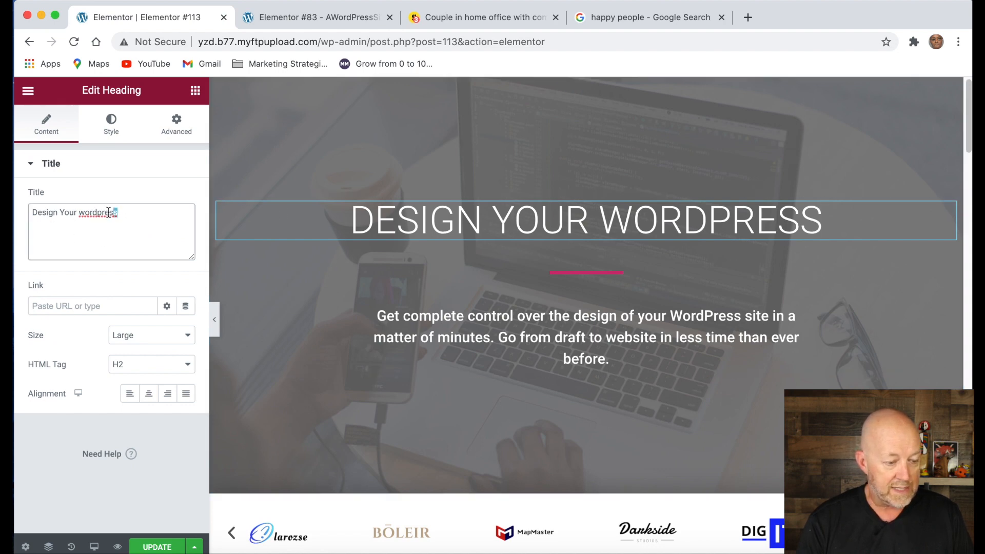
# Replace 'wordpress' in the hero title with 'Landing Page' and select the description paragraph.
pyautogui.doubleClick(97, 213)
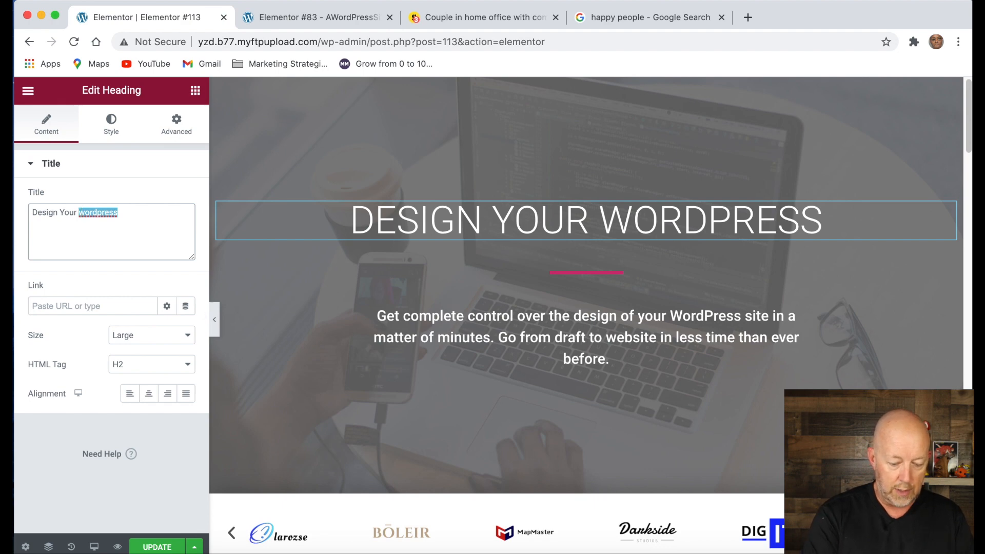
pyautogui.write('Landing Page')
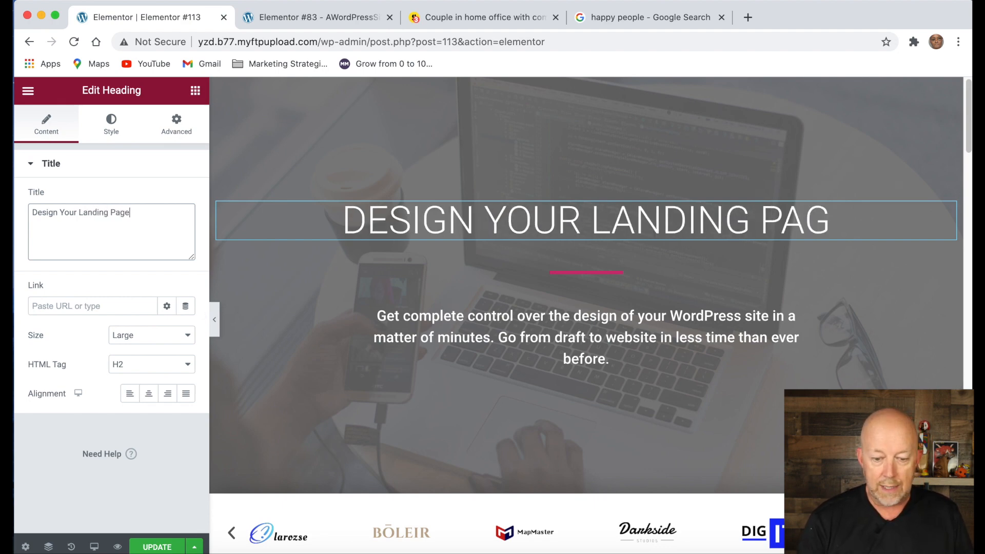
pyautogui.write('E')
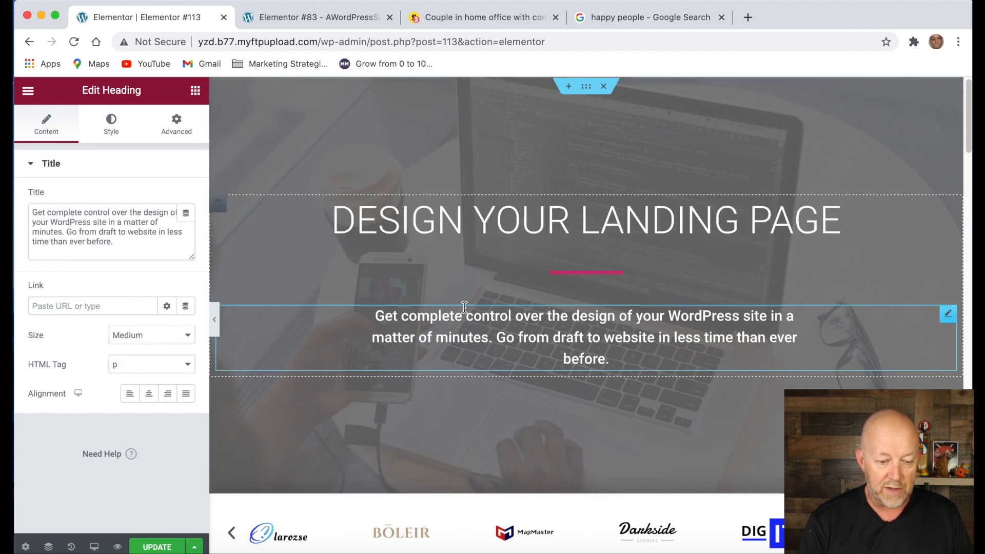
pyautogui.click(585, 273)
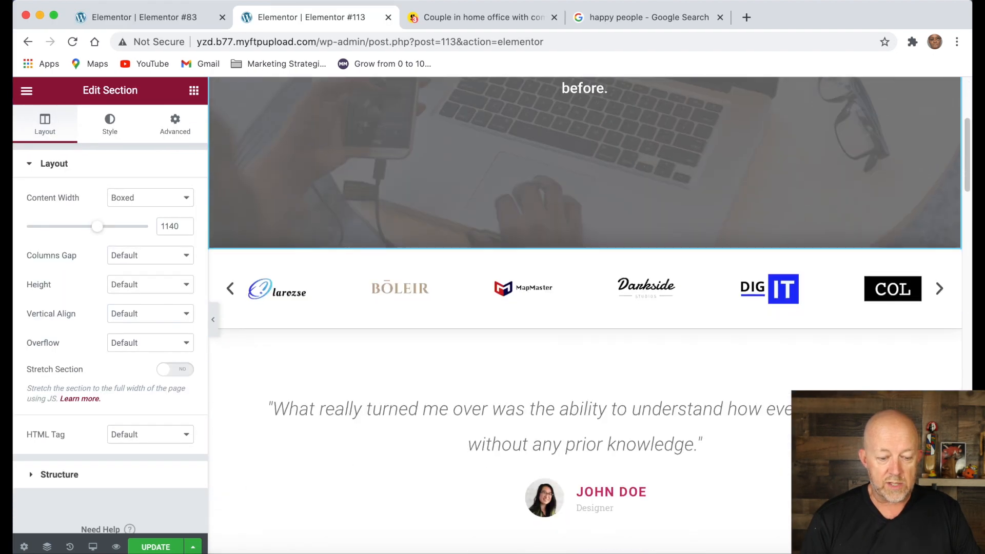
# Scroll through the template sections around Experience Design at Scale and the features block.
pyautogui.scroll(-3)
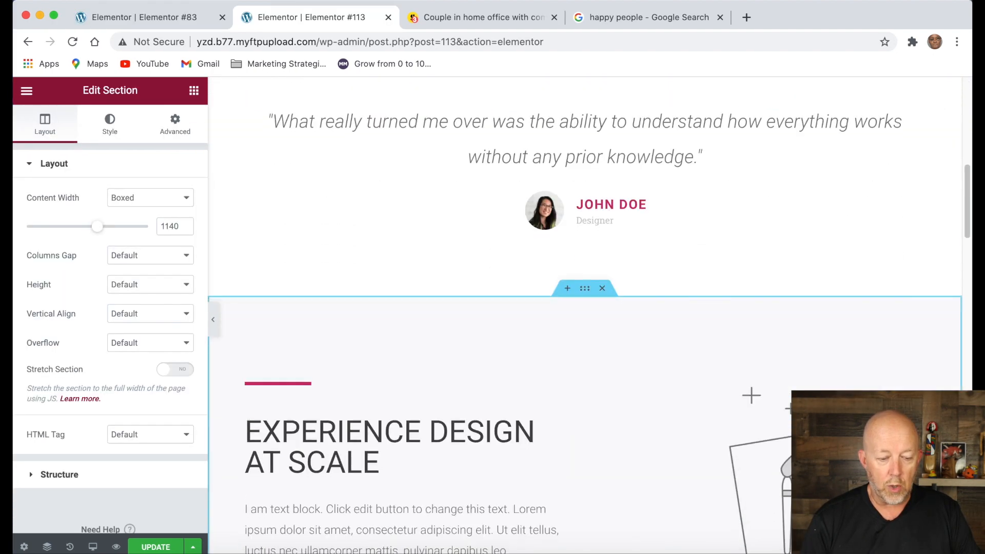
pyautogui.scroll(-3)
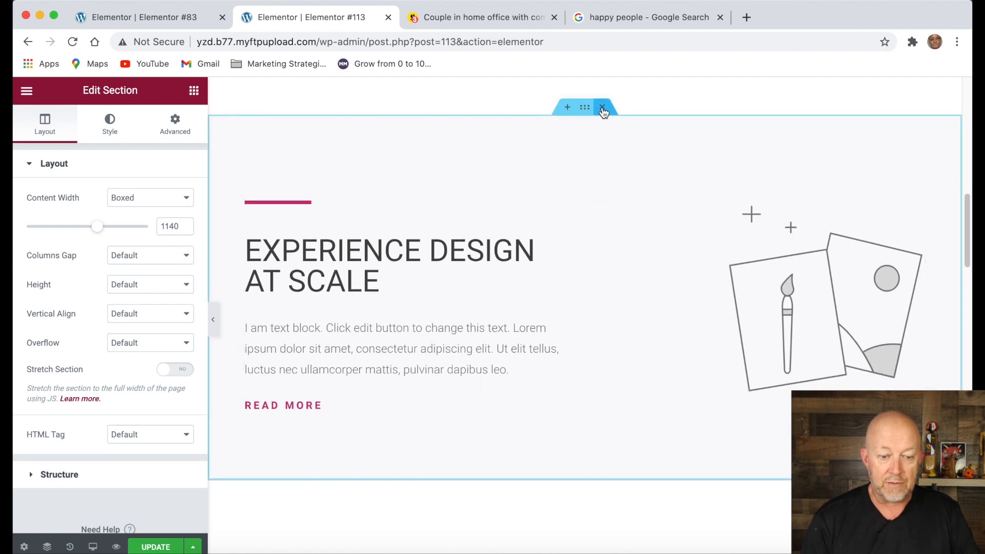
pyautogui.moveTo(601, 106)
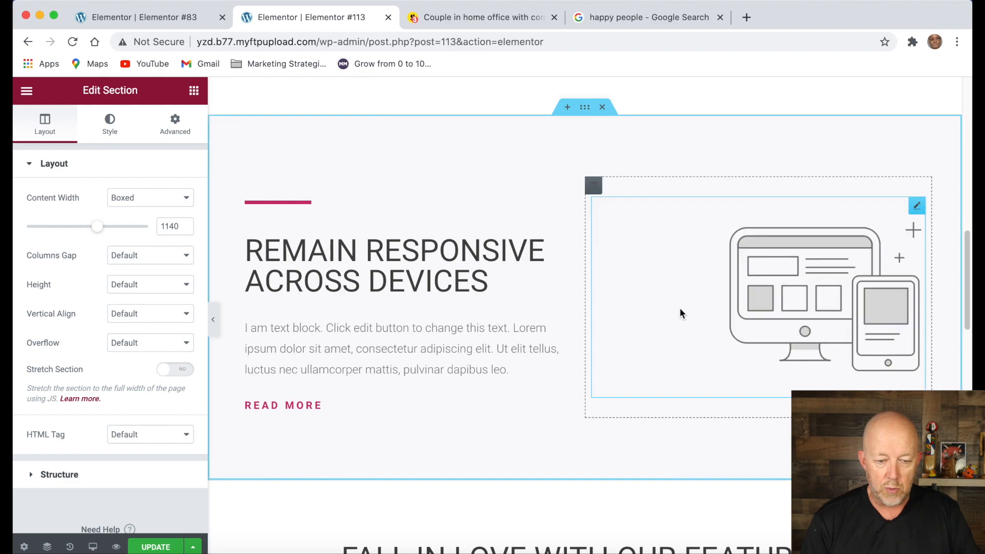
pyautogui.scroll(-3)
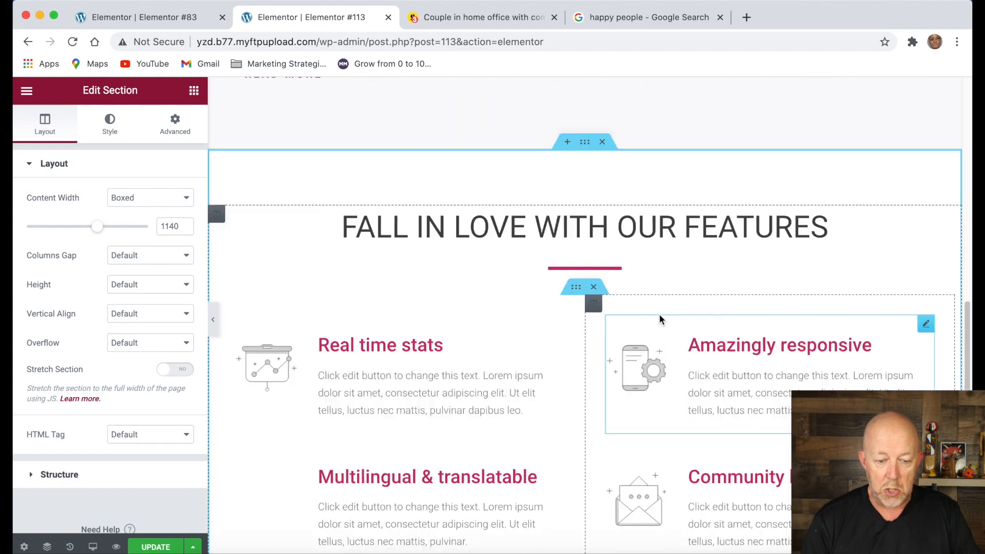
pyautogui.scroll(3)
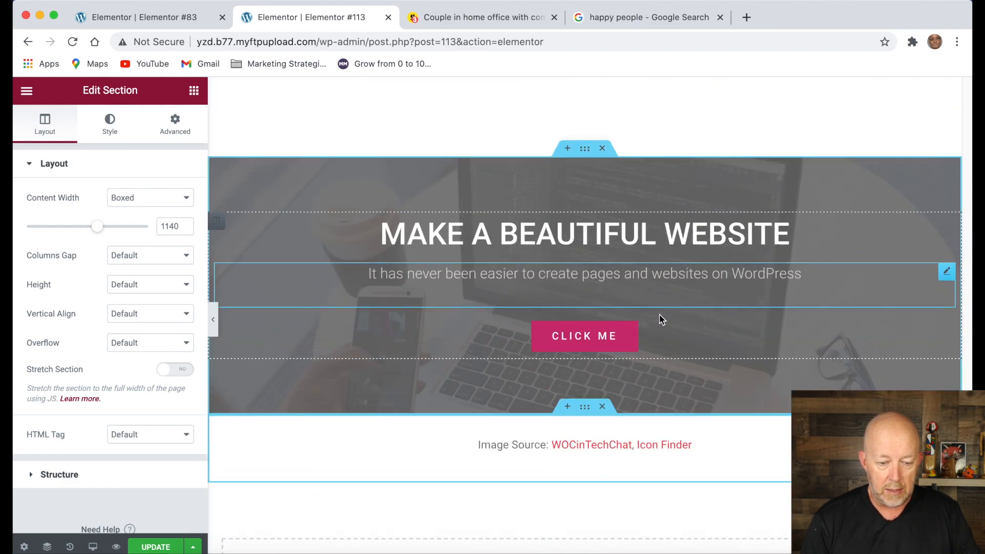
pyautogui.scroll(-3)
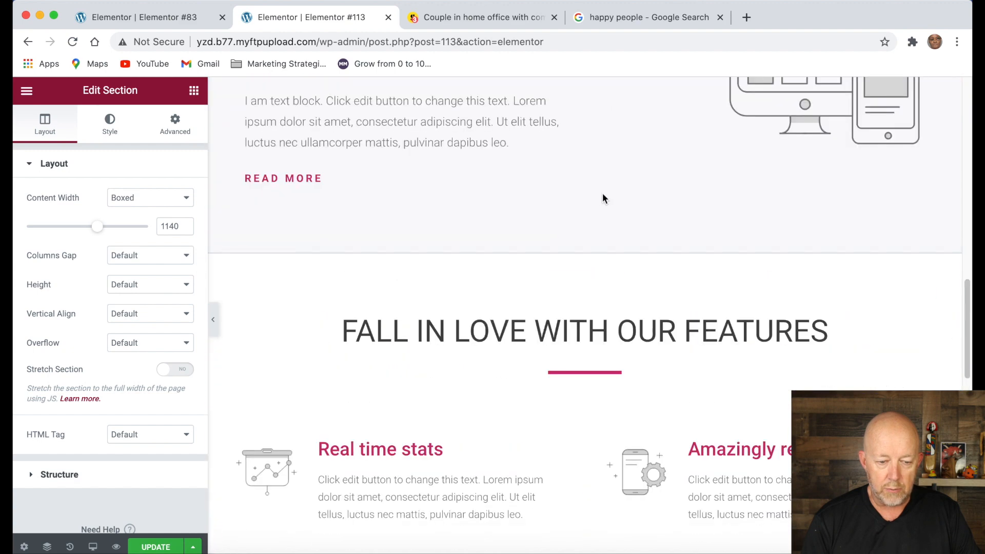
pyautogui.scroll(-3)
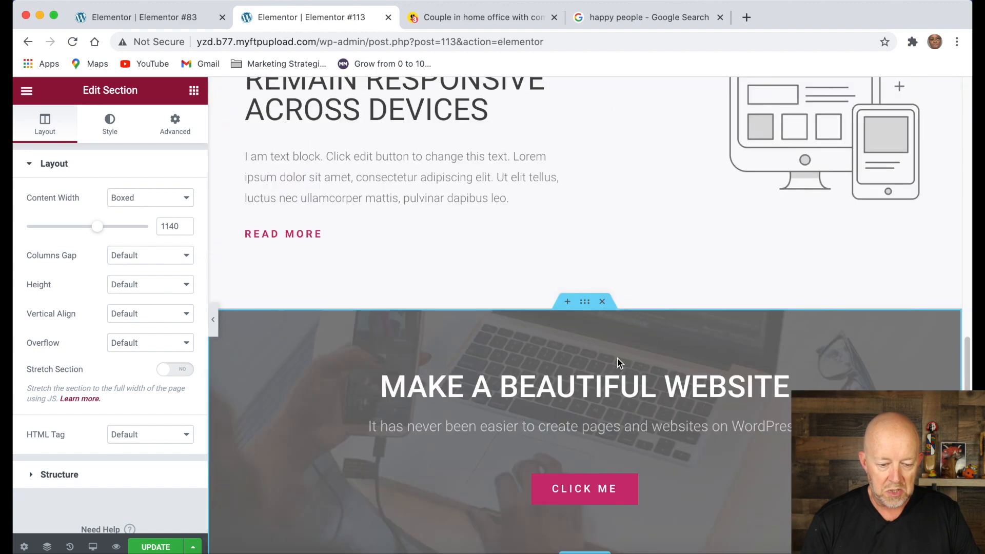
pyautogui.scroll(-3)
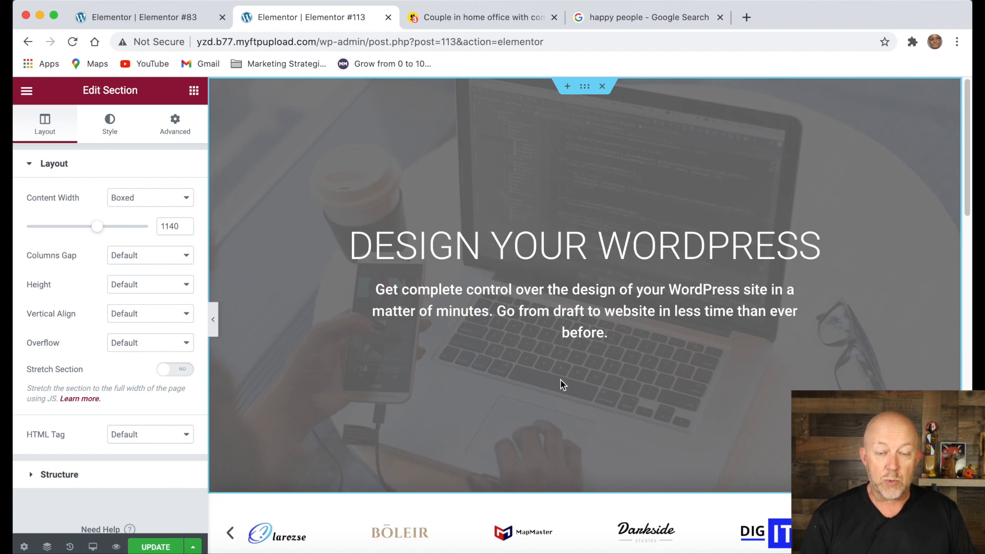
# Scroll to the end of the Elementor #113 template page and return to the Elementor #83 editor.
pyautogui.scroll(-3)
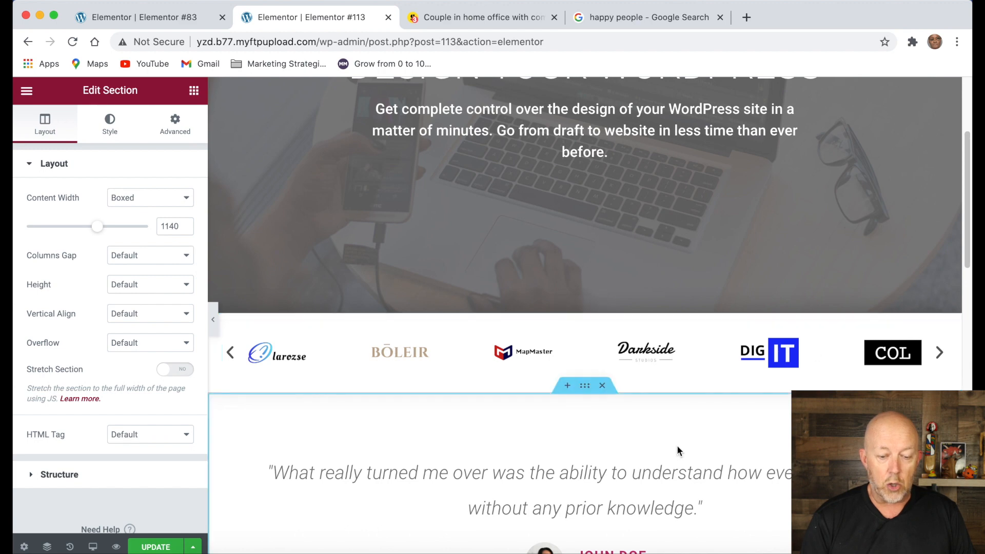
pyautogui.scroll(-3)
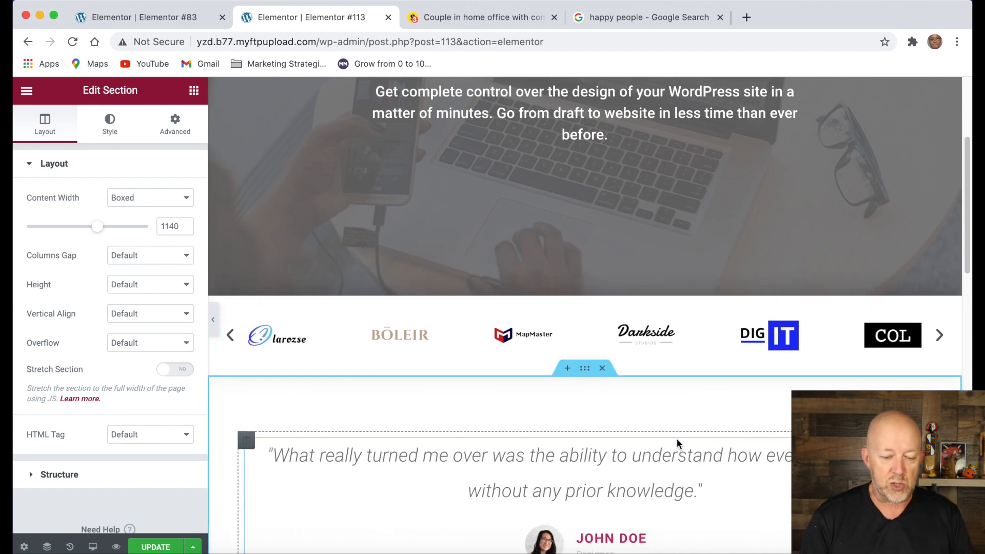
pyautogui.scroll(-3)
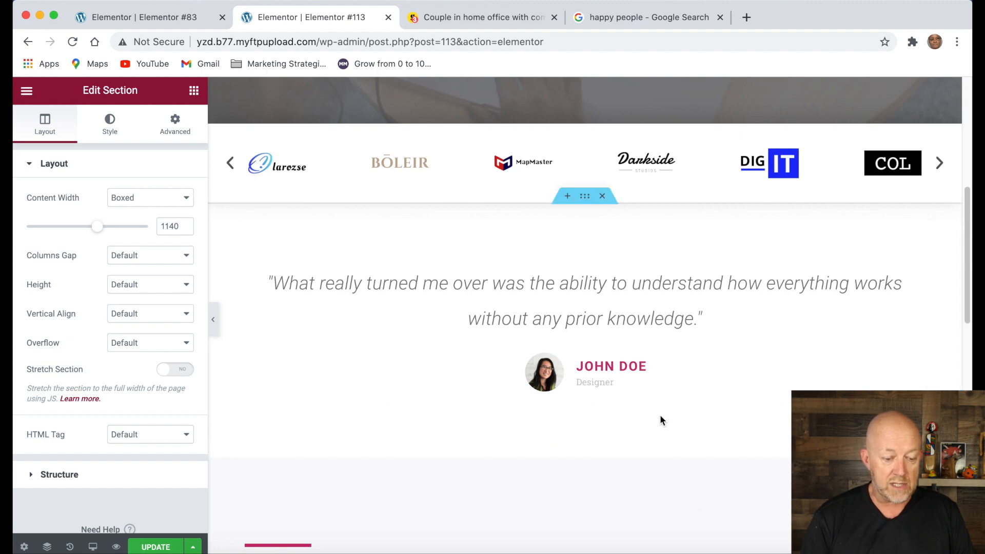
pyautogui.scroll(-3)
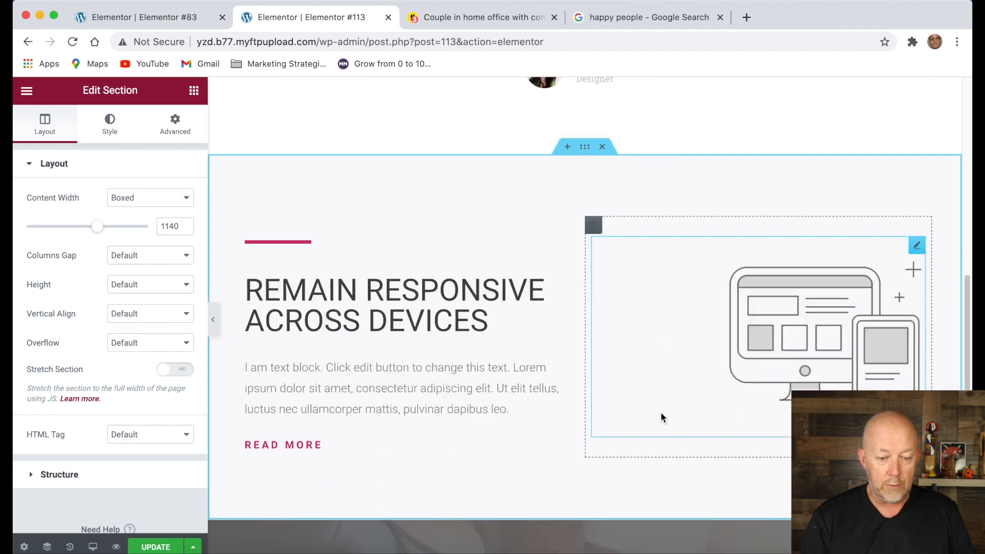
pyautogui.moveTo(748, 391)
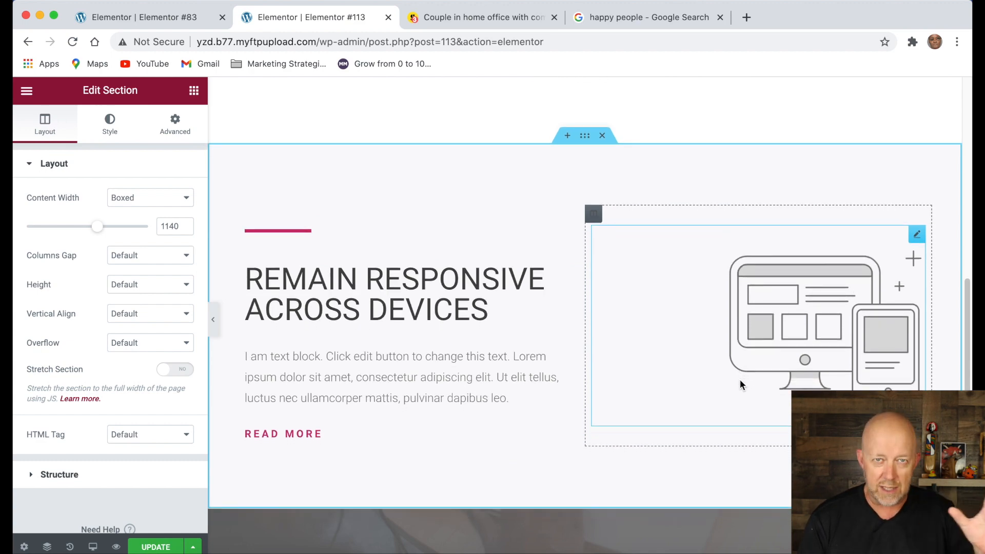
pyautogui.scroll(-3)
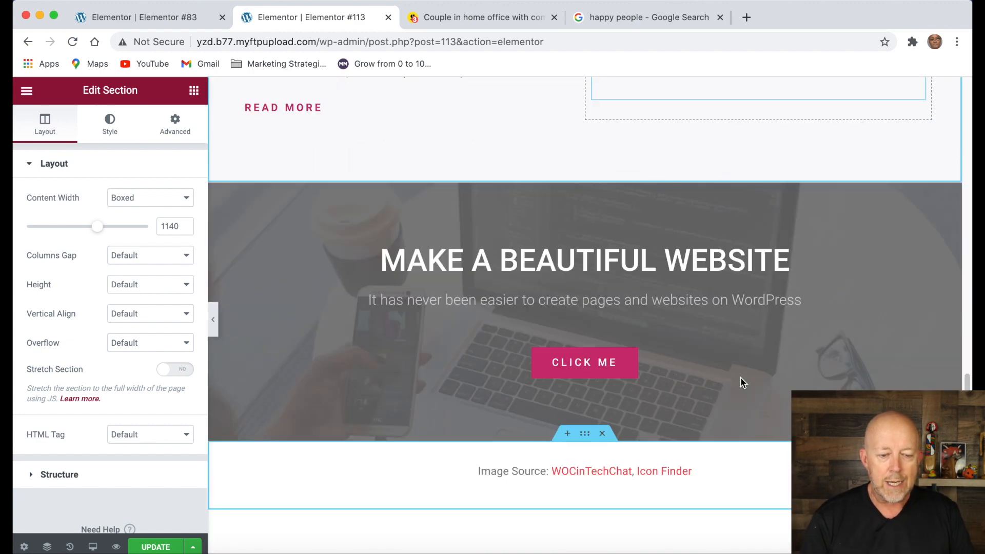
pyautogui.click(584, 362)
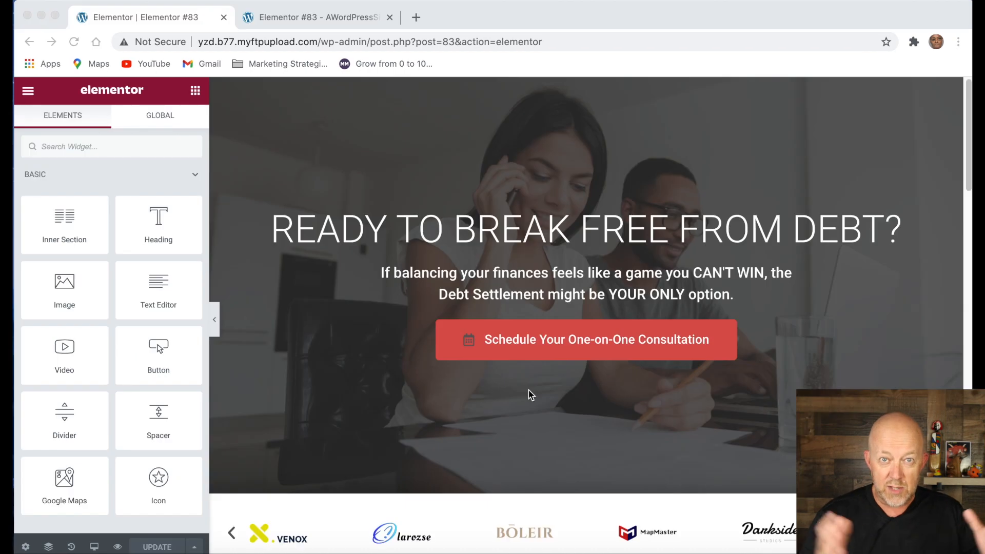
pyautogui.moveTo(844, 124)
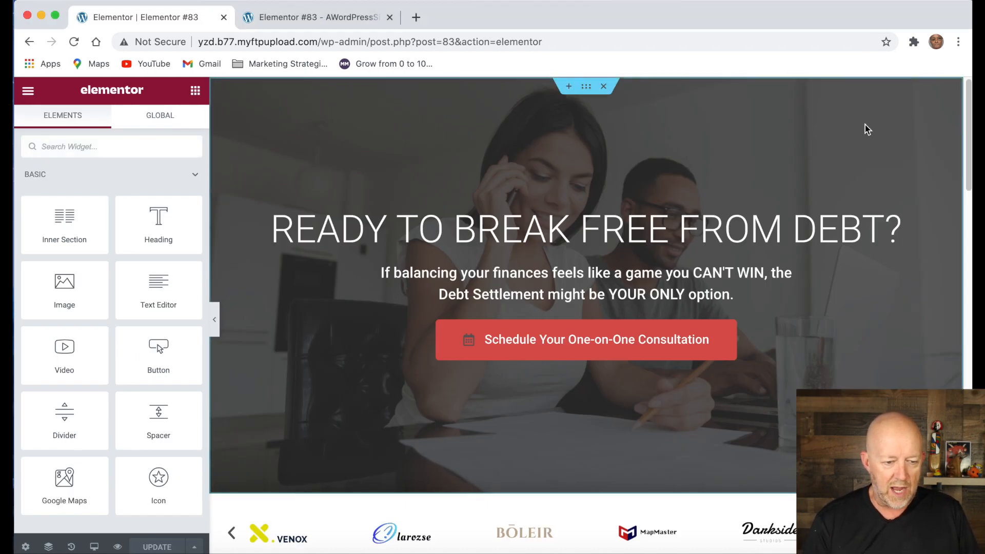
# Edit the hero section and show its Style background settings with the couple-at-desk image.
pyautogui.rightClick(867, 131)
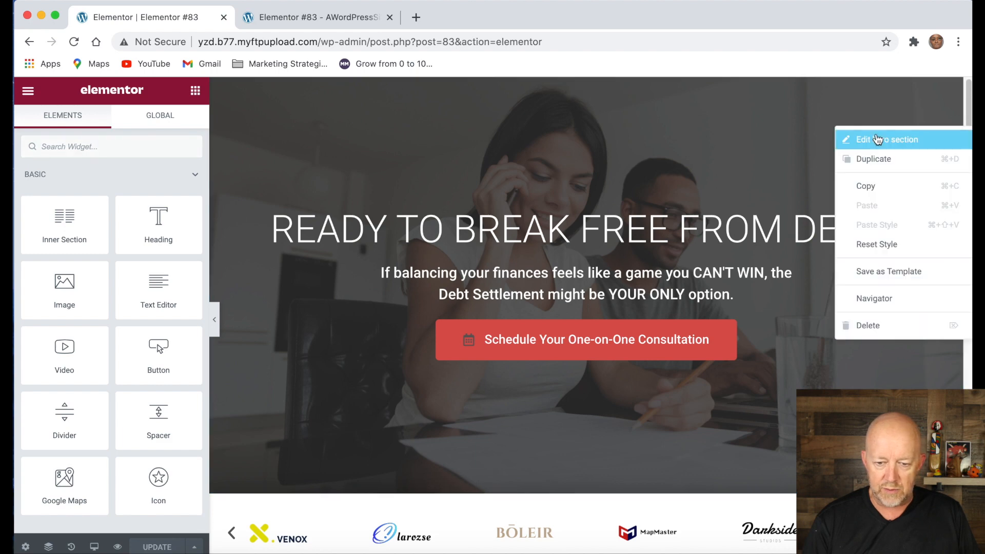
pyautogui.moveTo(868, 140)
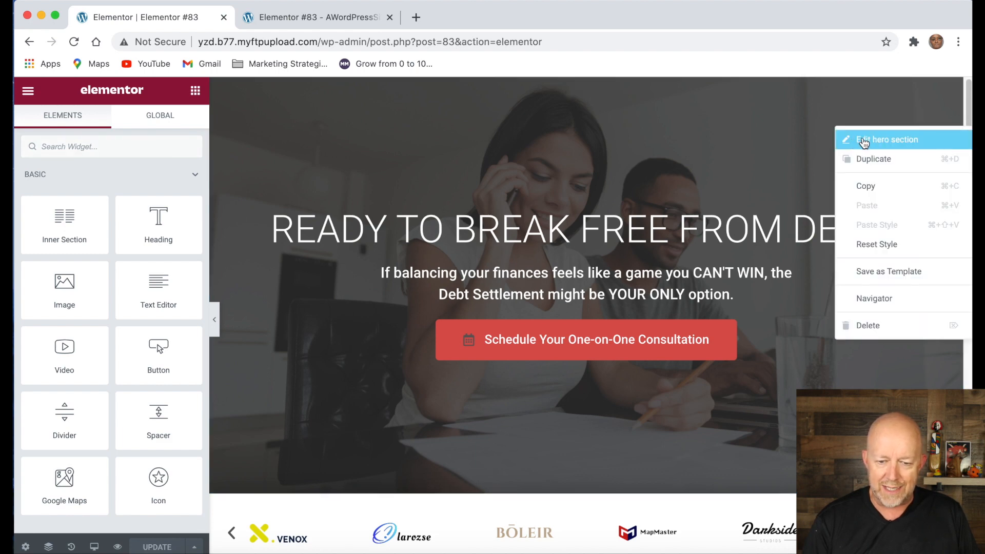
pyautogui.moveTo(879, 140)
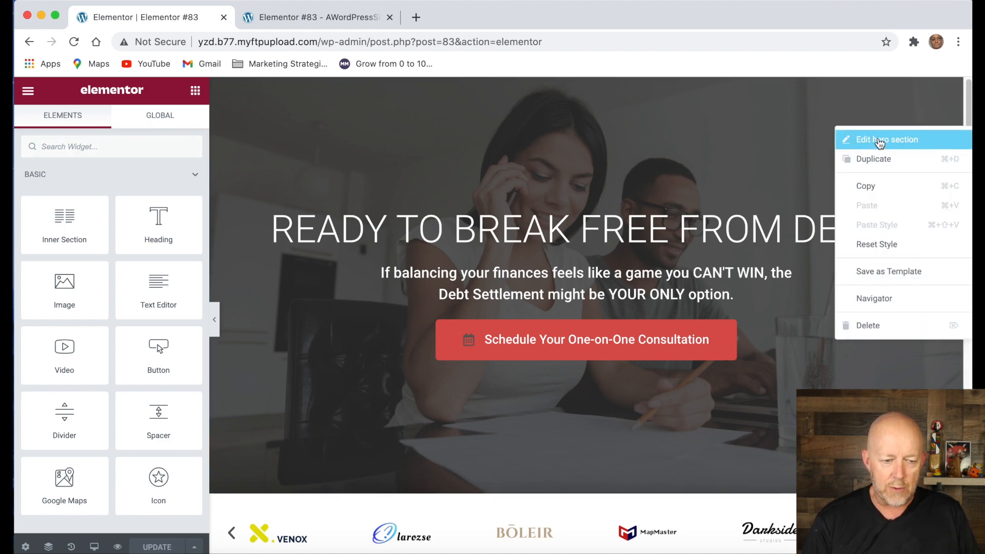
pyautogui.click(886, 139)
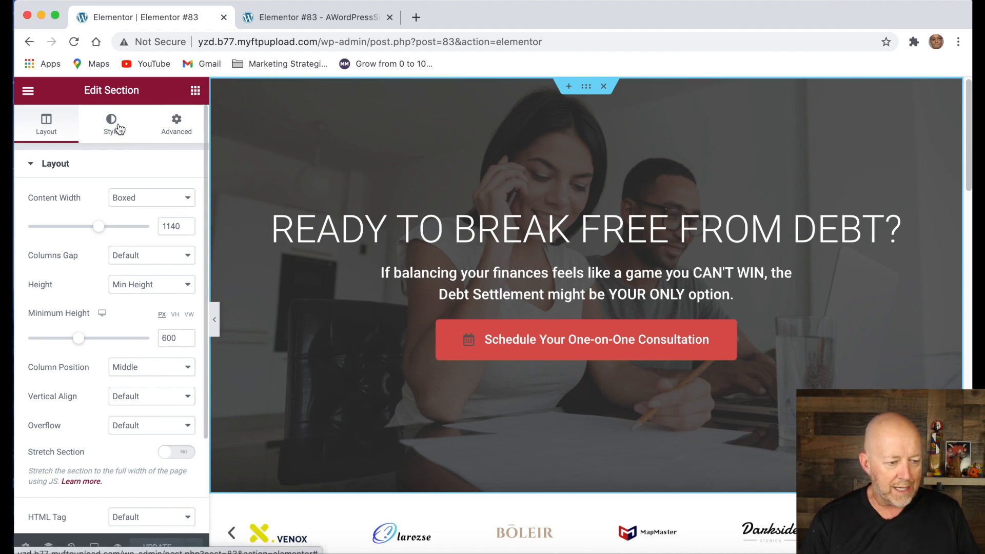
pyautogui.click(111, 124)
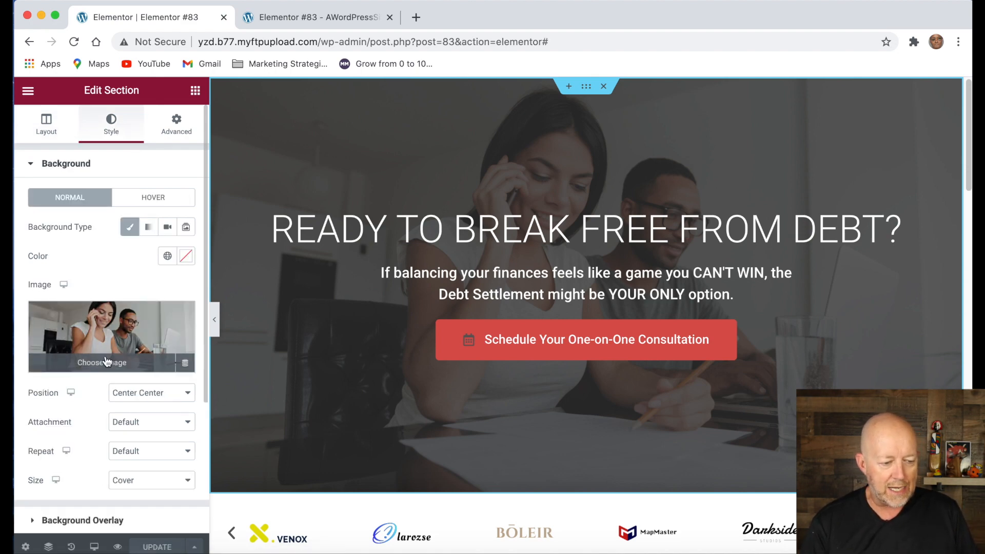
pyautogui.moveTo(94, 367)
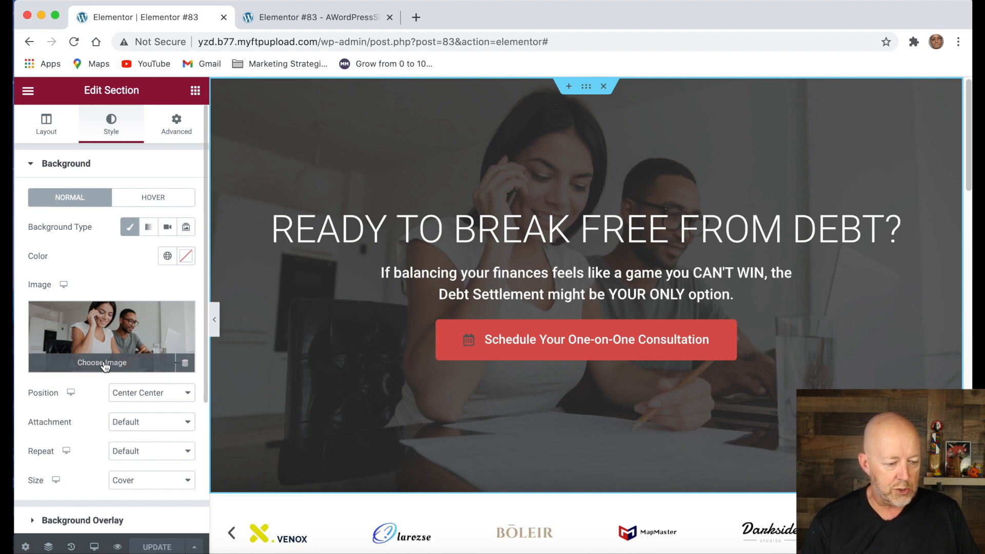
# Choose the older-couple-on-phone photo from the Media Library as the hero background.
pyautogui.click(102, 362)
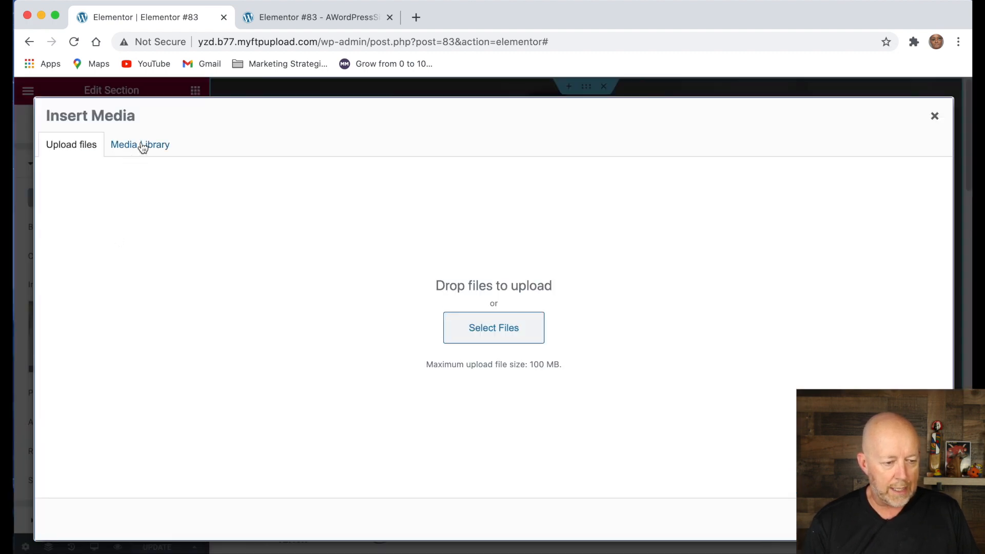
pyautogui.click(139, 145)
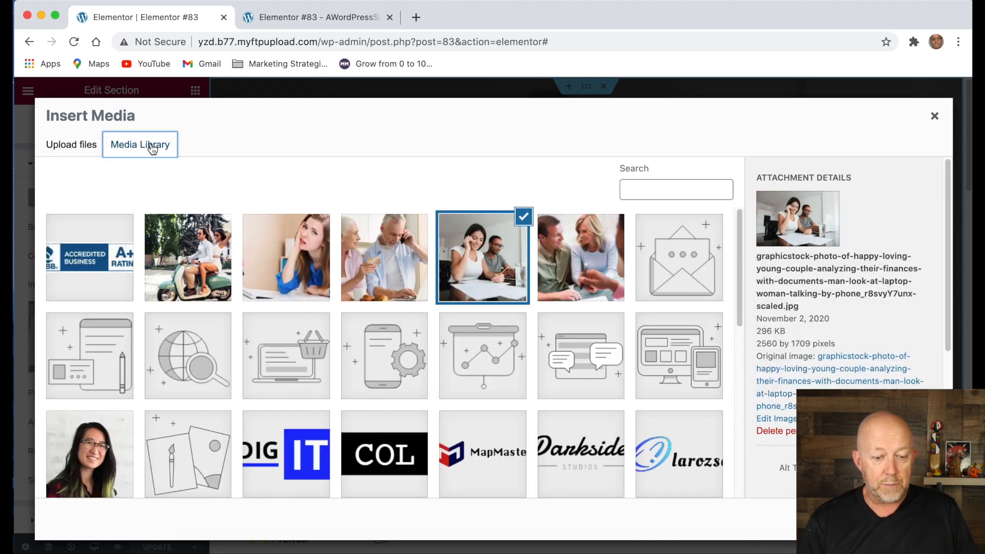
pyautogui.click(384, 258)
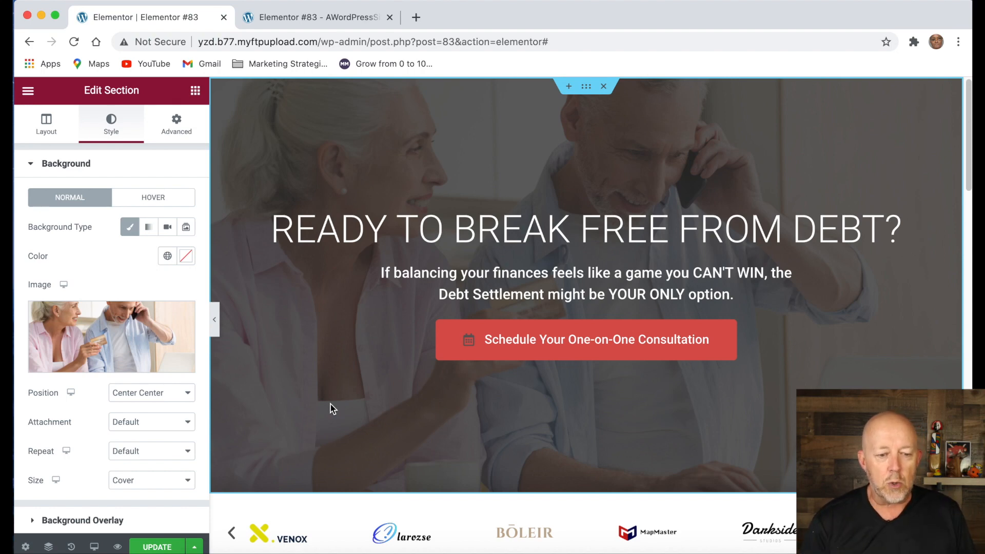
pyautogui.moveTo(93, 272)
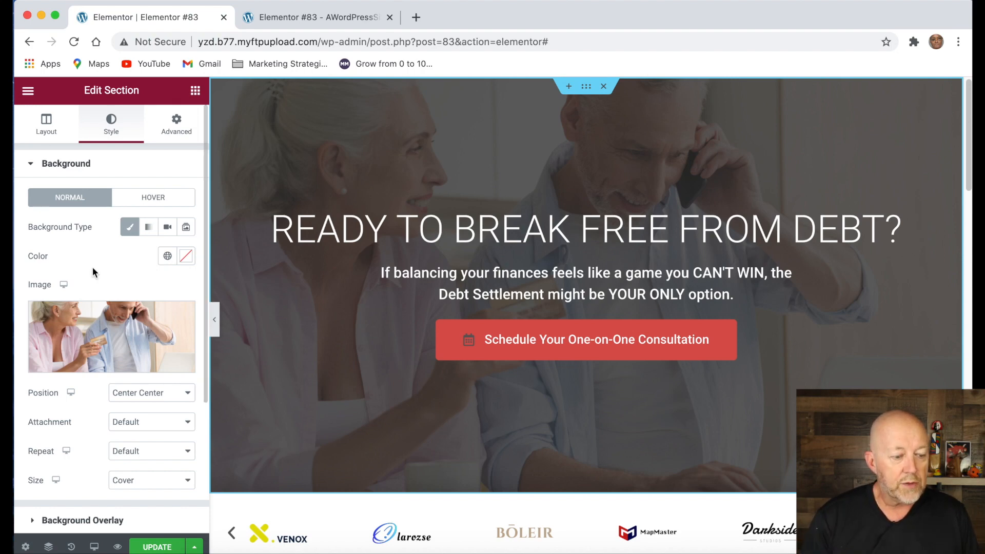
pyautogui.moveTo(74, 419)
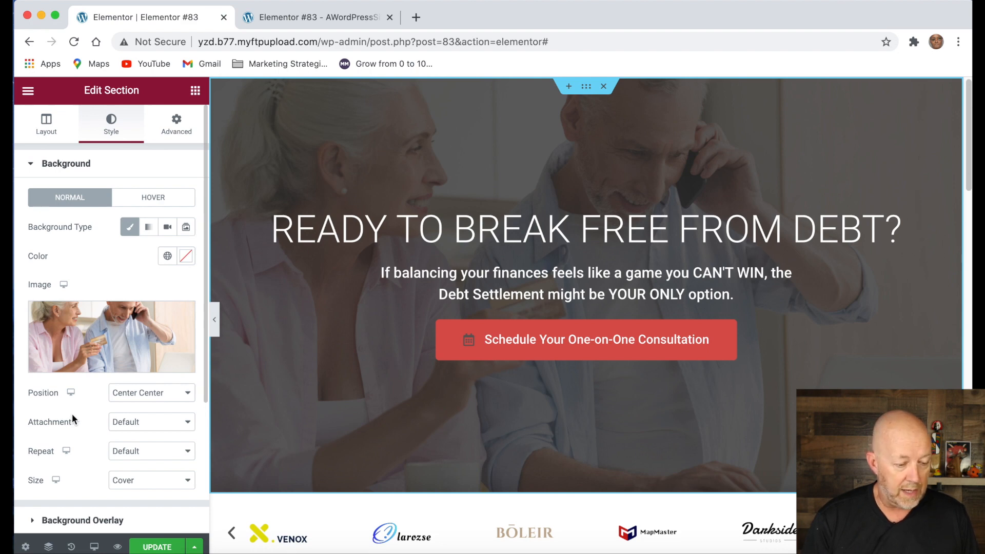
# Expand the hero section's Background Overlay settings showing the dark overlay at 0.79.
pyautogui.scroll(-3)
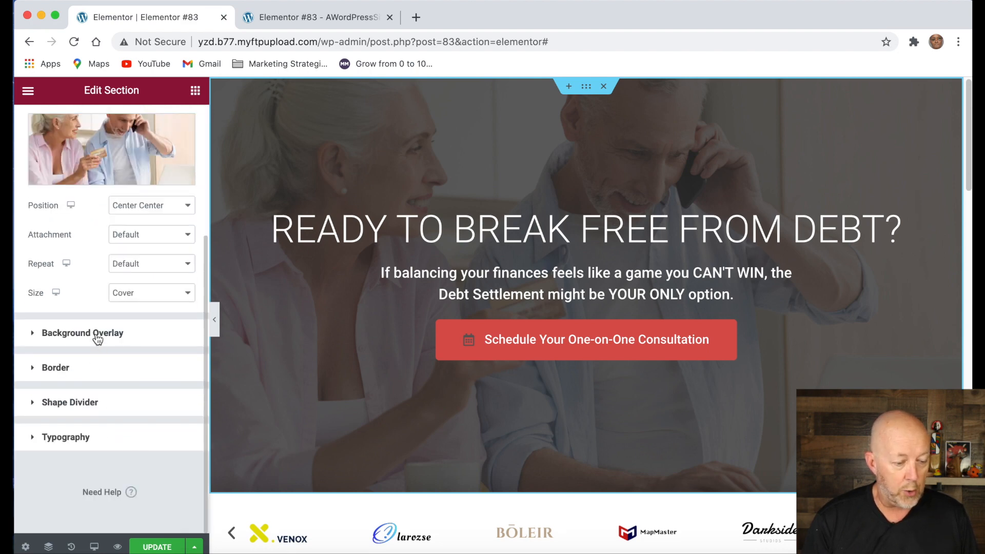
pyautogui.click(82, 333)
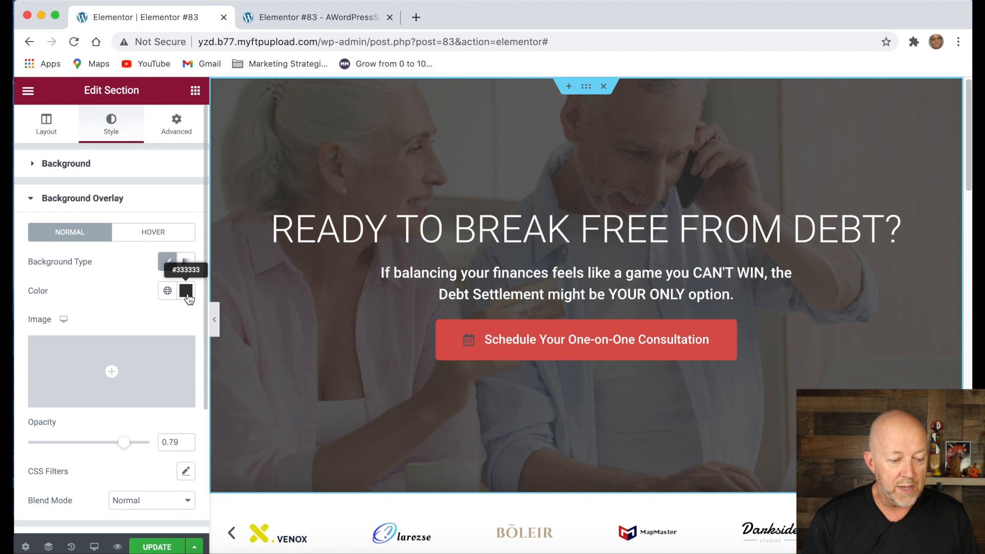
pyautogui.moveTo(125, 449)
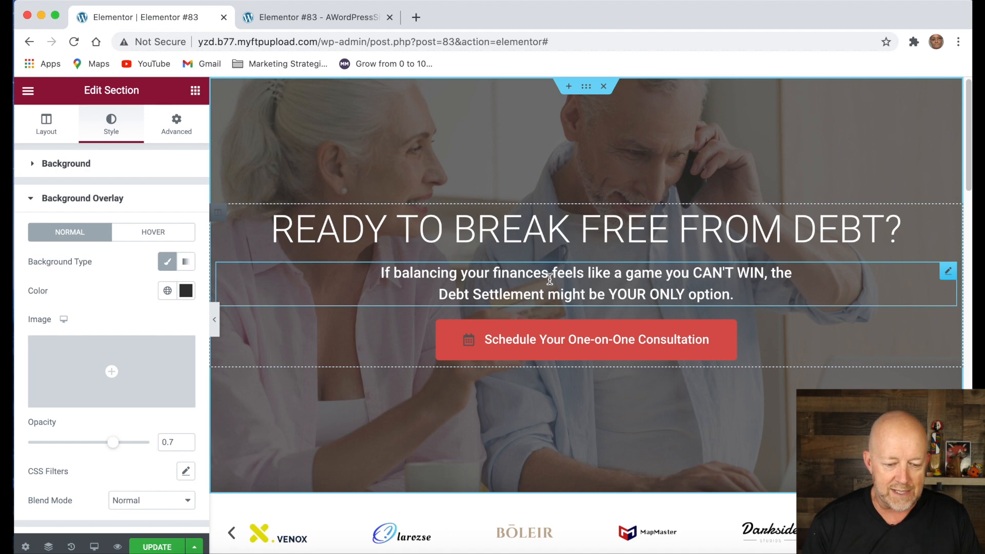
pyautogui.moveTo(661, 279)
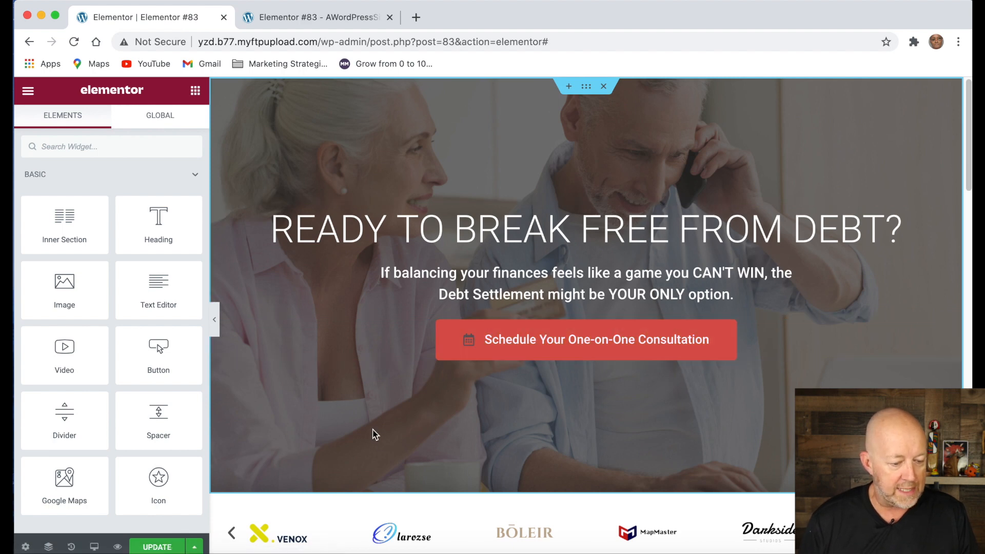
pyautogui.moveTo(158, 349)
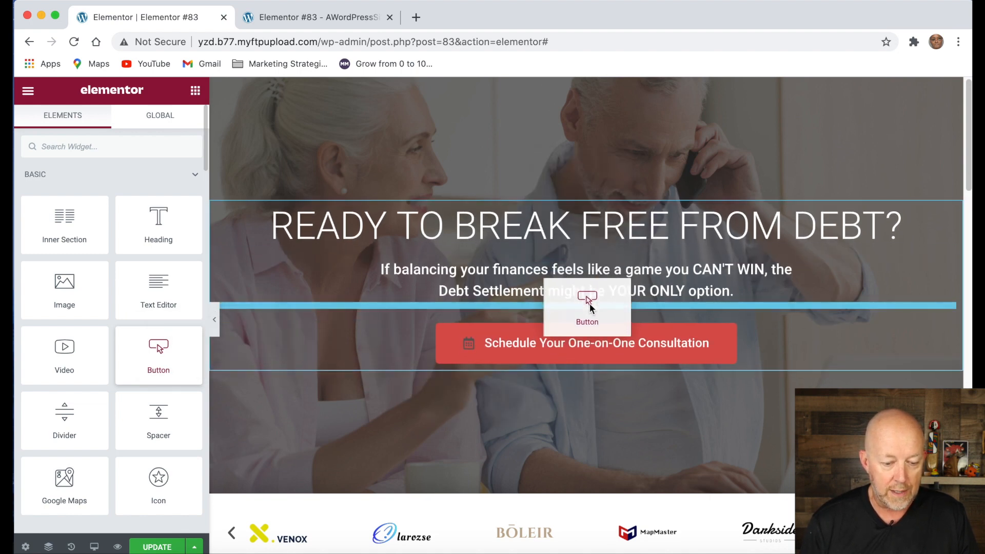
pyautogui.click(588, 308)
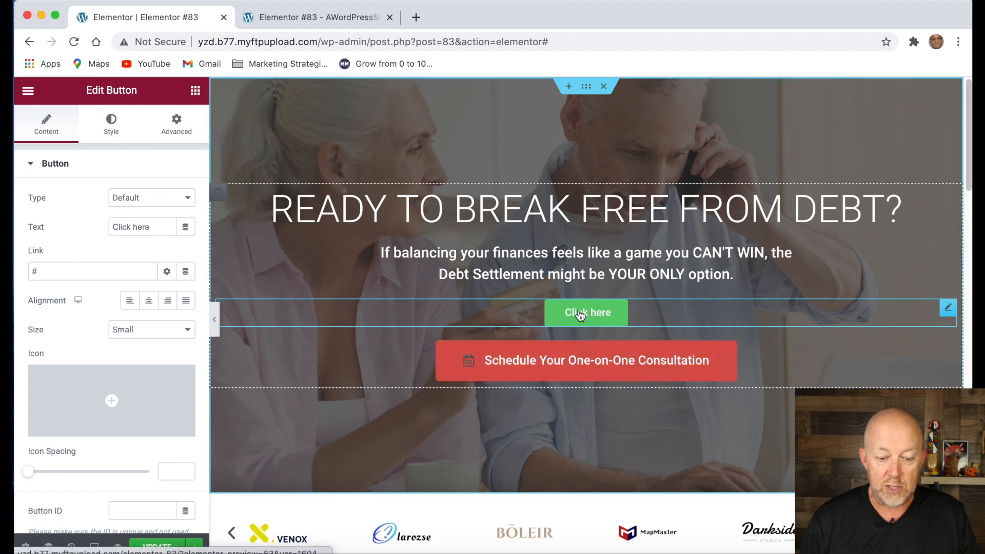
pyautogui.click(585, 360)
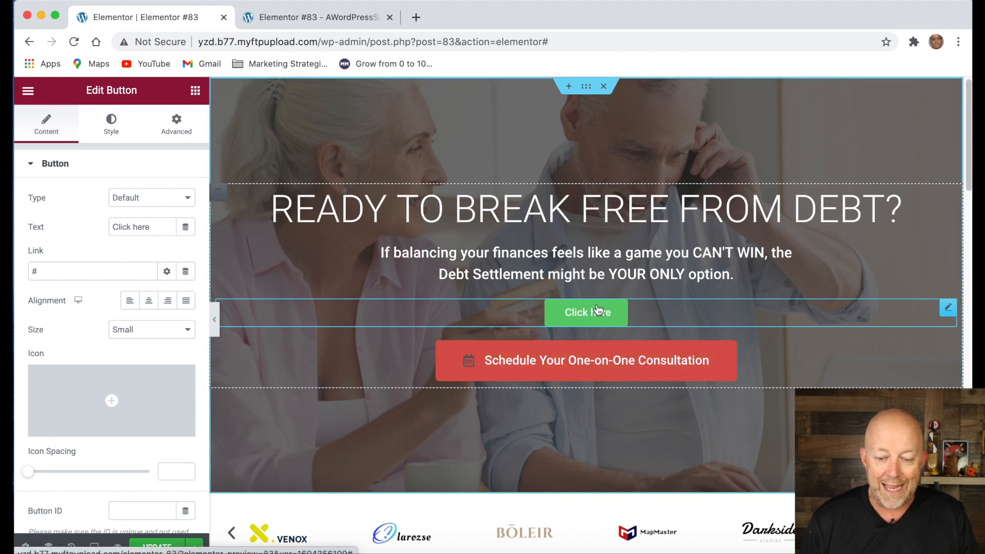
pyautogui.moveTo(746, 312)
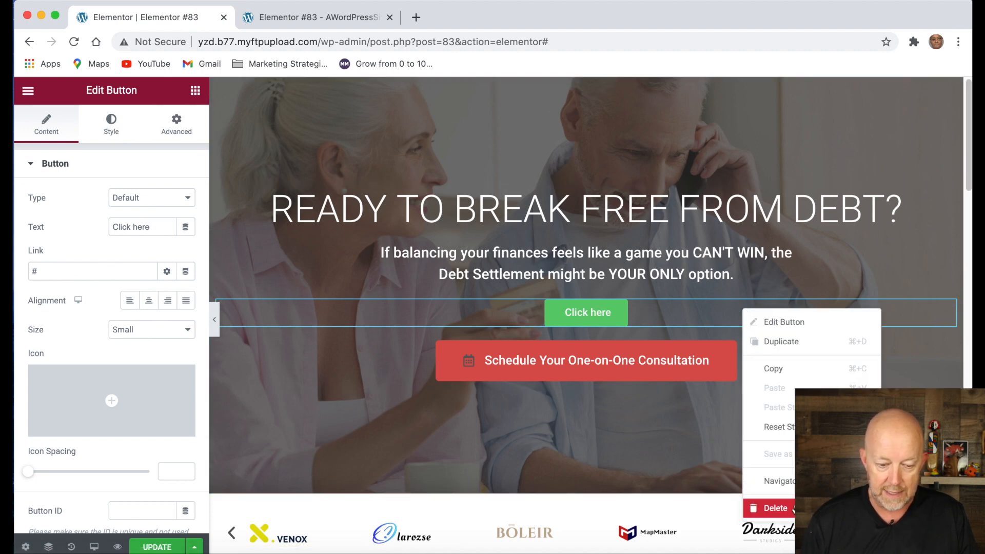
pyautogui.click(783, 321)
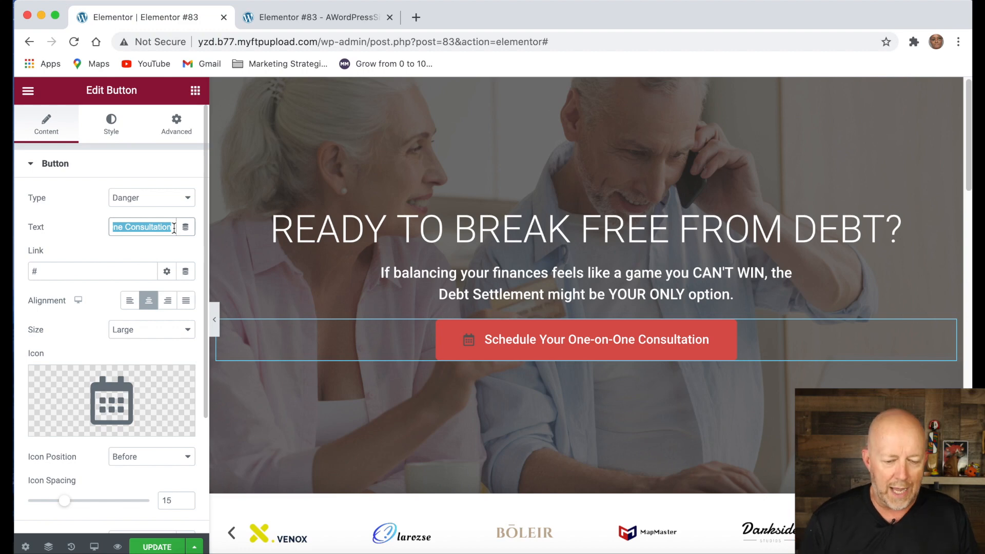
pyautogui.moveTo(116, 310)
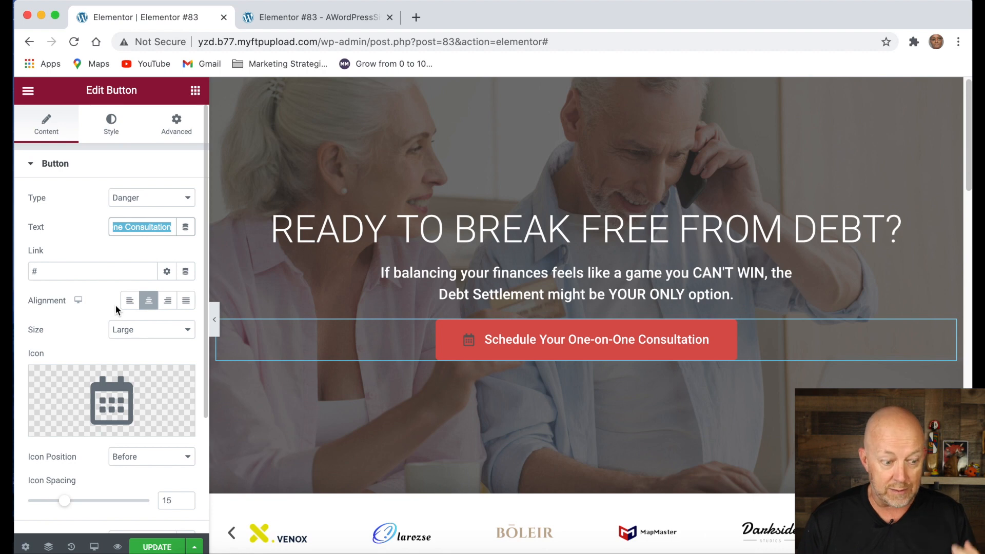
pyautogui.moveTo(102, 359)
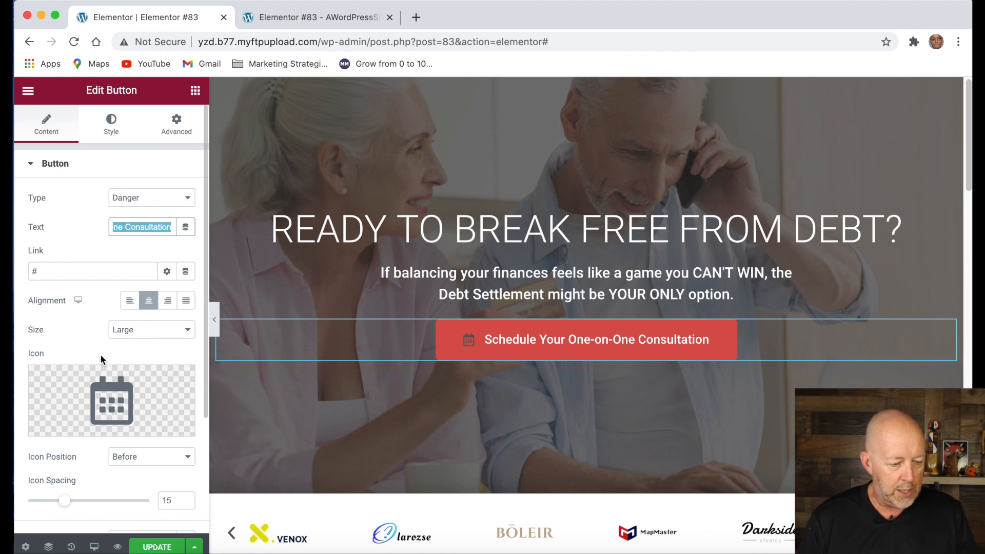
# Try Medium, Extra Small and Extra Large for the consultation button, then keep it Large.
pyautogui.click(150, 329)
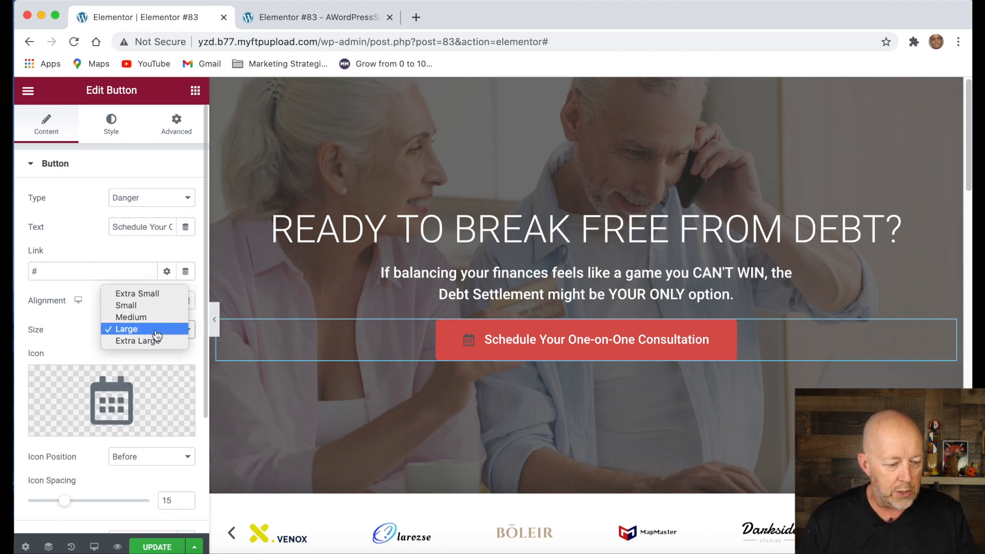
pyautogui.click(130, 317)
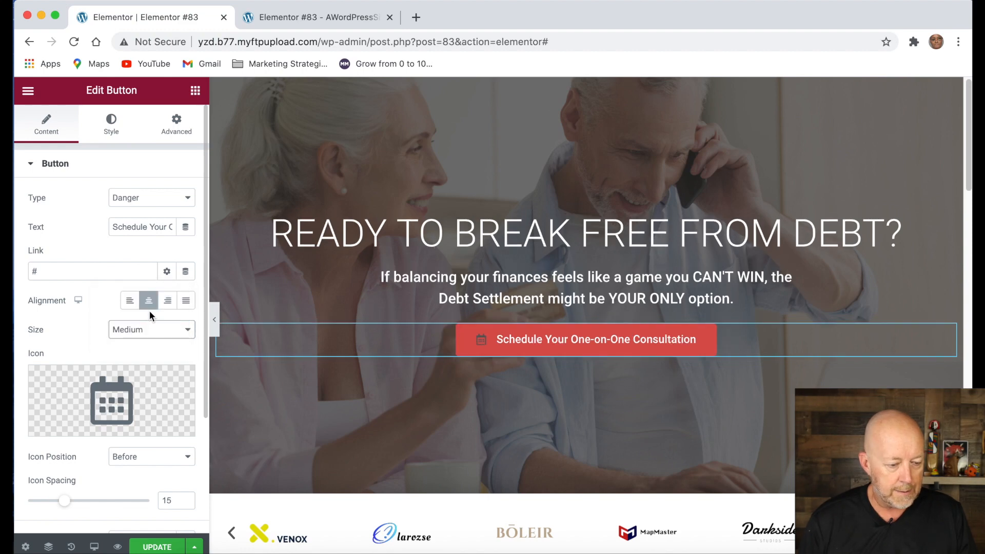
pyautogui.click(151, 329)
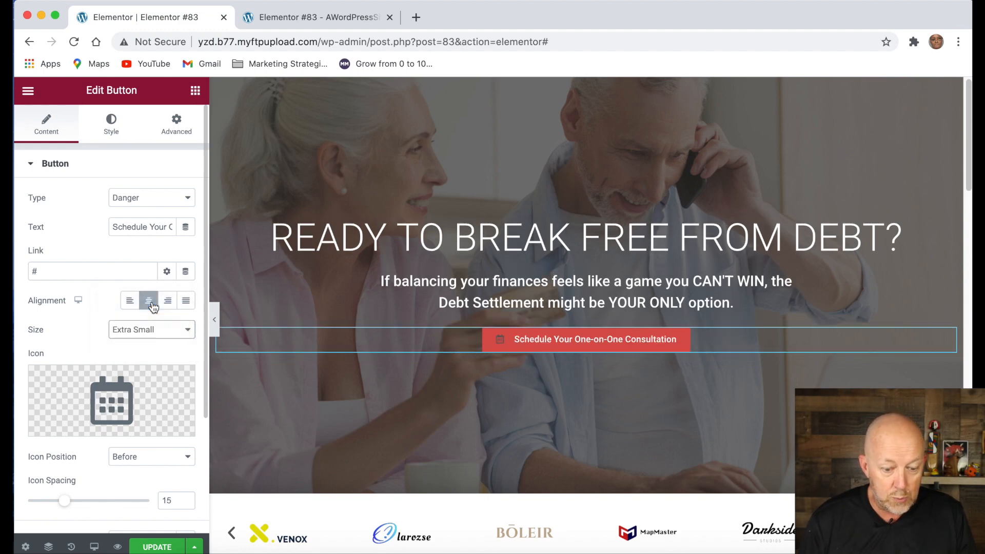
pyautogui.moveTo(155, 332)
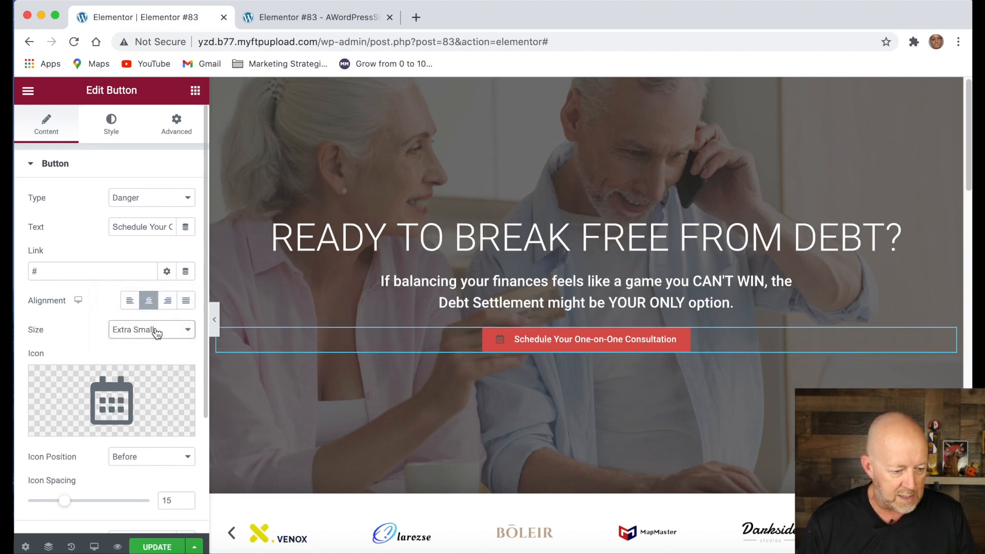
pyautogui.click(151, 330)
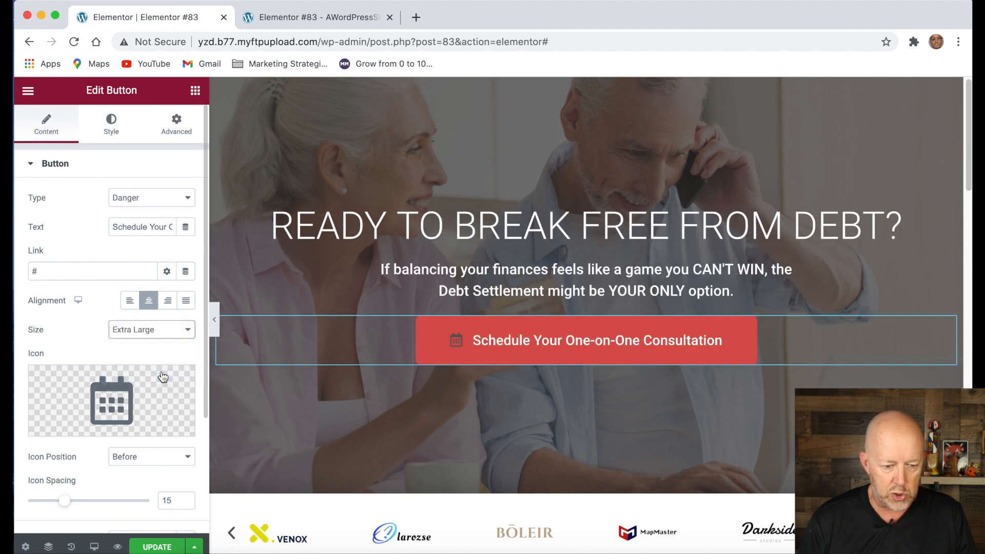
pyautogui.click(151, 329)
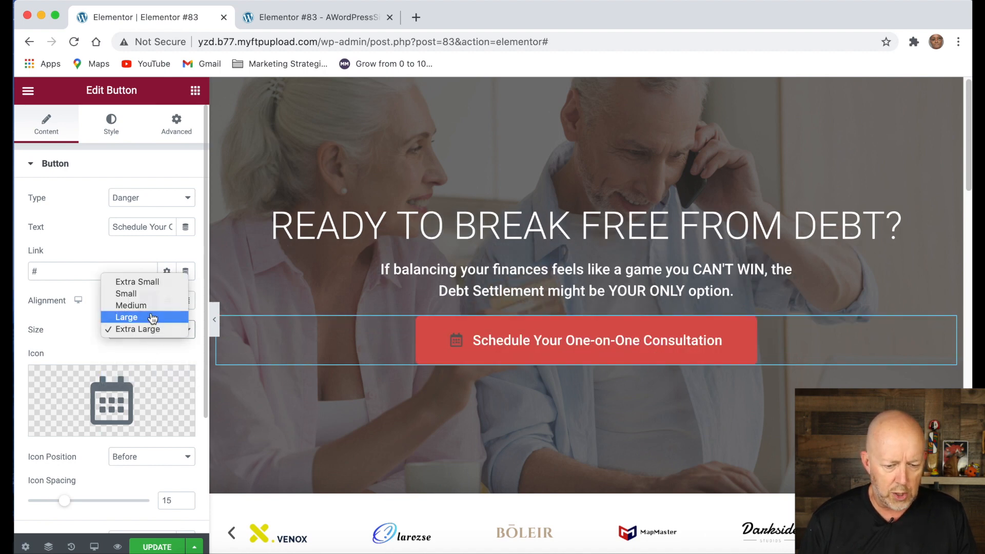
pyautogui.click(126, 317)
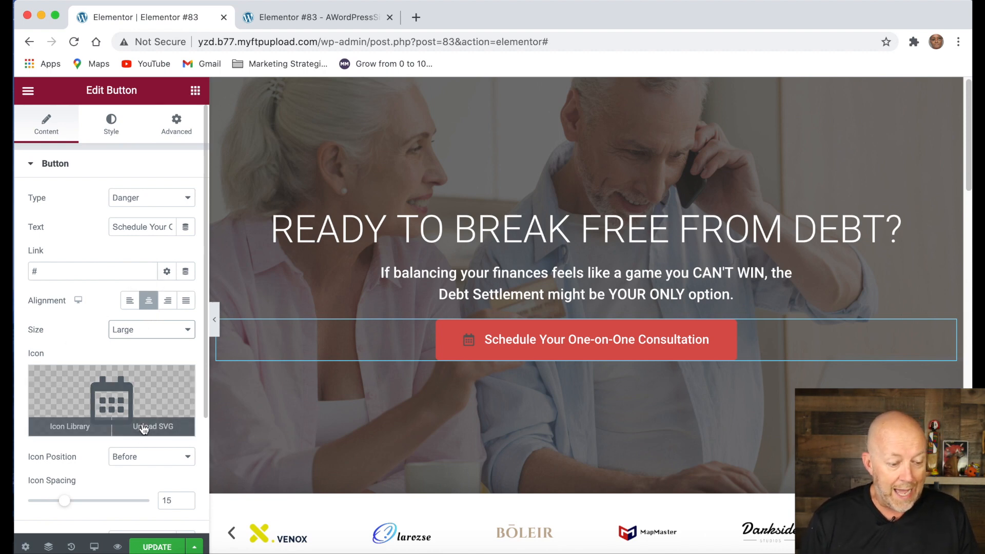
pyautogui.click(595, 340)
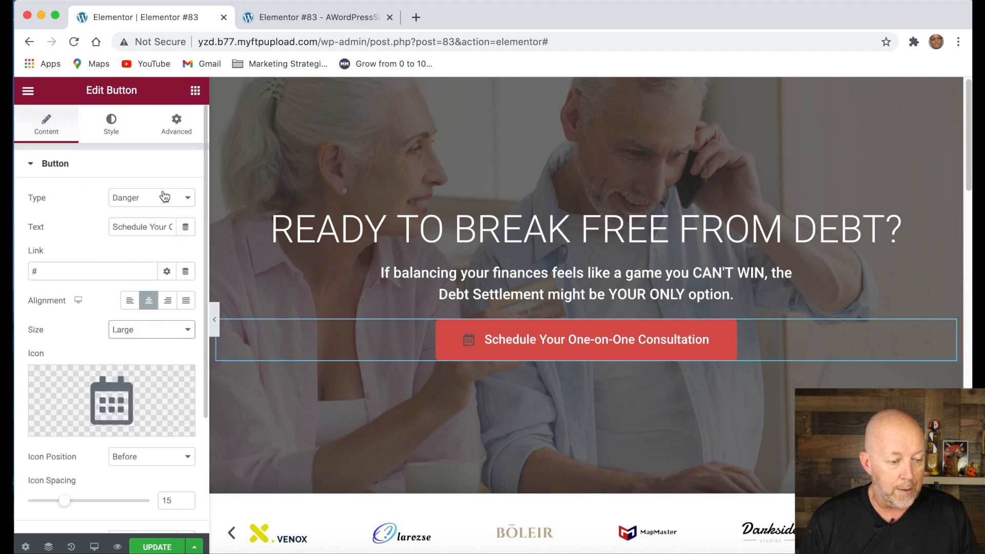
pyautogui.click(111, 122)
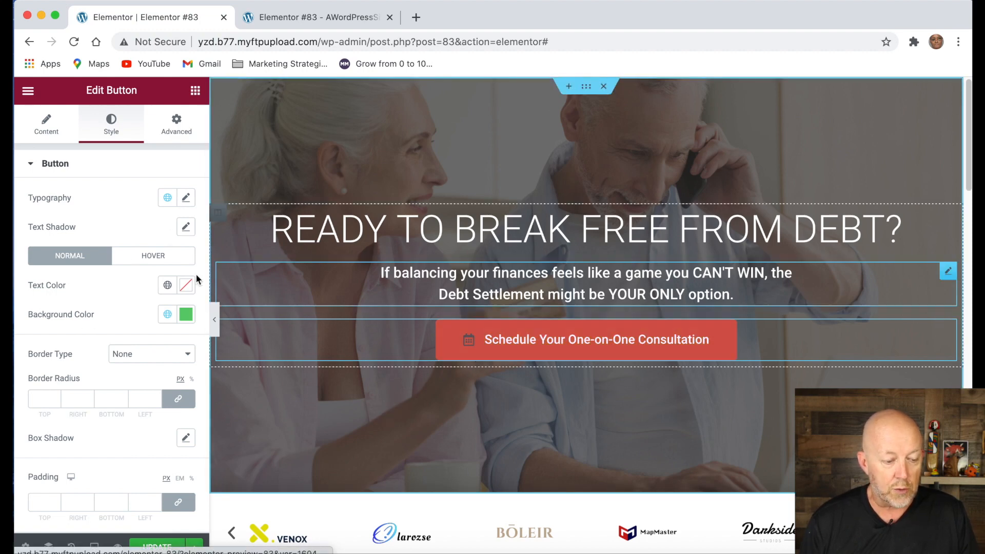
# Review the consultation button's green hover background, then move down to the testimonial.
pyautogui.click(153, 255)
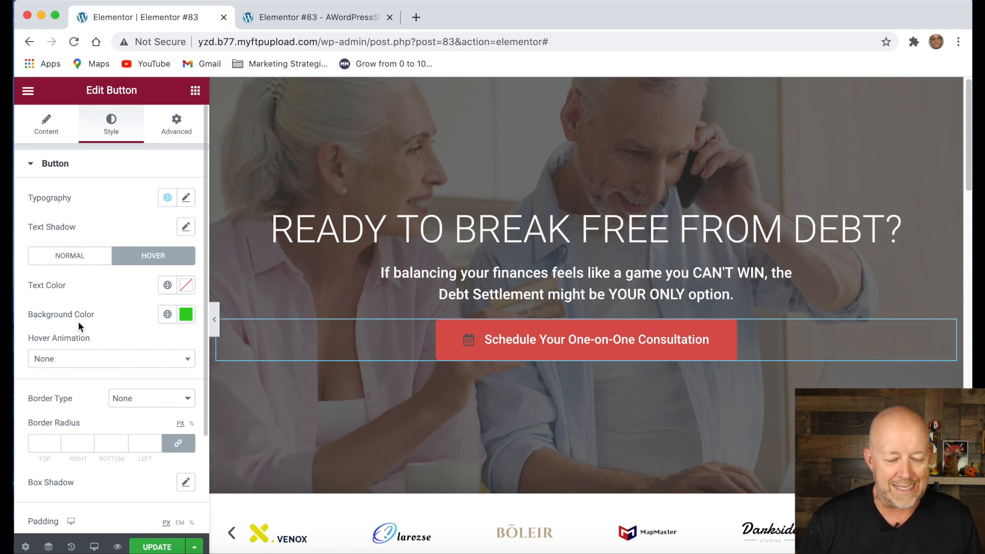
pyautogui.scroll(-3)
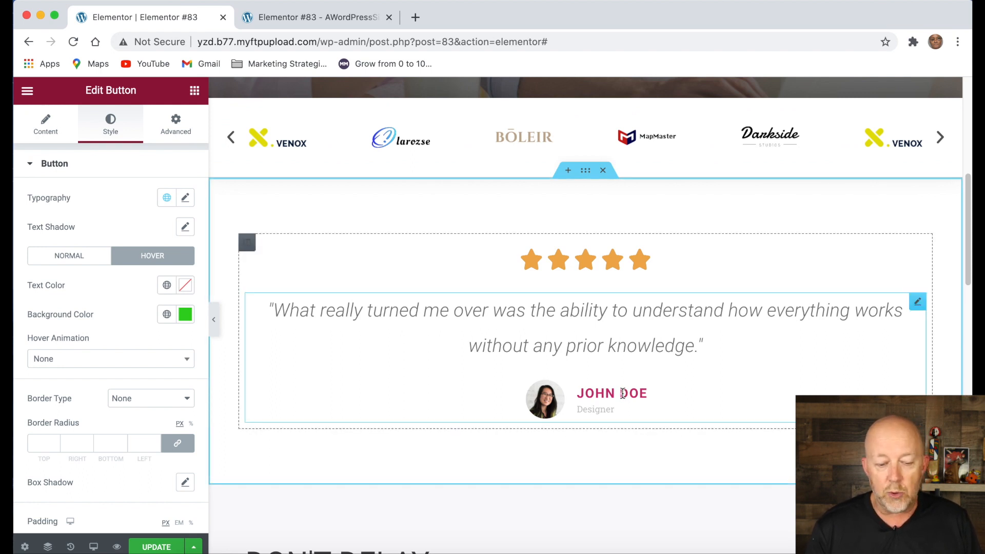
pyautogui.moveTo(547, 405)
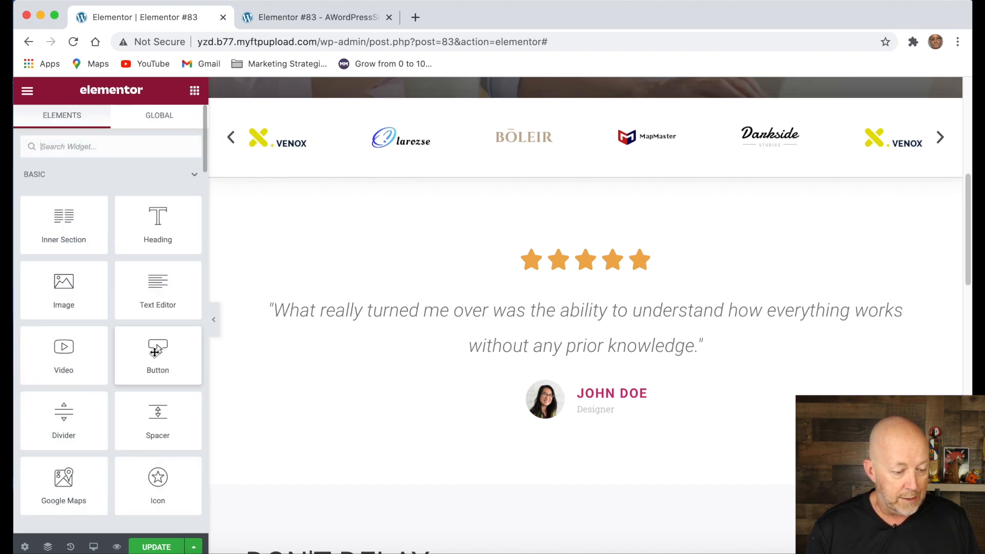
pyautogui.scroll(-3)
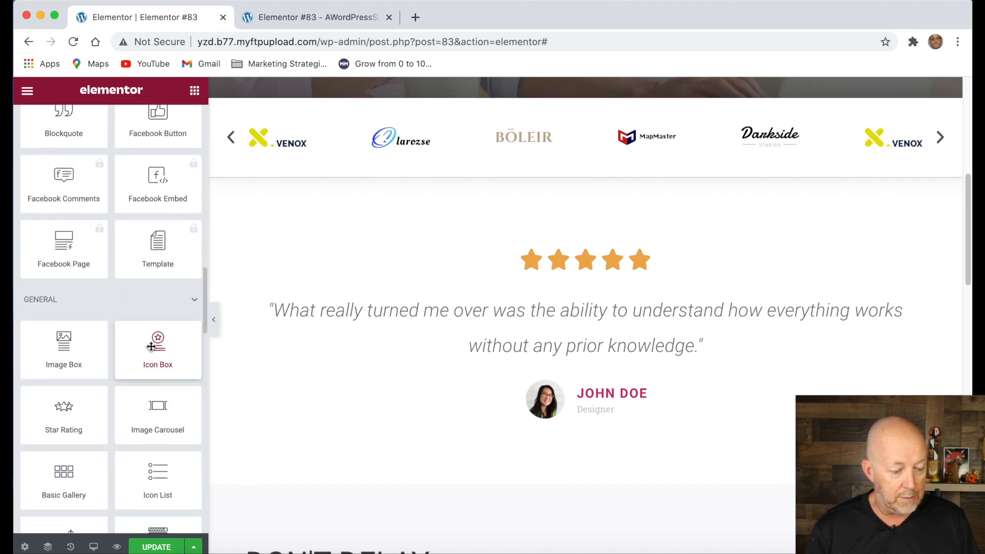
pyautogui.scroll(-3)
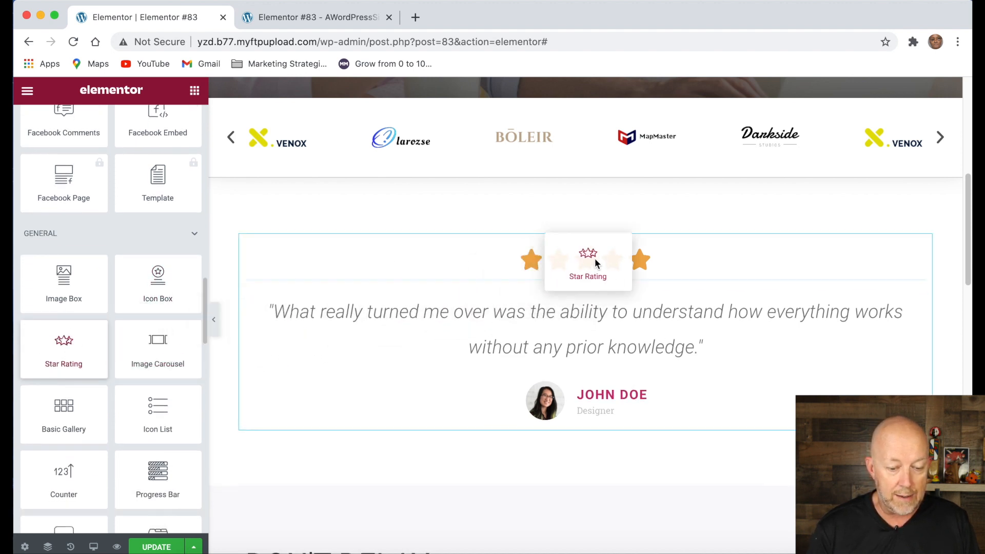
pyautogui.click(588, 261)
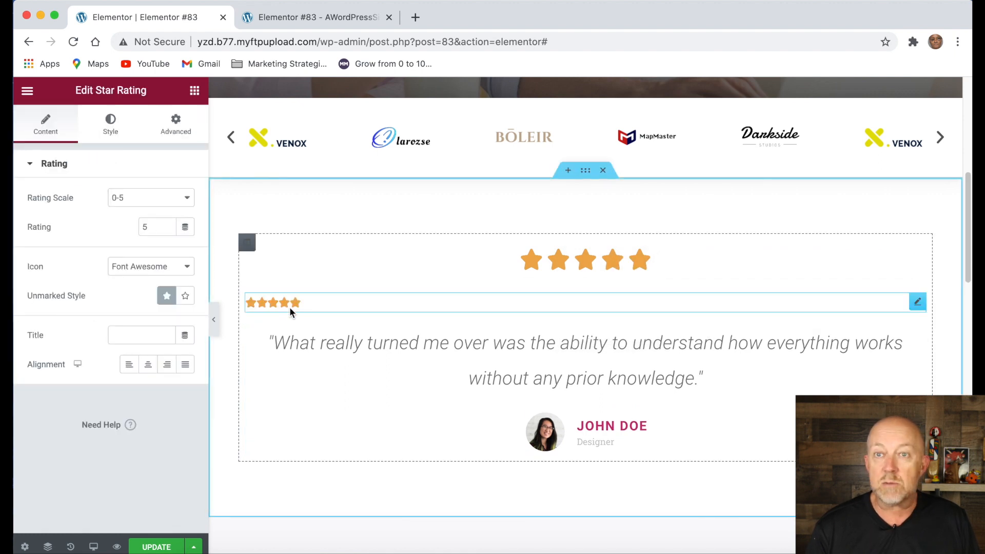
pyautogui.moveTo(362, 303)
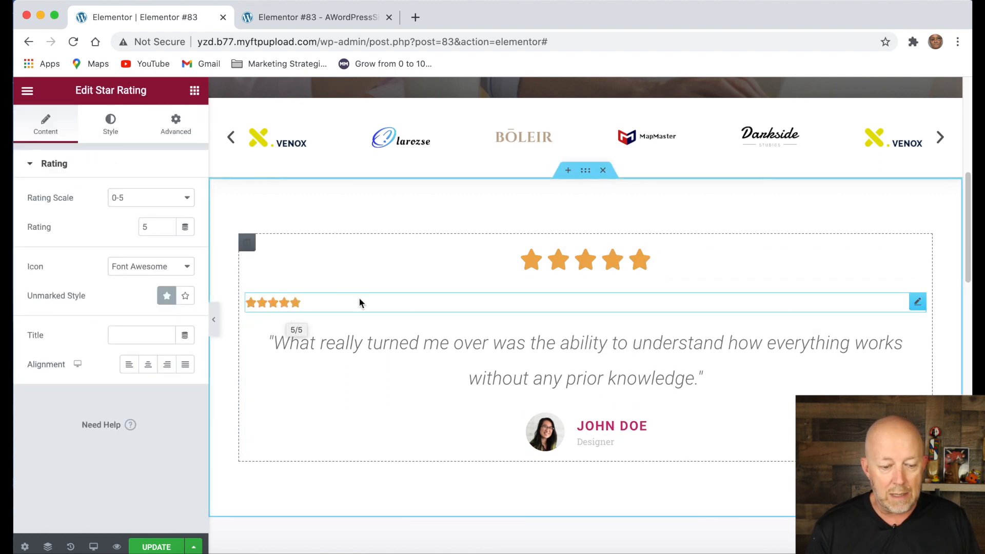
pyautogui.moveTo(524, 306)
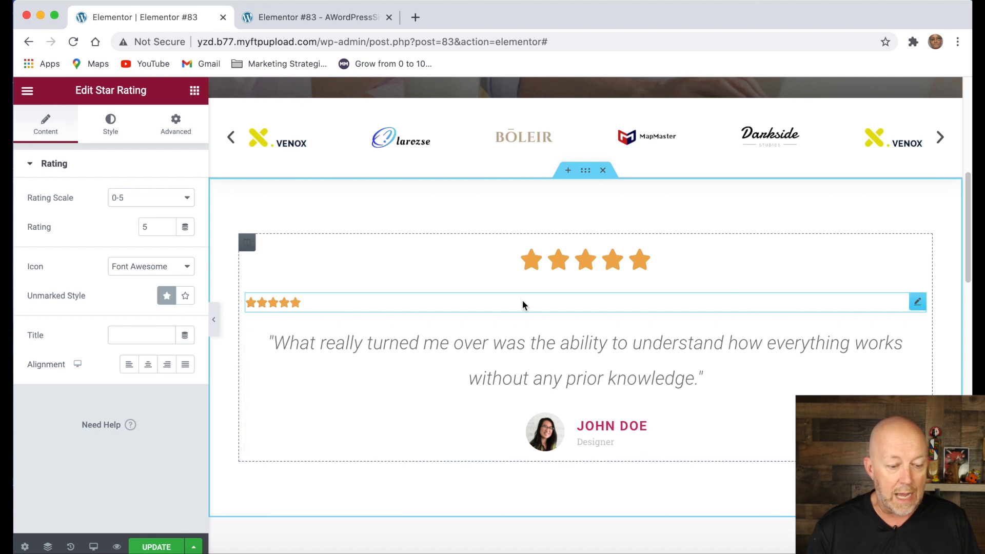
pyautogui.rightClick(917, 302)
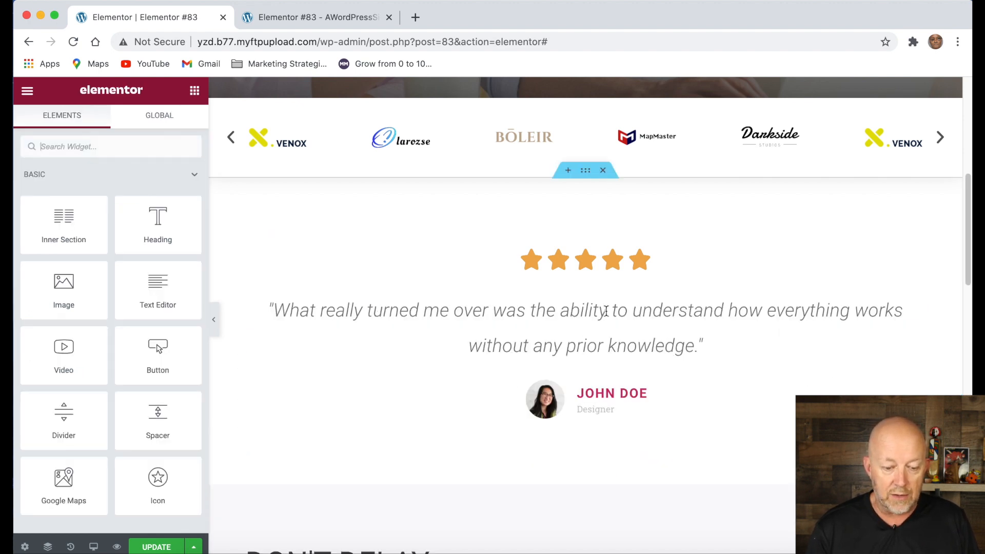
pyautogui.click(584, 310)
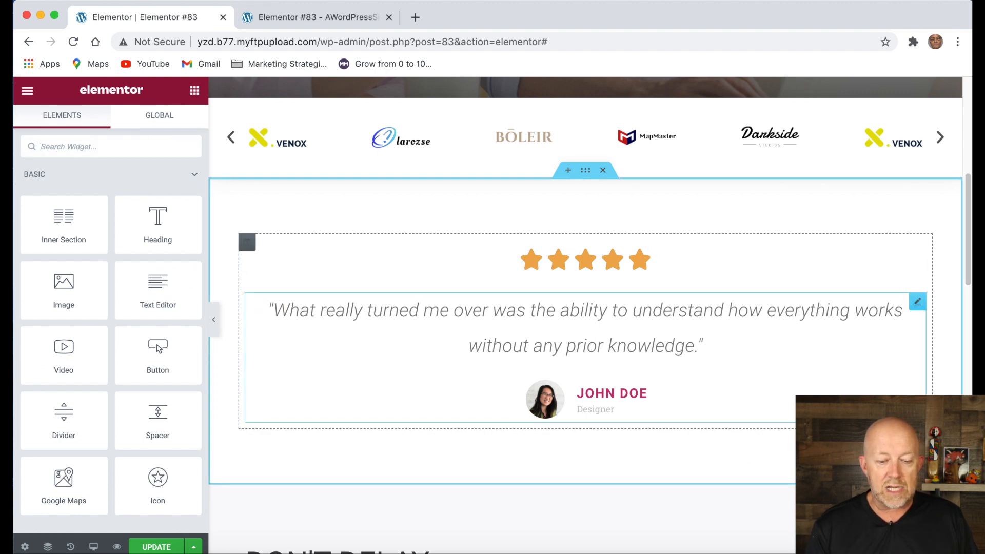
pyautogui.moveTo(772, 374)
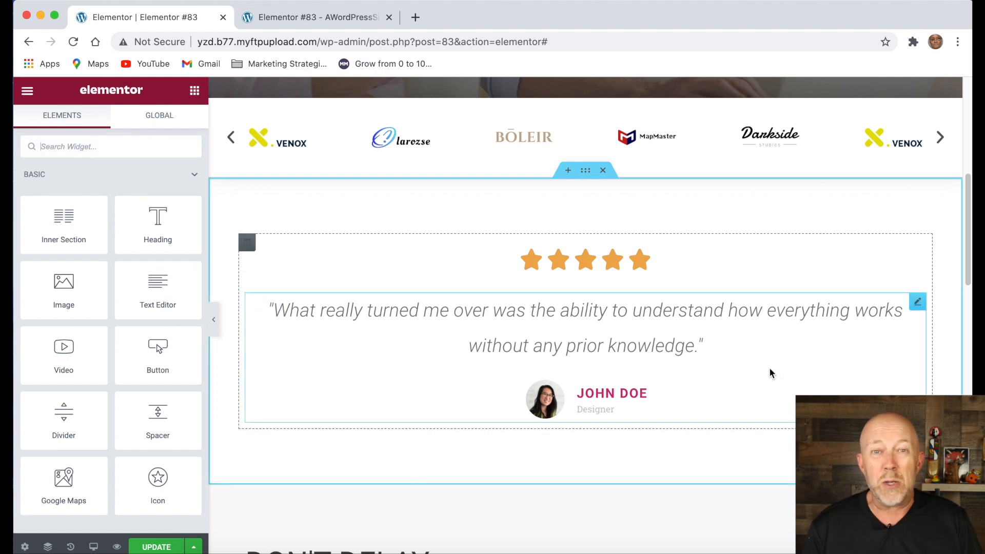
pyautogui.moveTo(761, 360)
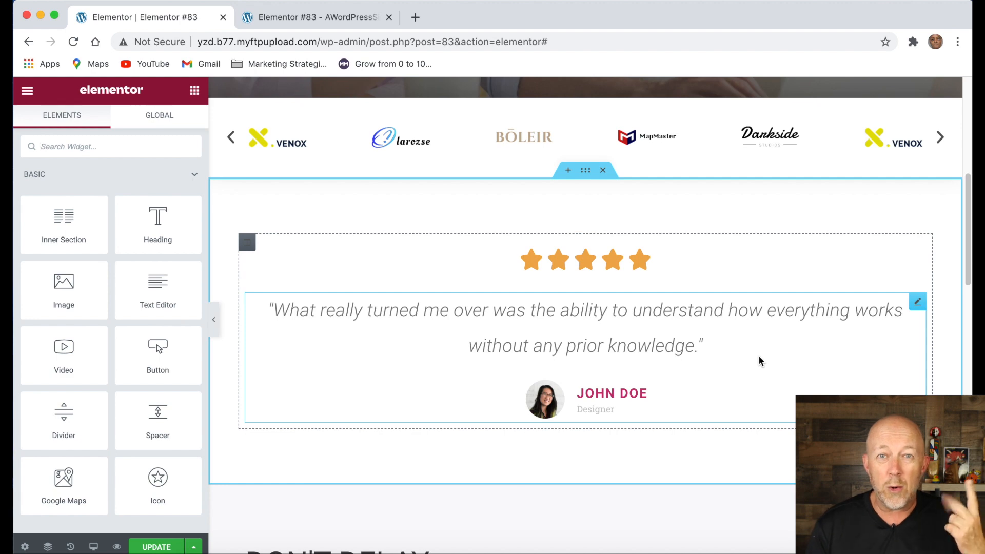
# Scroll down to the DON'T DELAY section with its five debt consequences.
pyautogui.scroll(-3)
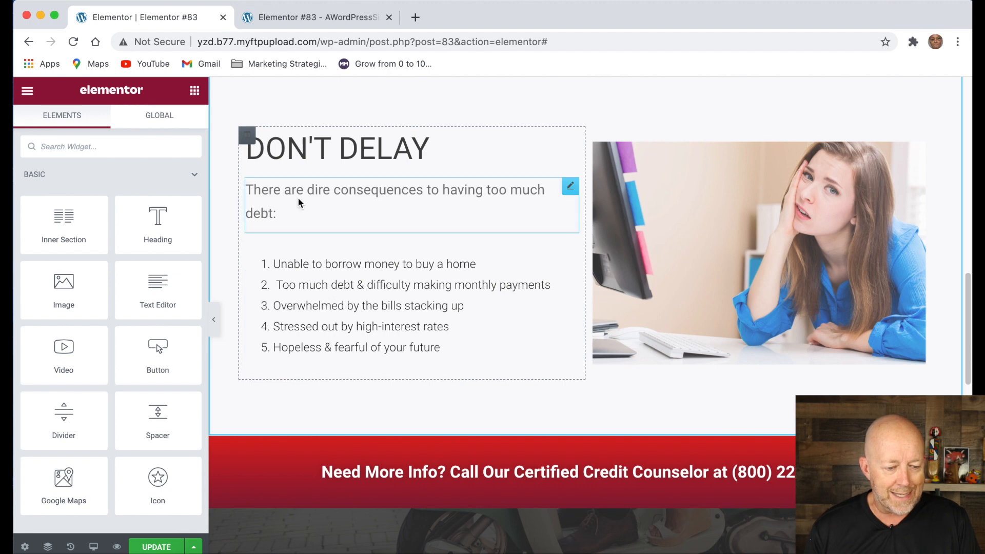
pyautogui.moveTo(503, 218)
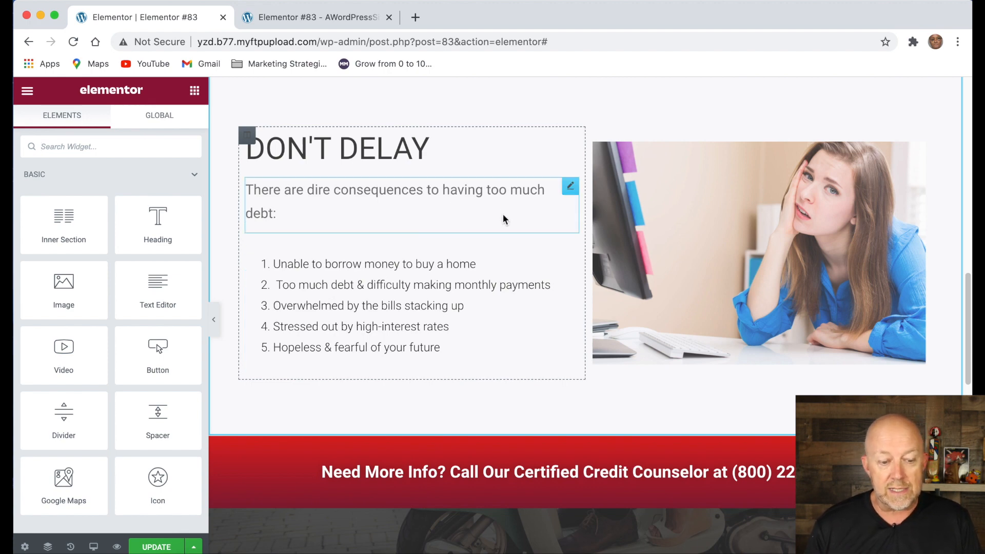
# Select the YOU DESERVE PEACE OF MIND section to apply a dark overlay at 0.65 opacity.
pyautogui.click(367, 306)
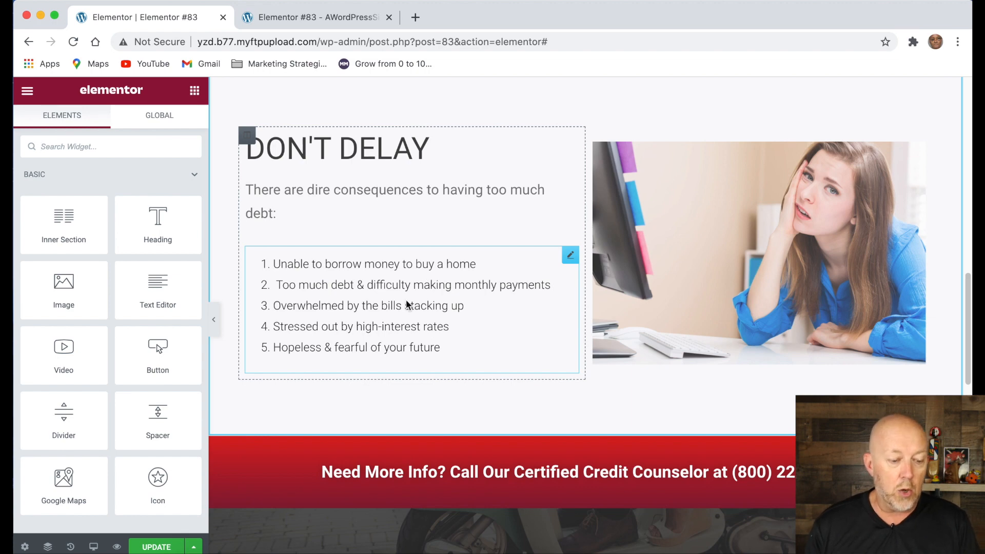
pyautogui.moveTo(426, 298)
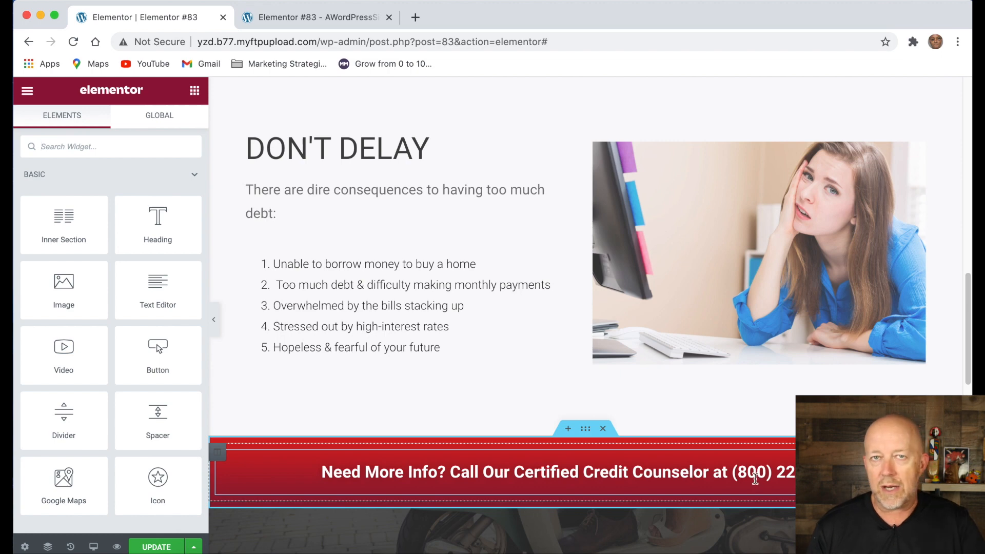
pyautogui.moveTo(747, 474)
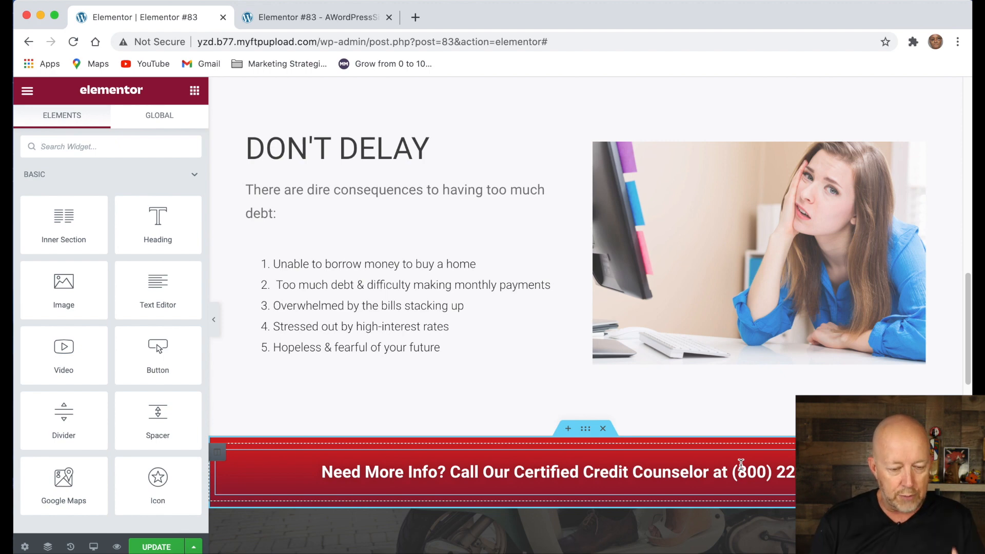
pyautogui.click(409, 306)
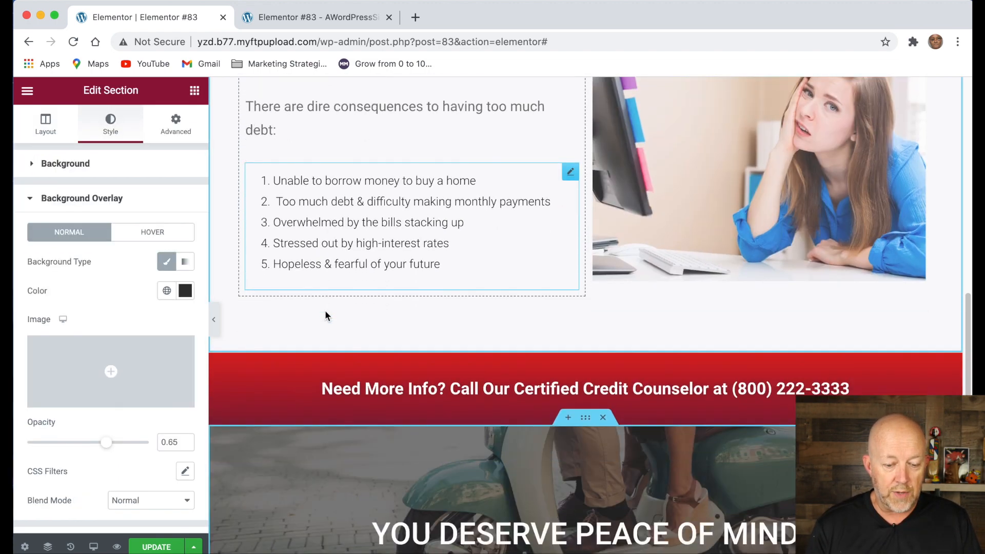
pyautogui.scroll(-3)
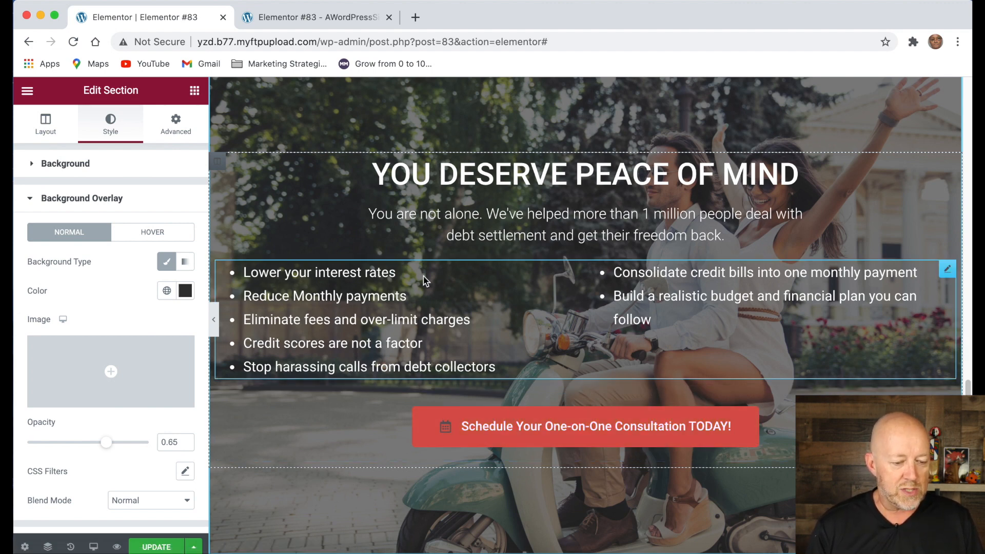
pyautogui.moveTo(242, 320)
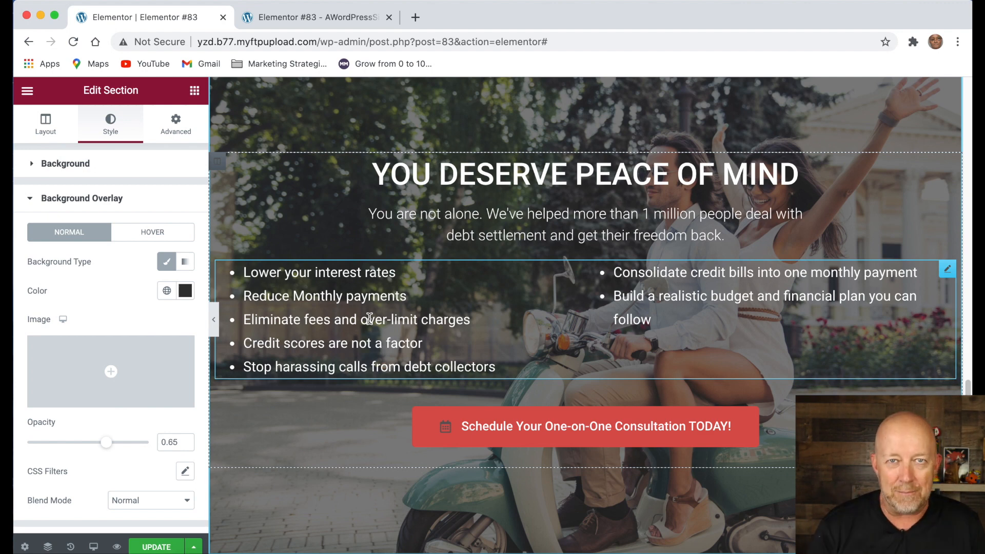
pyautogui.scroll(-3)
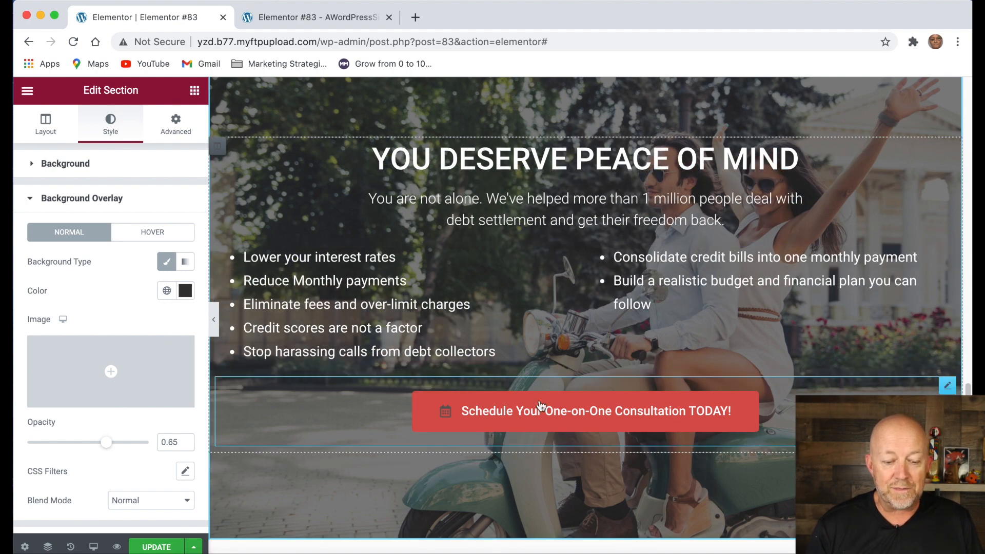
pyautogui.moveTo(656, 391)
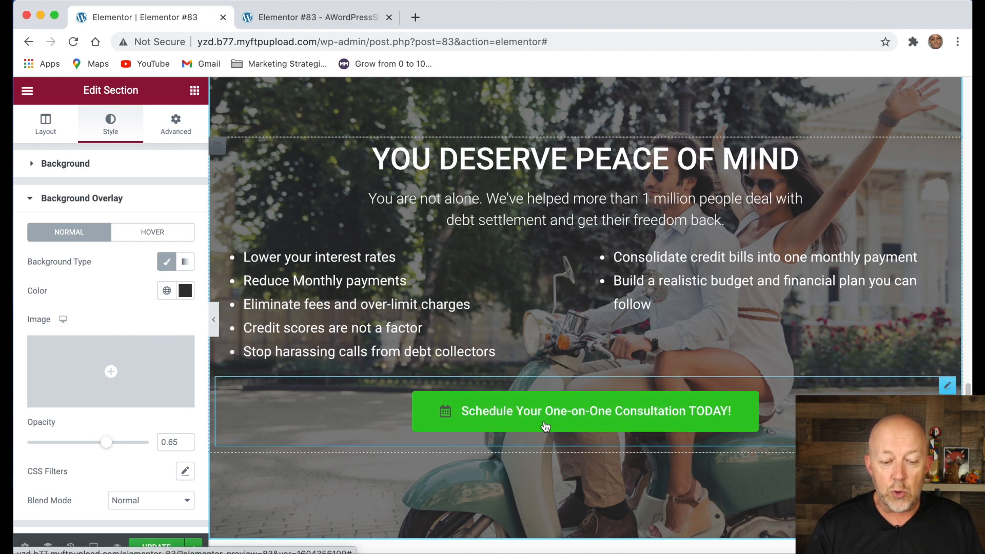
pyautogui.moveTo(704, 419)
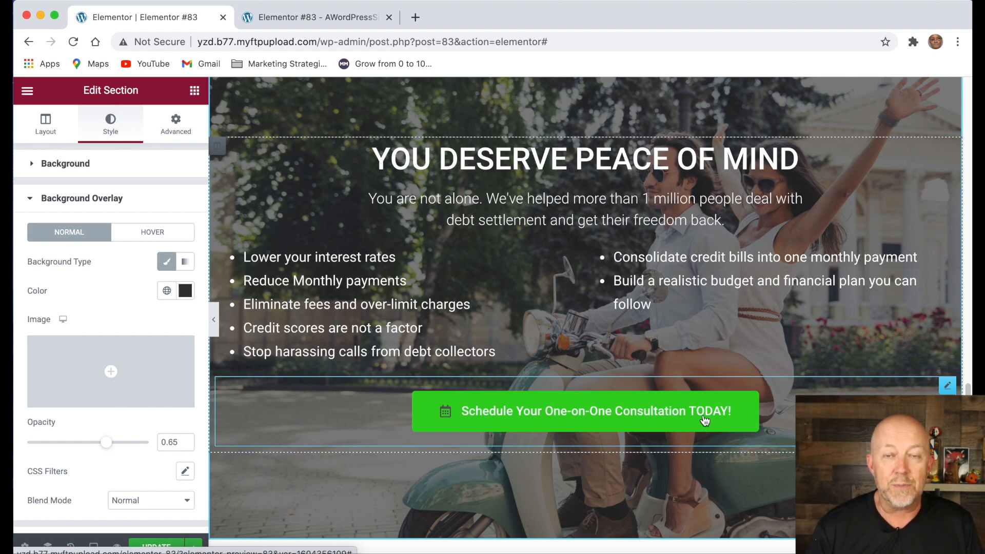
pyautogui.moveTo(672, 402)
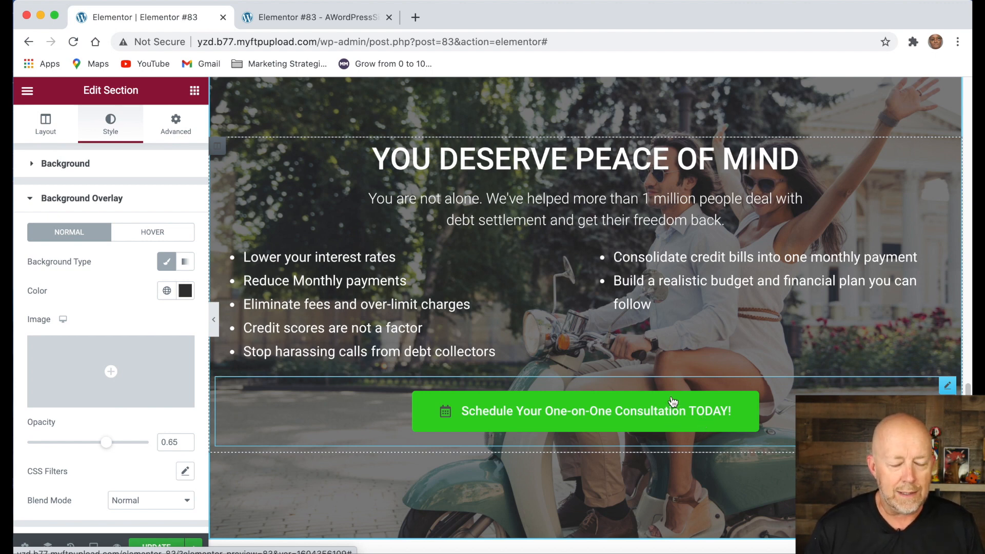
pyautogui.moveTo(537, 509)
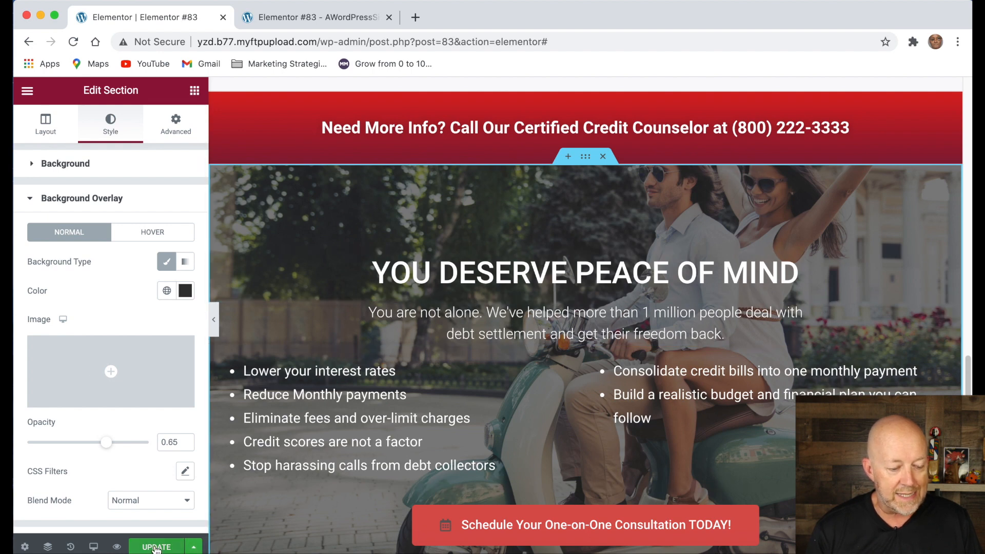
# Update the landing page and switch to the live published tab.
pyautogui.click(156, 546)
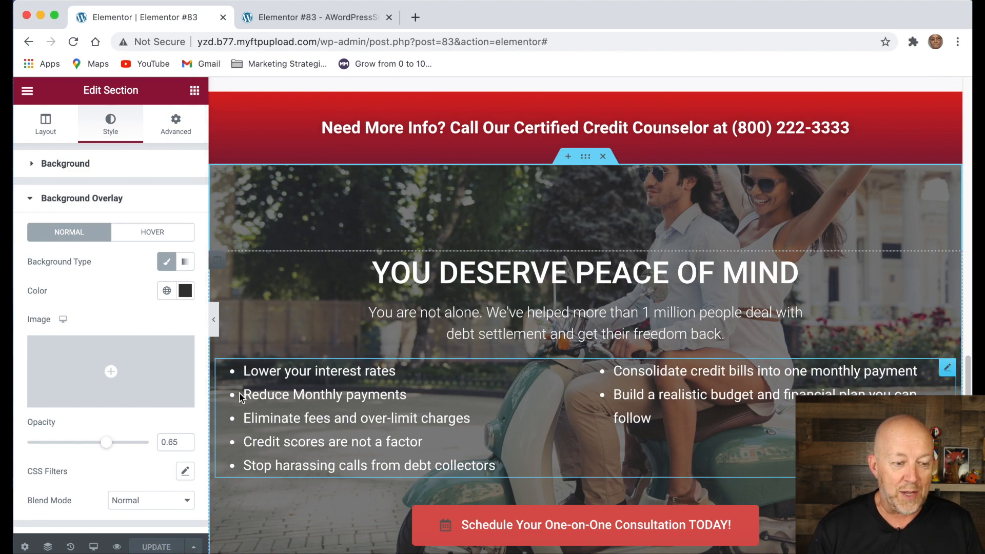
pyautogui.click(308, 18)
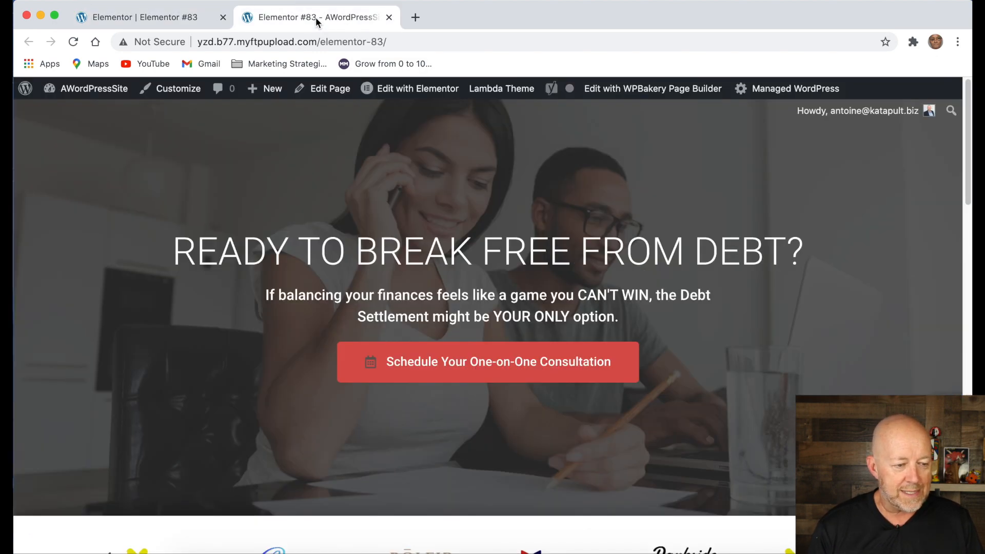
pyautogui.moveTo(769, 391)
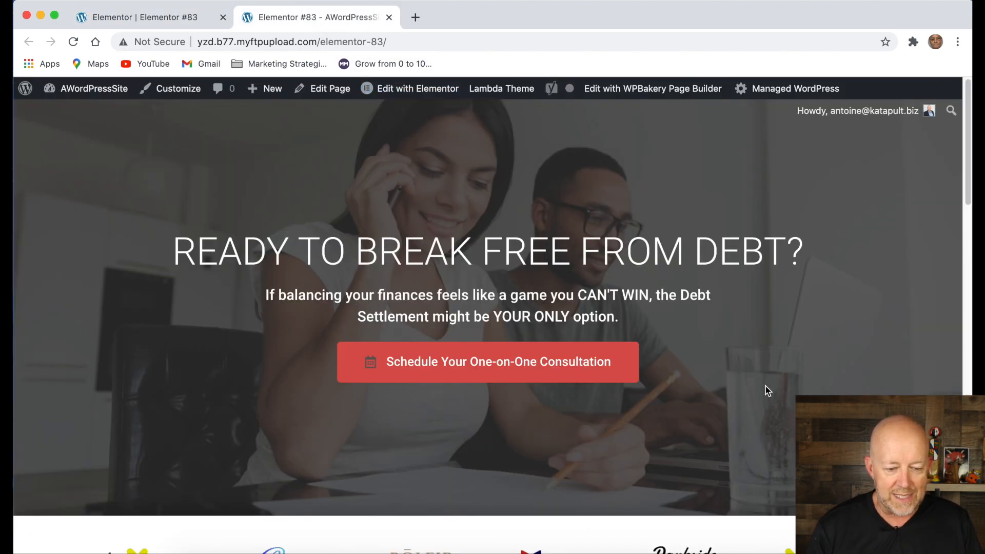
pyautogui.scroll(-3)
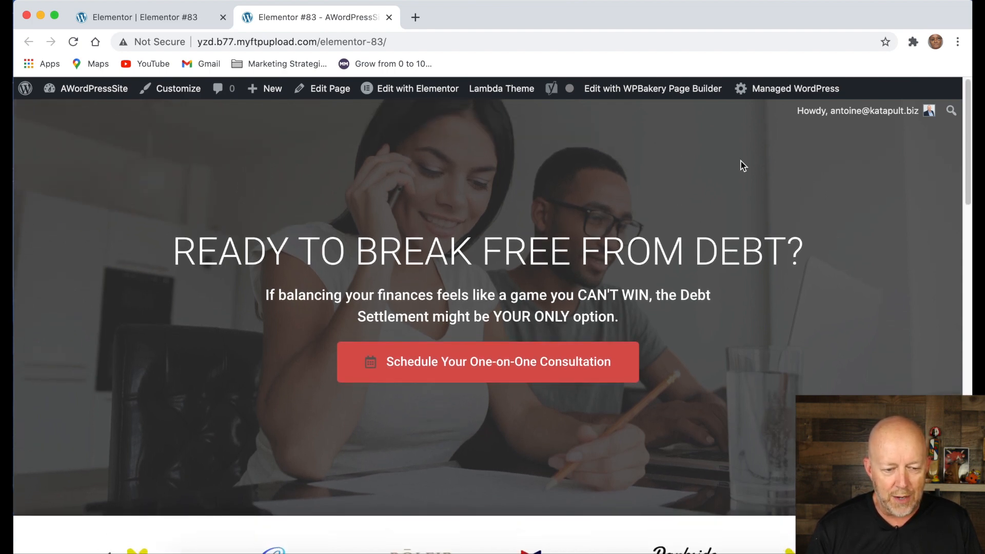
pyautogui.moveTo(560, 511)
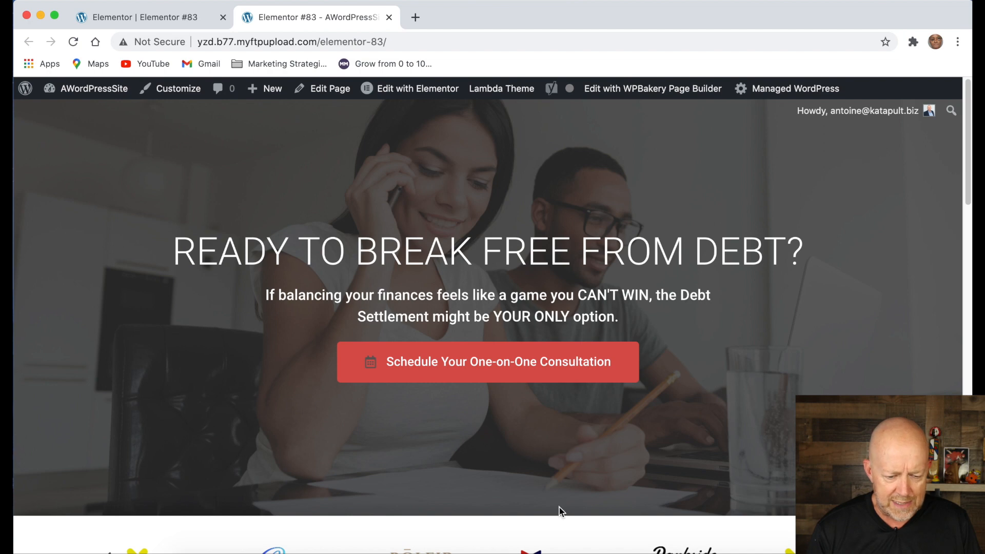
pyautogui.moveTo(805, 291)
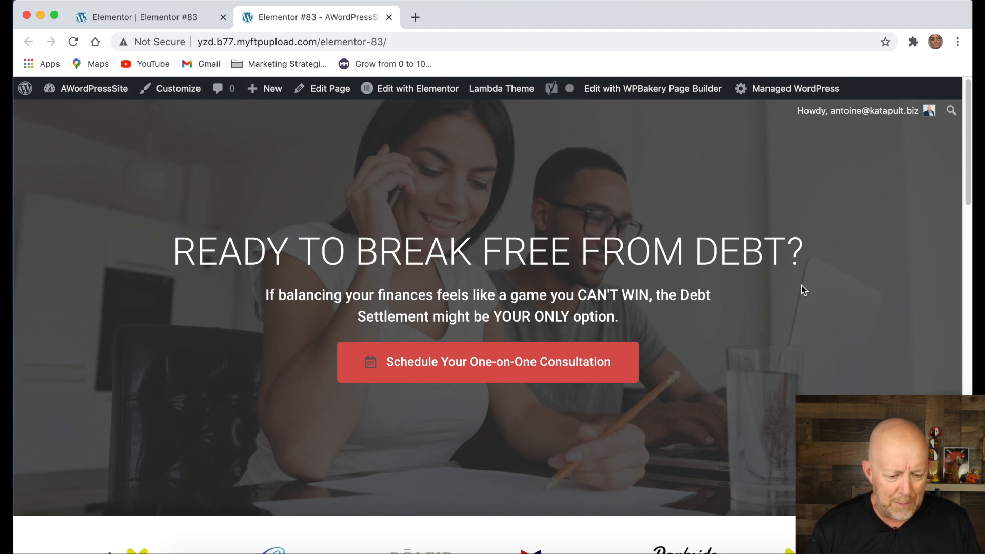
pyautogui.moveTo(499, 206)
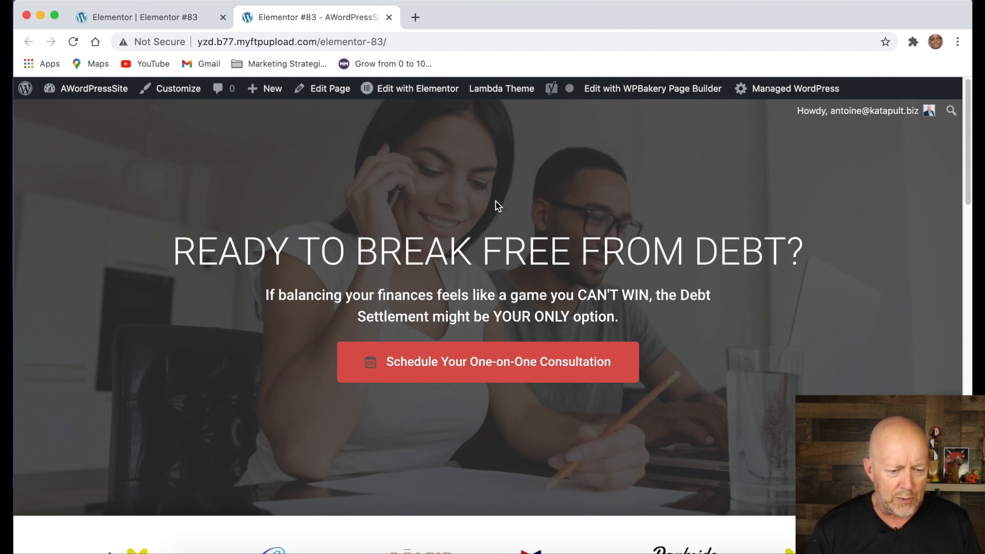
pyautogui.scroll(-3)
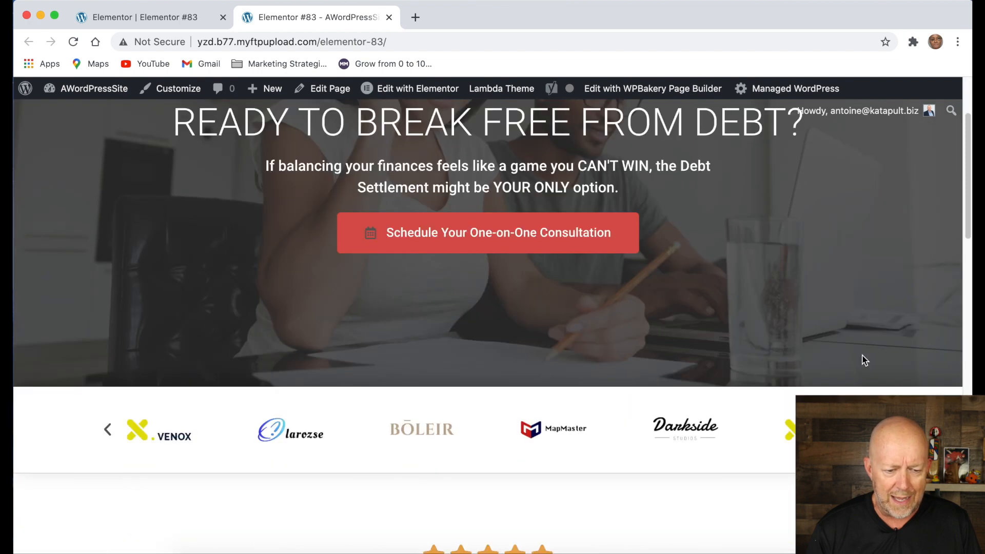
pyautogui.scroll(3)
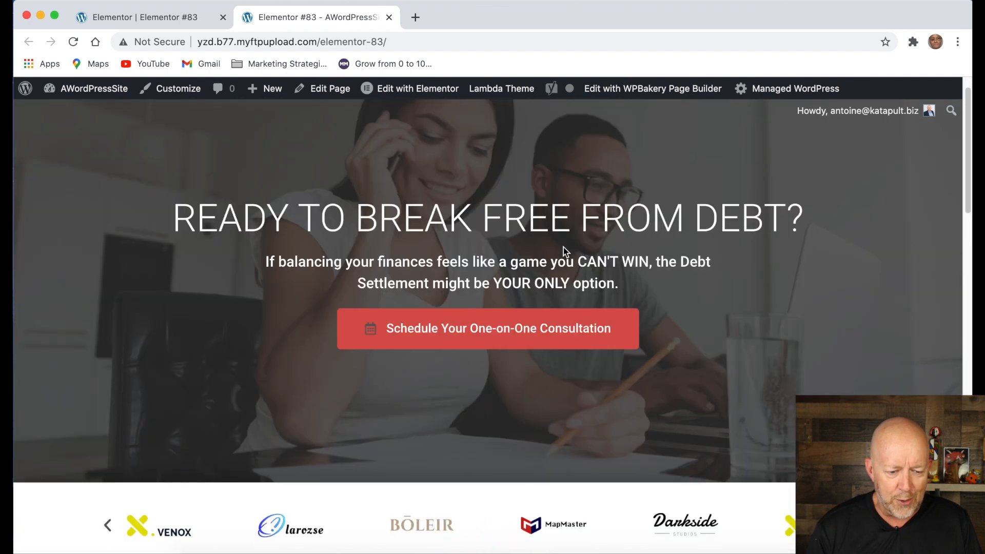
pyautogui.moveTo(525, 275)
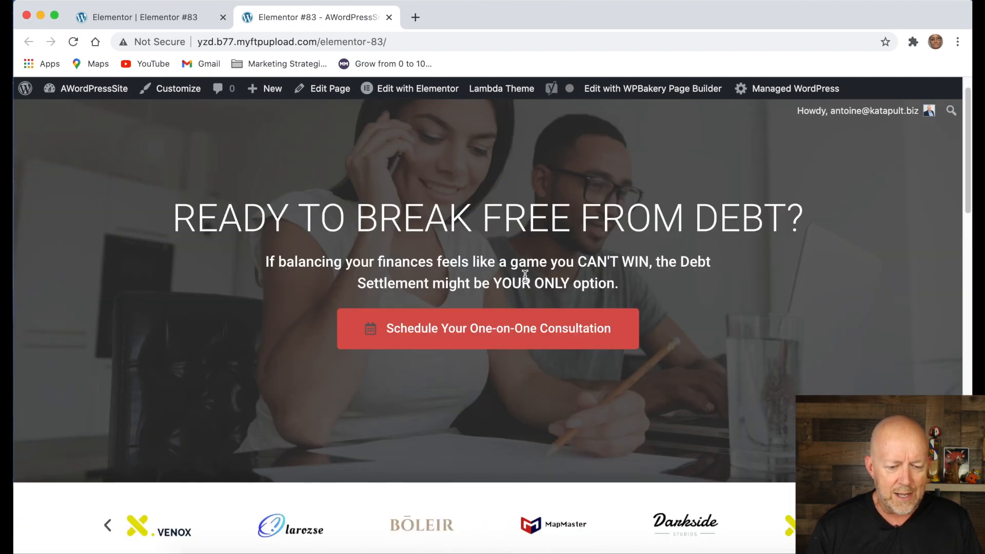
pyautogui.scroll(-3)
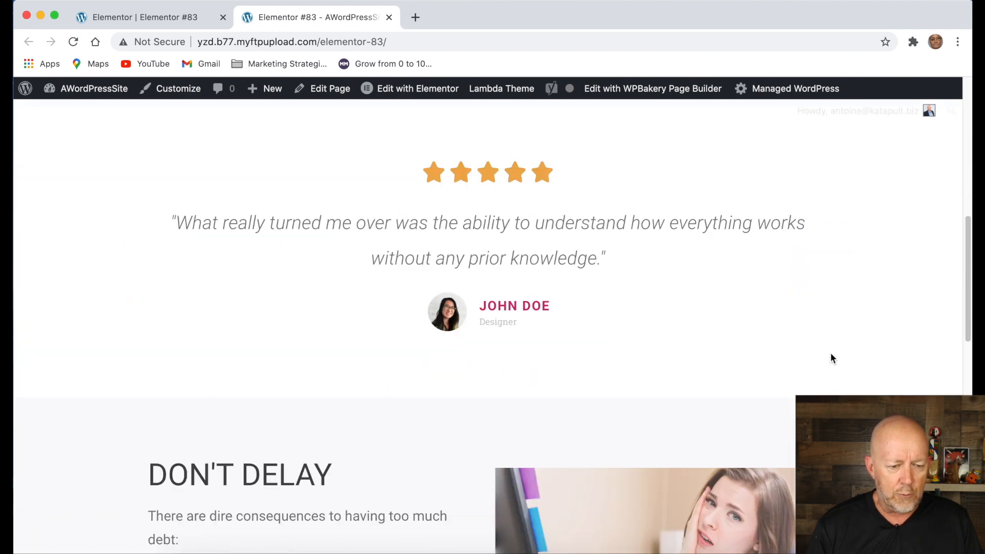
pyautogui.scroll(3)
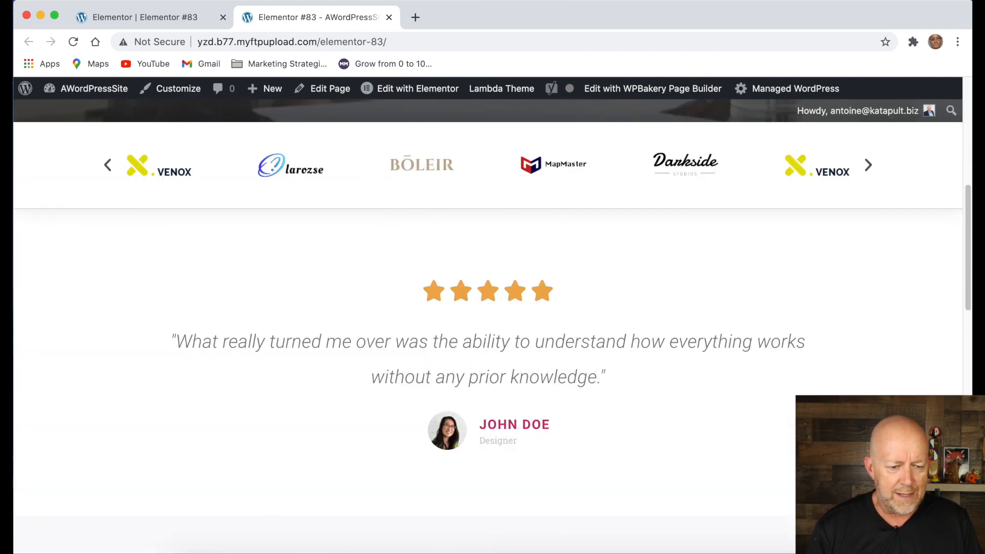
pyautogui.moveTo(810, 392)
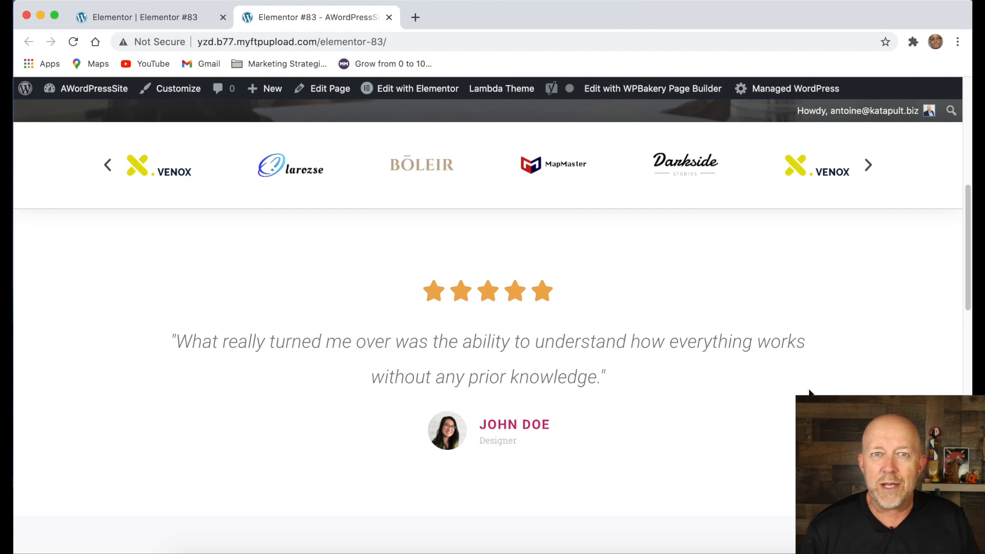
pyautogui.moveTo(499, 236)
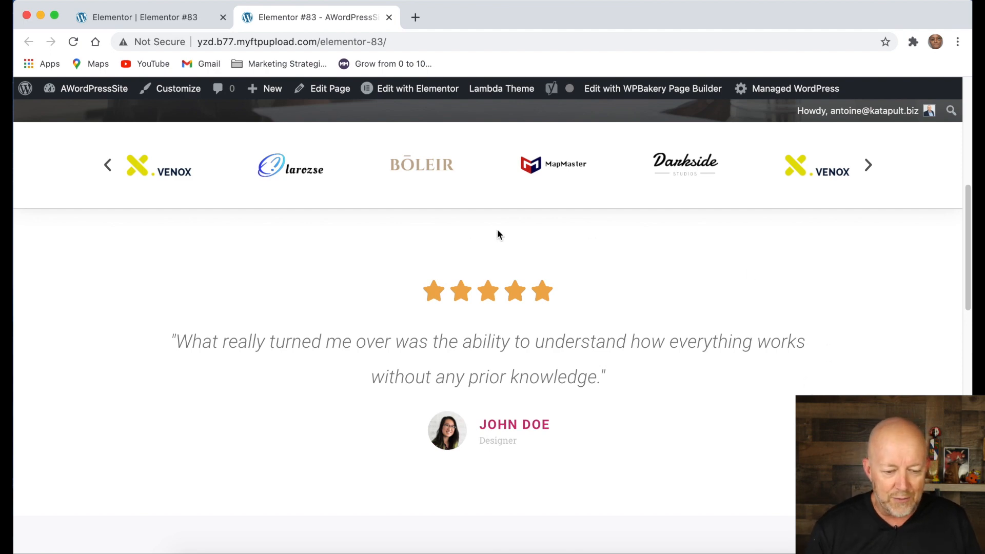
pyautogui.moveTo(650, 458)
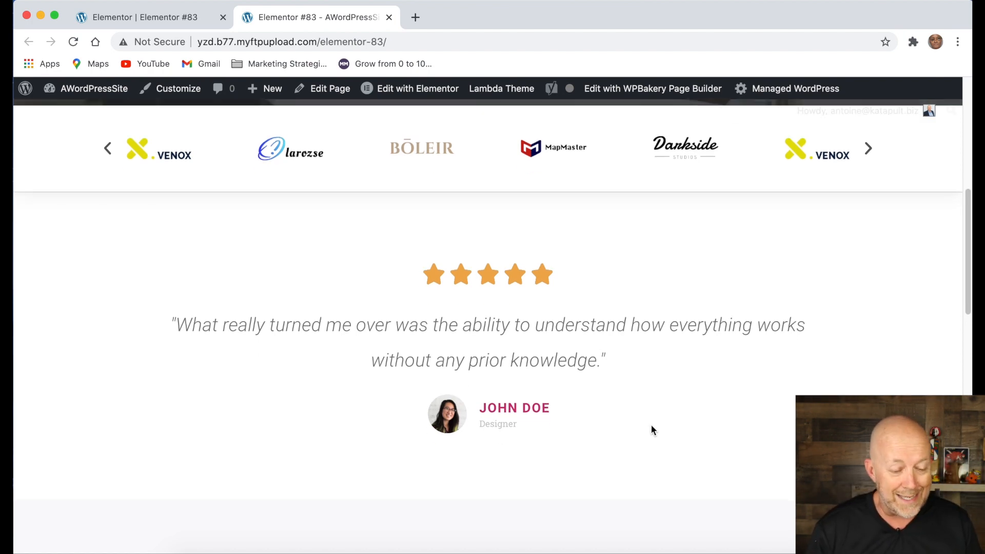
pyautogui.scroll(-3)
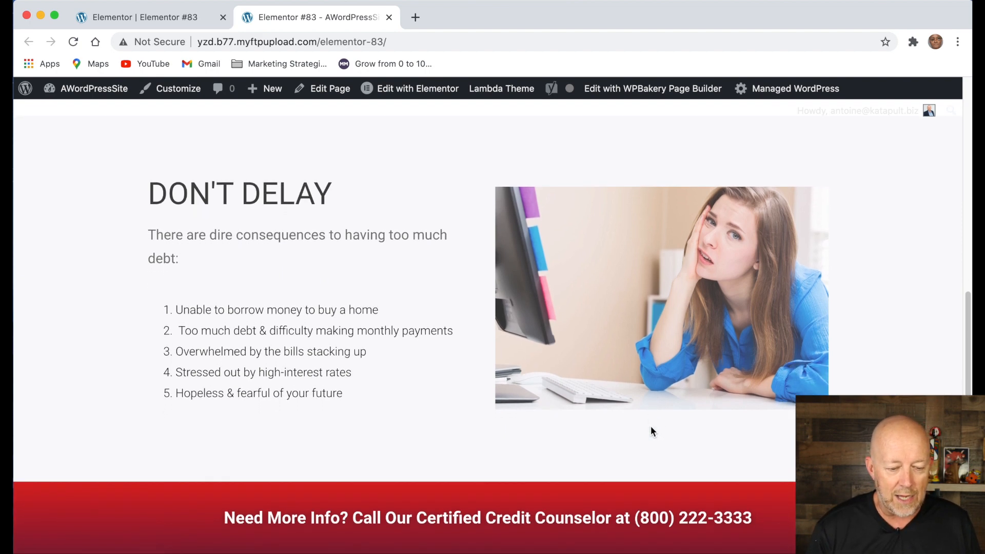
pyautogui.scroll(-3)
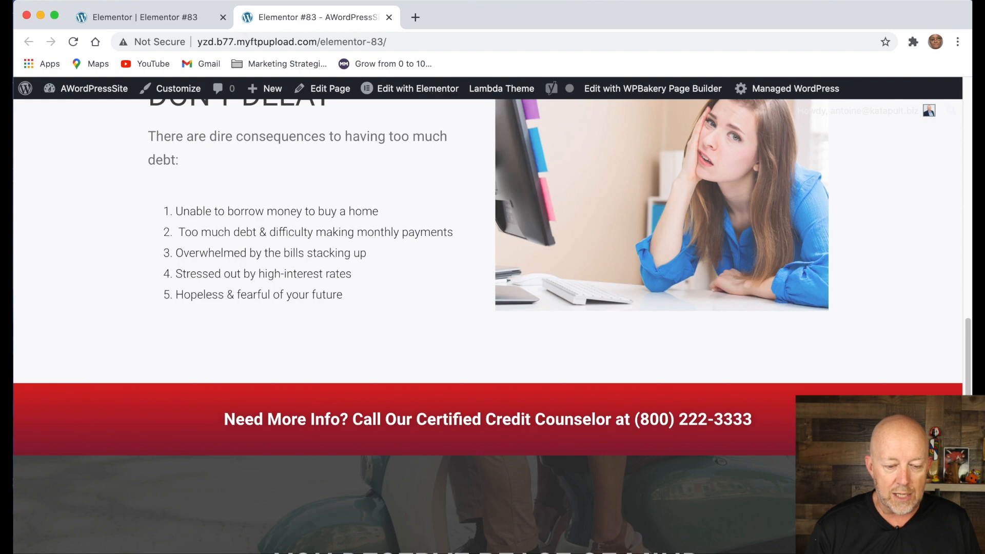